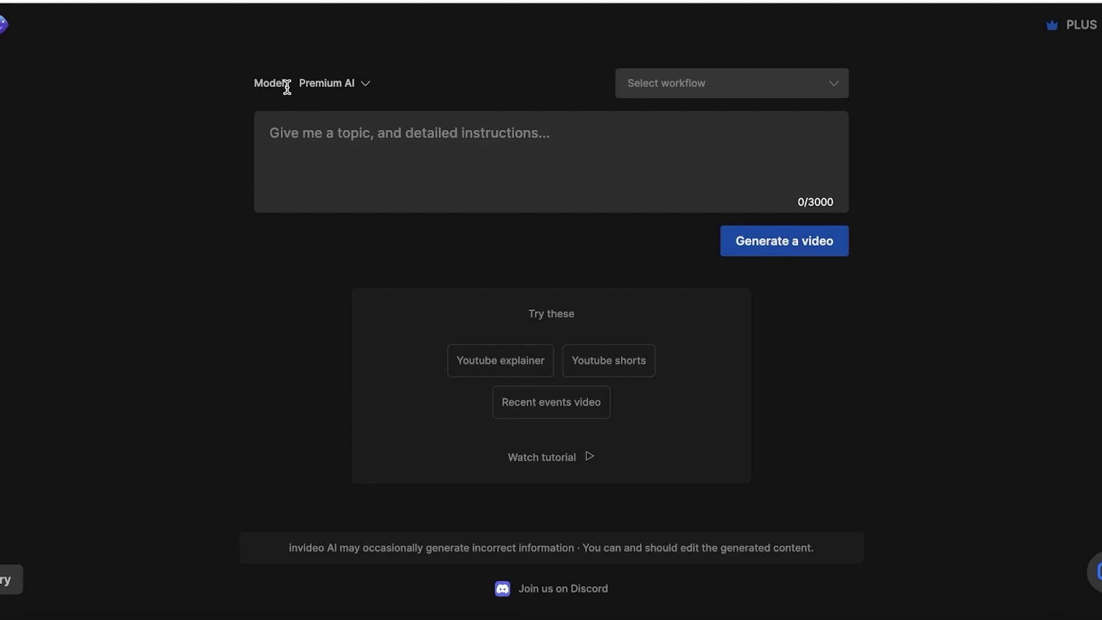
{"action": "mouse_move", "coordinate": [288, 102]}
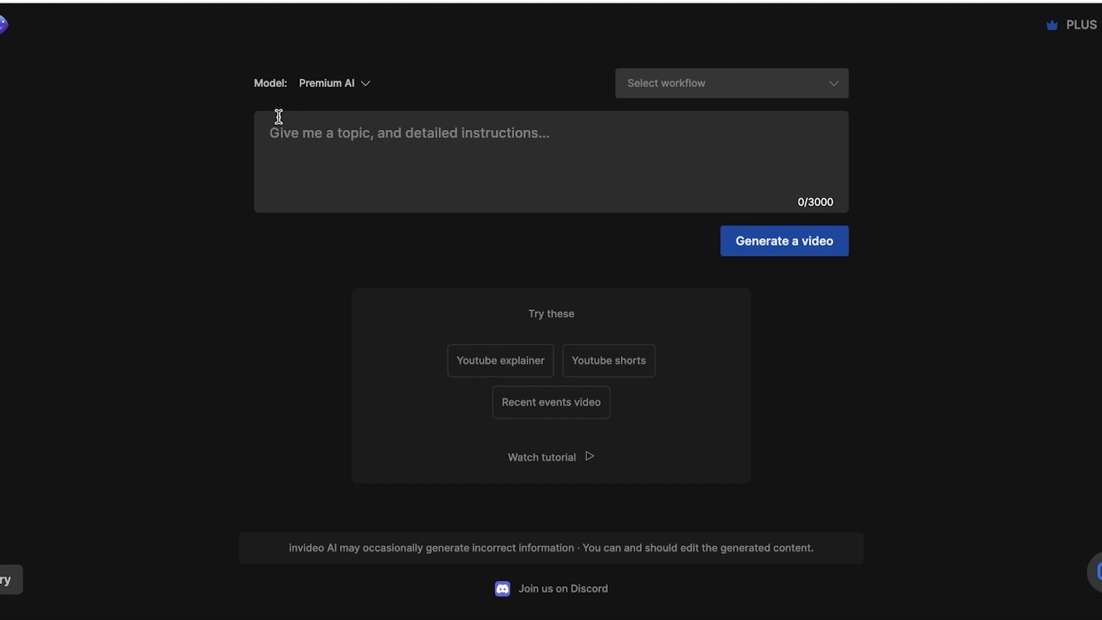
{"action": "mouse_move", "coordinate": [276, 147]}
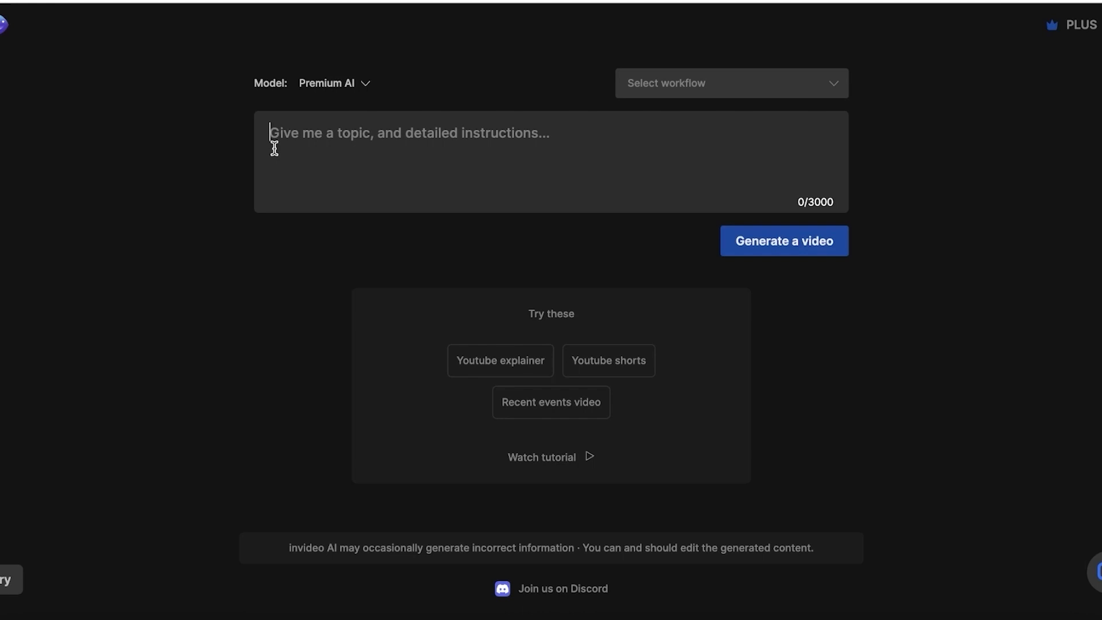
{"action": "mouse_move", "coordinate": [293, 150]}
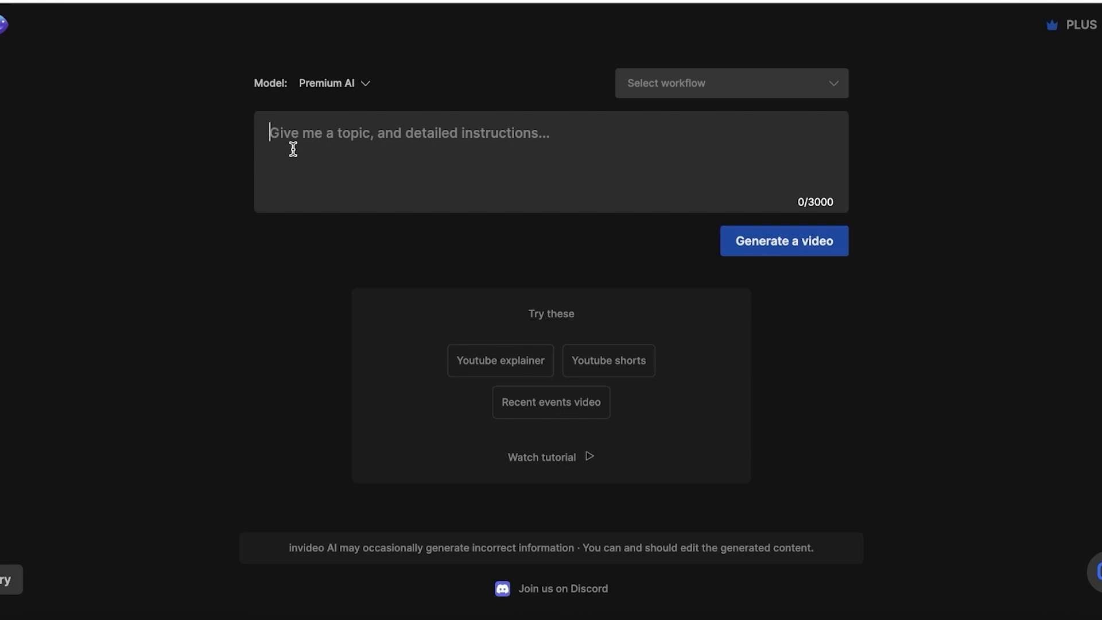
{"action": "mouse_move", "coordinate": [287, 134]}
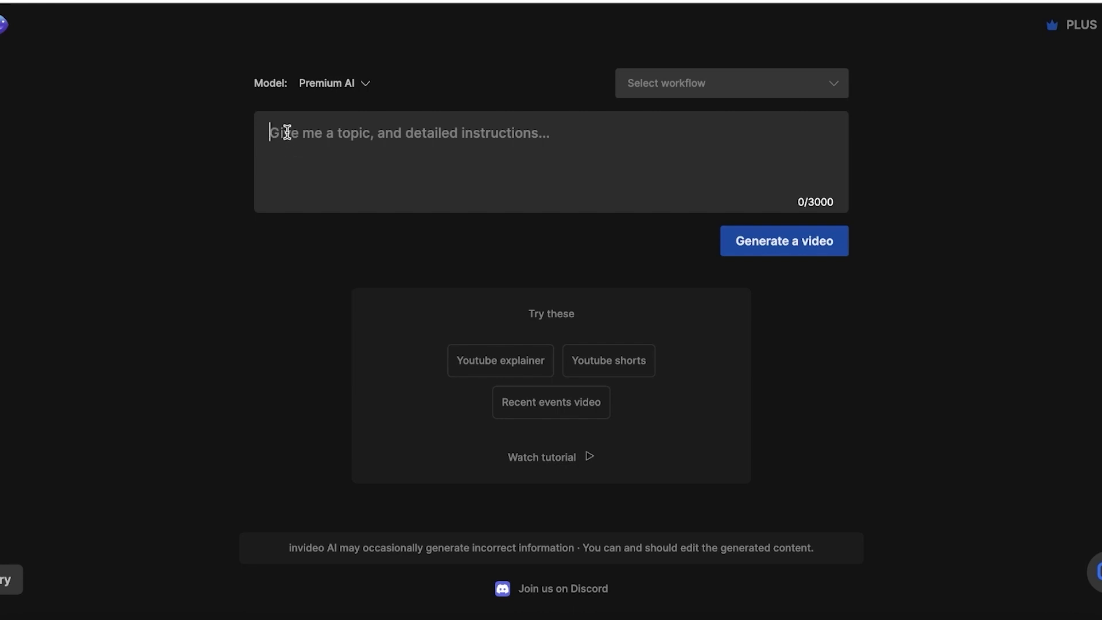
{"action": "mouse_move", "coordinate": [420, 186]}
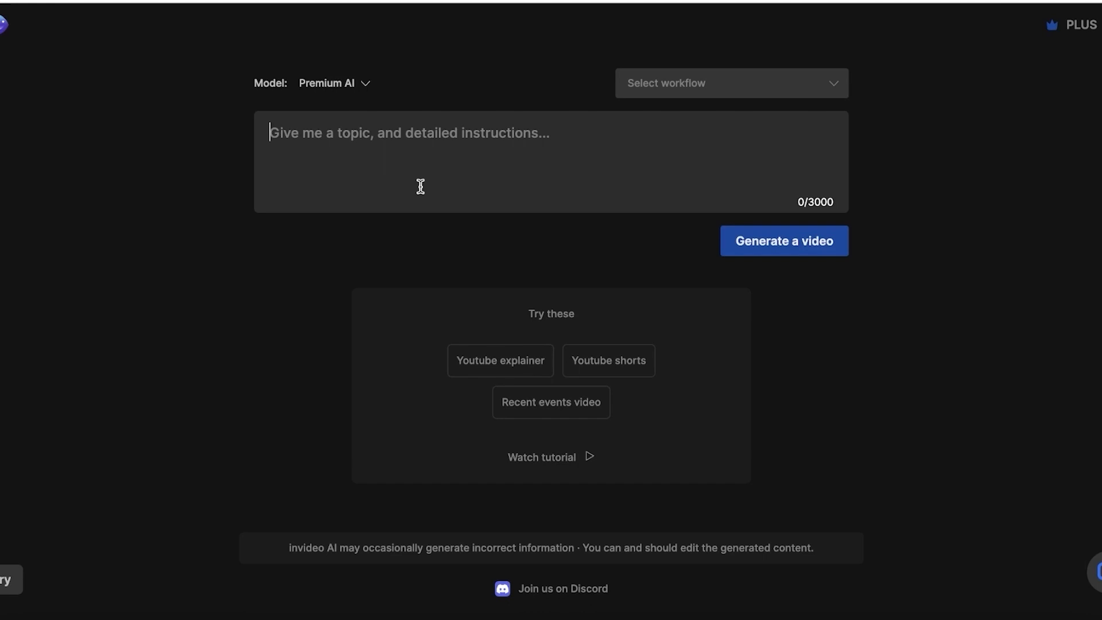
{"action": "mouse_move", "coordinate": [319, 139]}
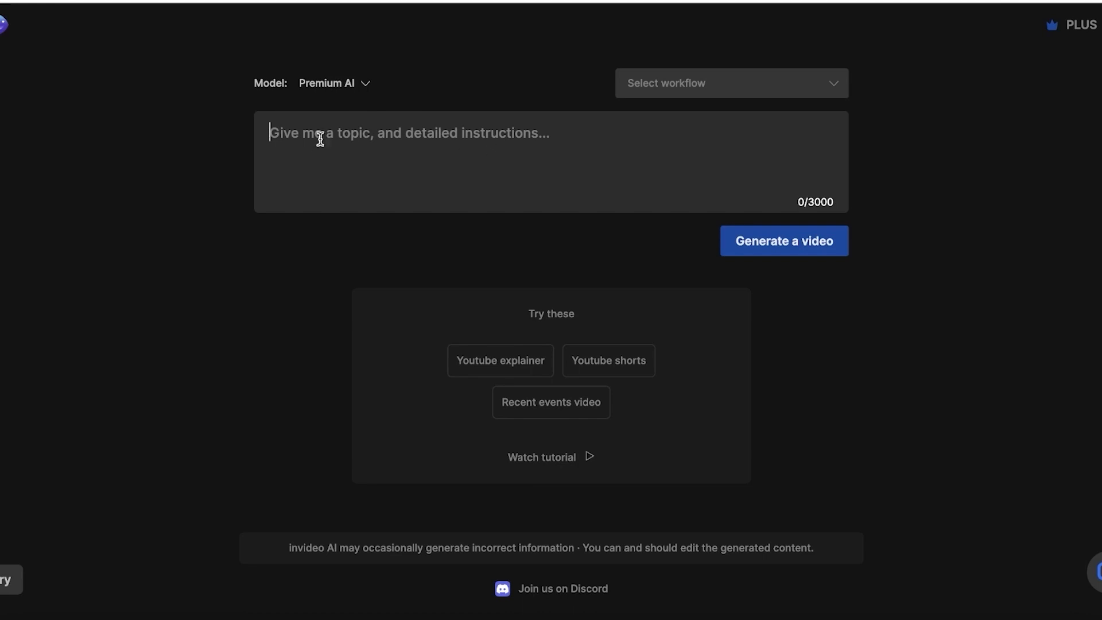
{"action": "mouse_move", "coordinate": [451, 145]}
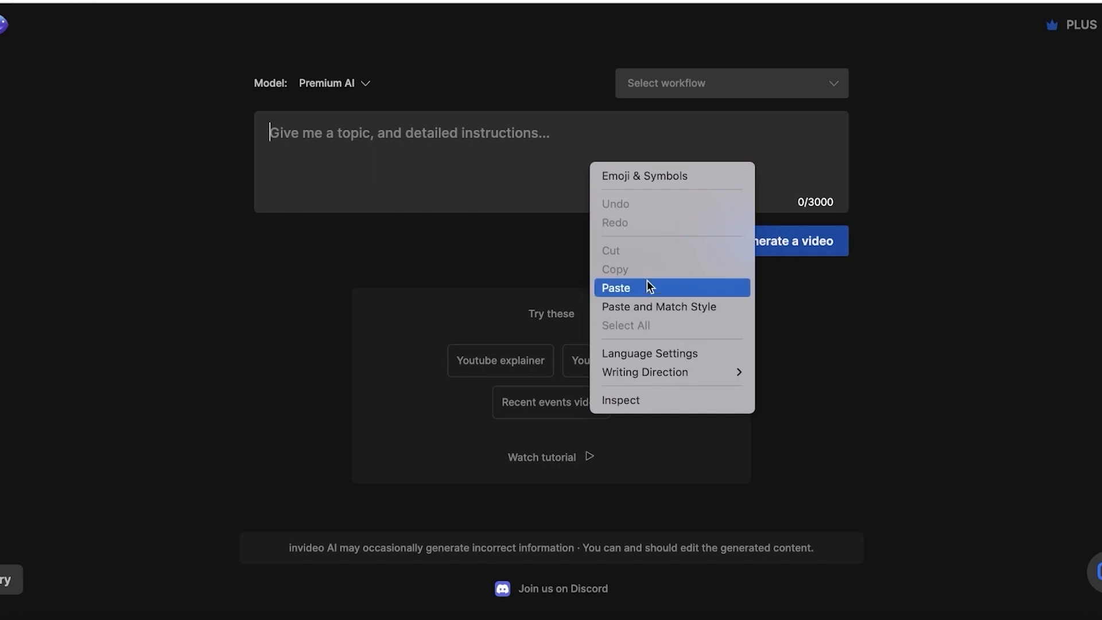
Step: Paste the motivational brief into the prompt and make it request a 5 minute YouTube video
{"action": "left_click", "coordinate": [615, 288]}
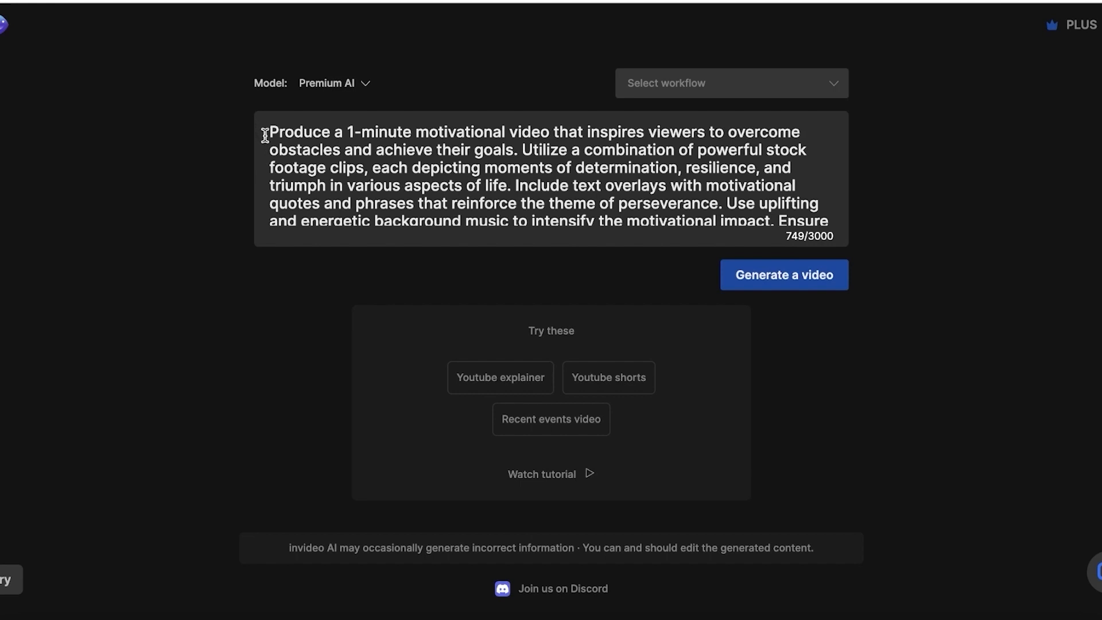
{"action": "mouse_move", "coordinate": [378, 138]}
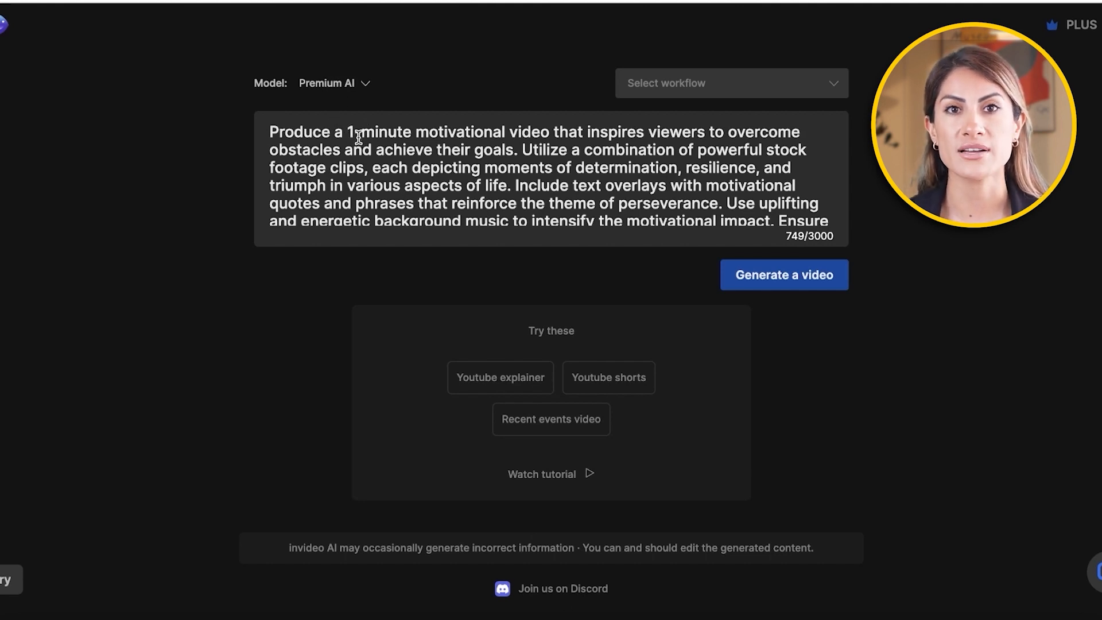
{"action": "type", "text": "5"}
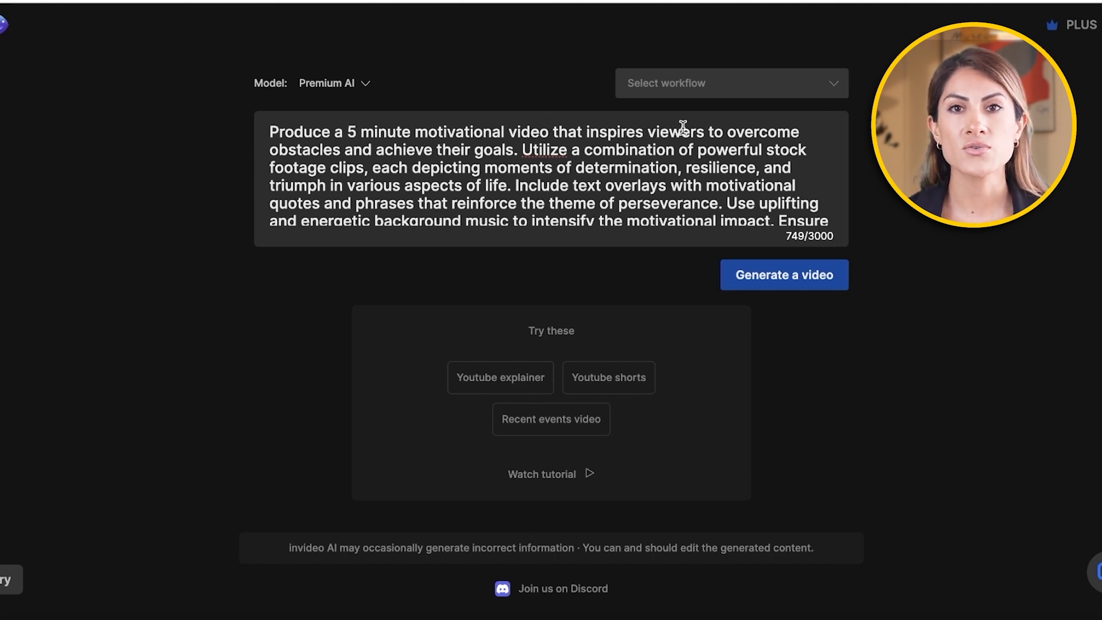
{"action": "mouse_move", "coordinate": [450, 156]}
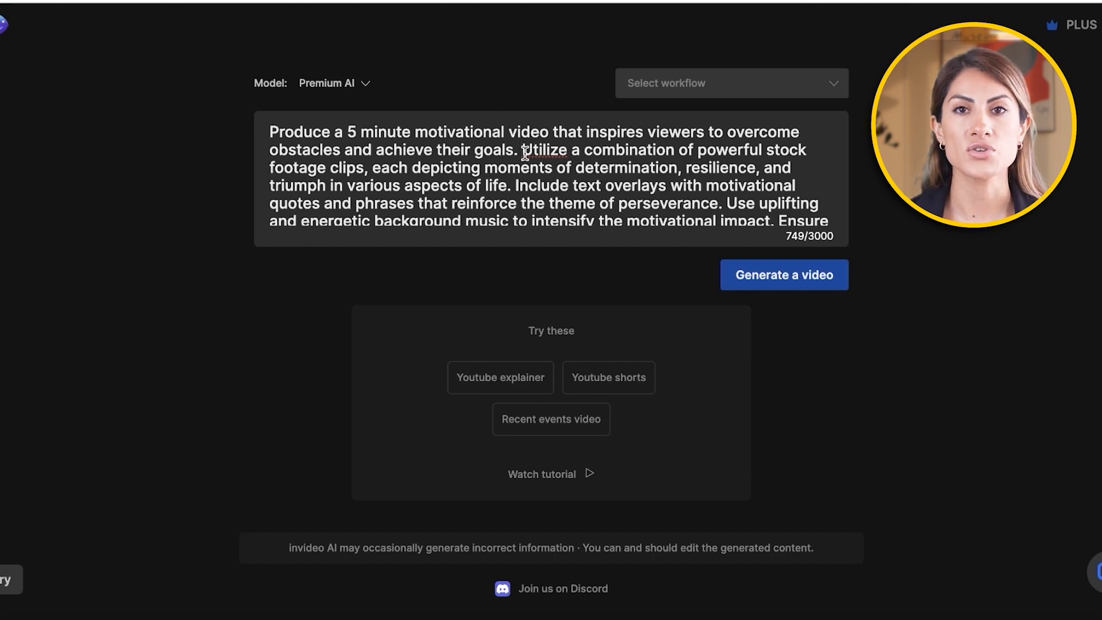
{"action": "type", "text": "youtube video,"}
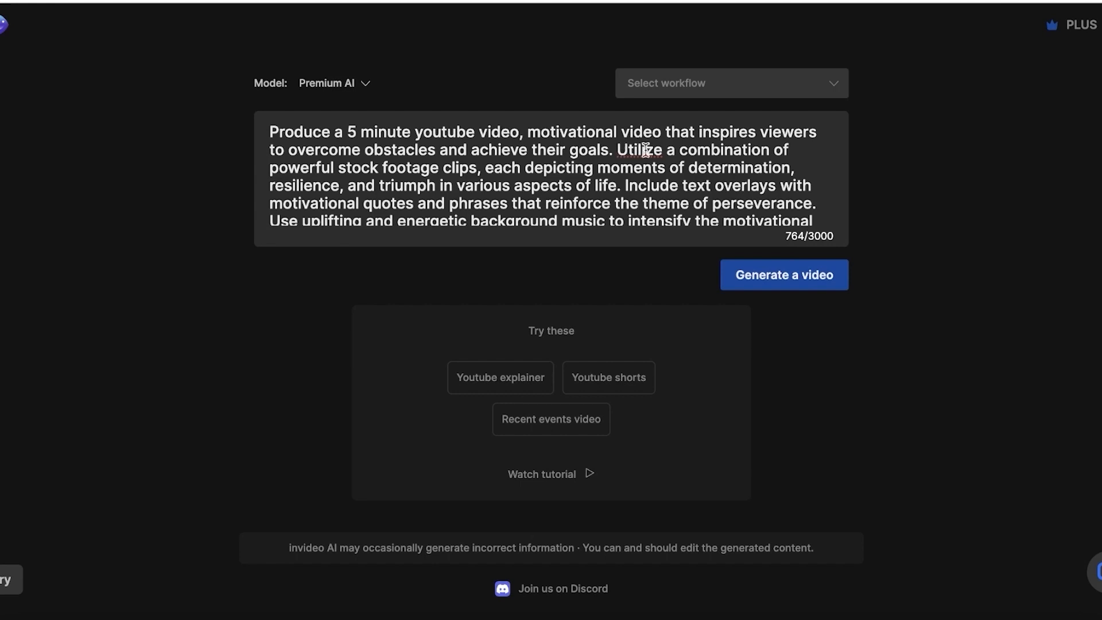
{"action": "mouse_move", "coordinate": [358, 163]}
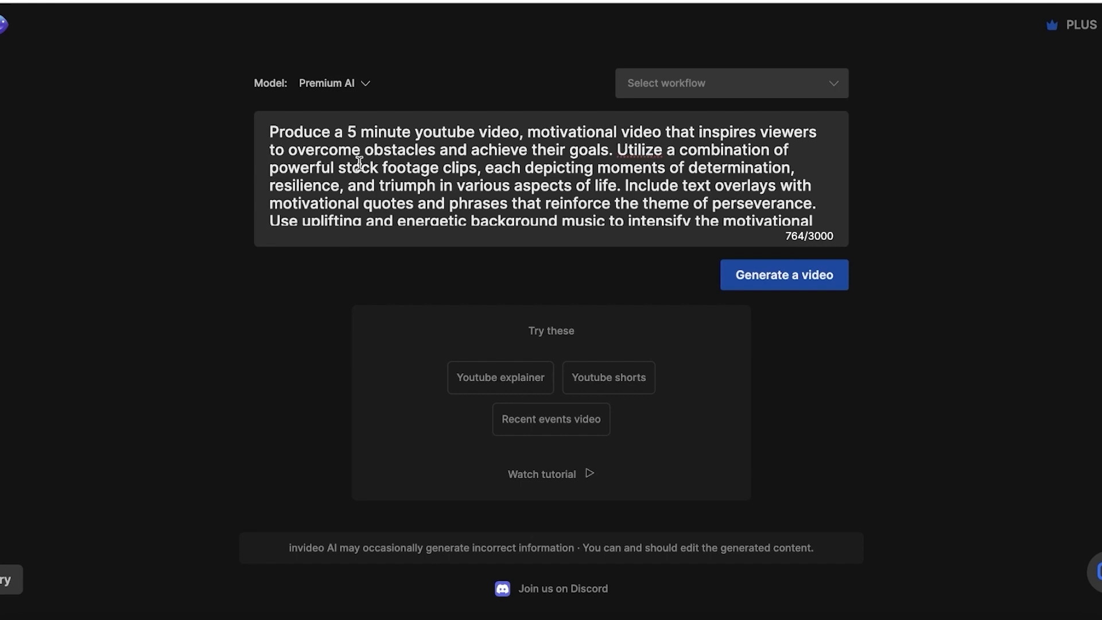
{"action": "mouse_move", "coordinate": [736, 171]}
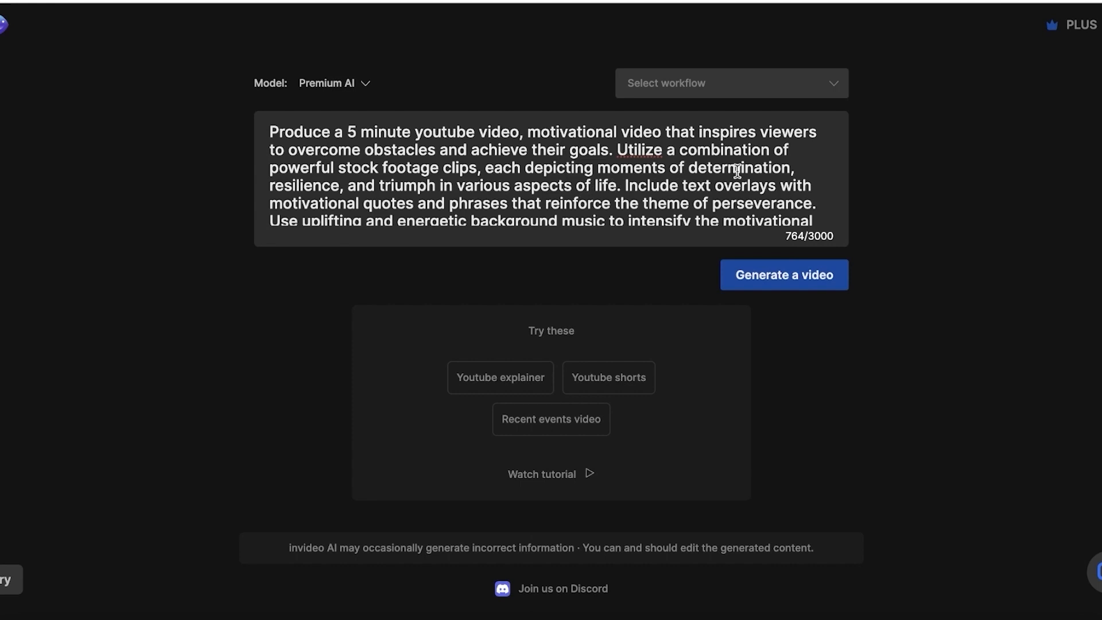
{"action": "mouse_move", "coordinate": [410, 186]}
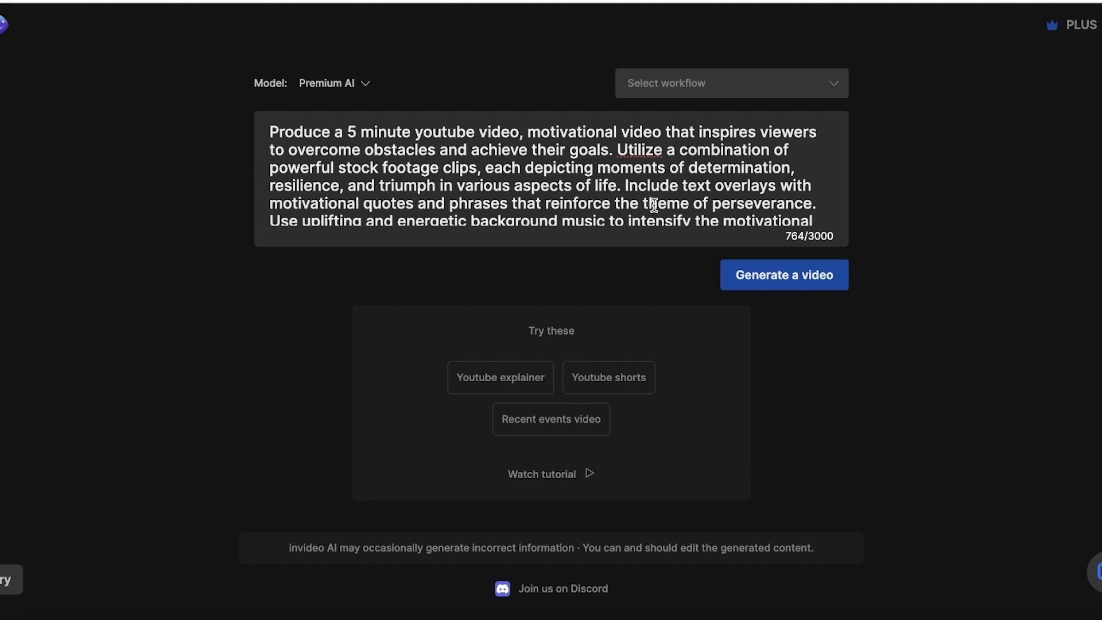
Step: Add a motivational tone, easy-to-understand words and a dynamic, fast voice to the prompt
{"action": "scroll", "scroll_direction": "down", "scroll_amount": 3}
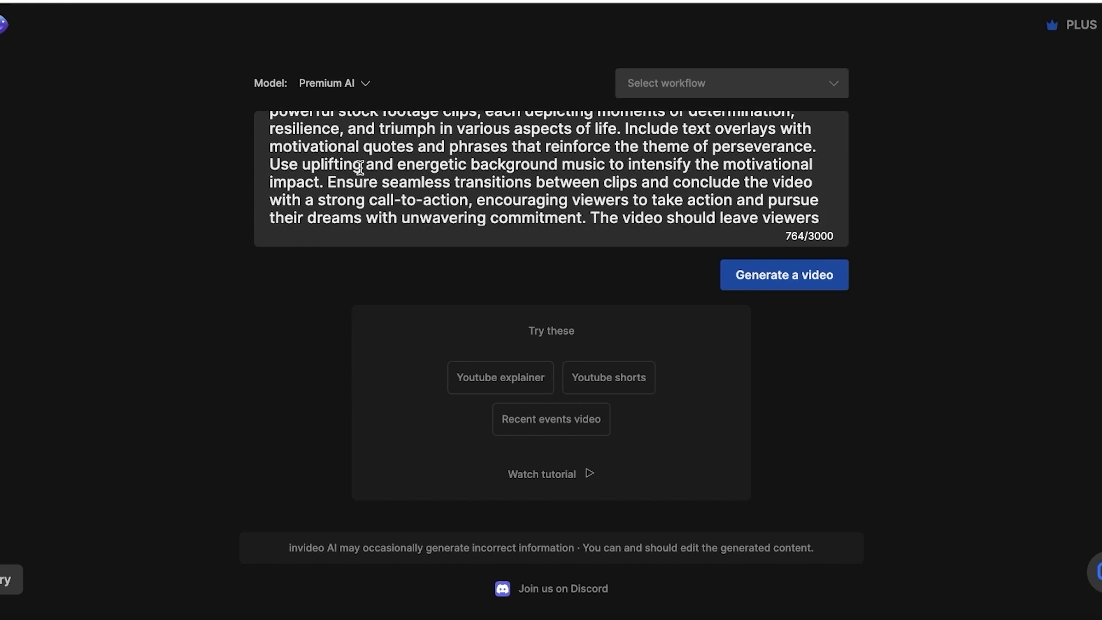
{"action": "mouse_move", "coordinate": [478, 156]}
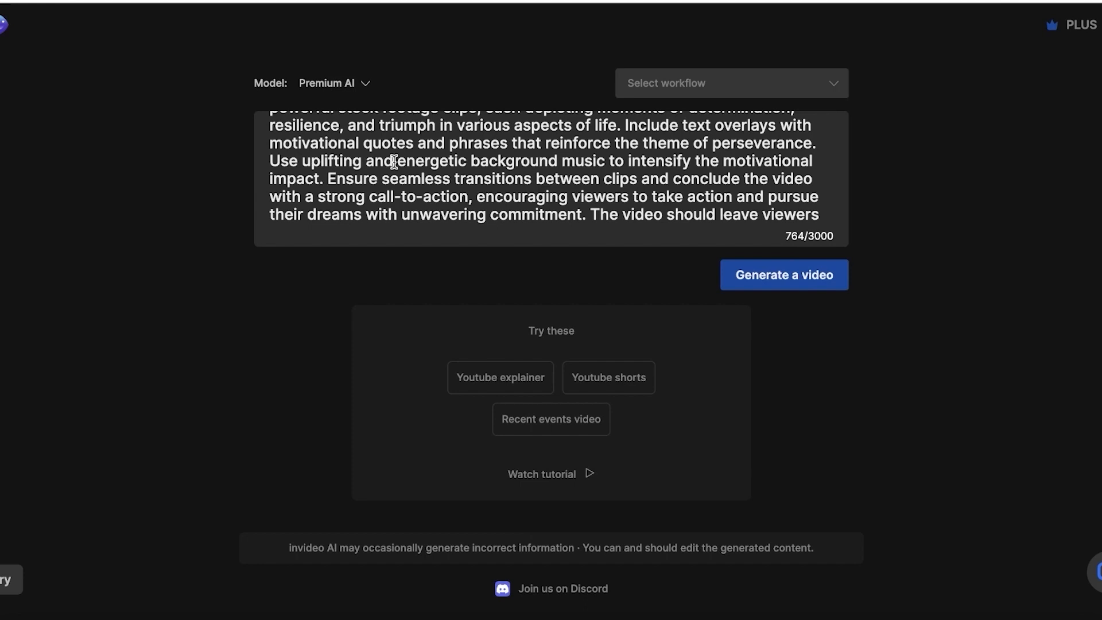
{"action": "mouse_move", "coordinate": [670, 184]}
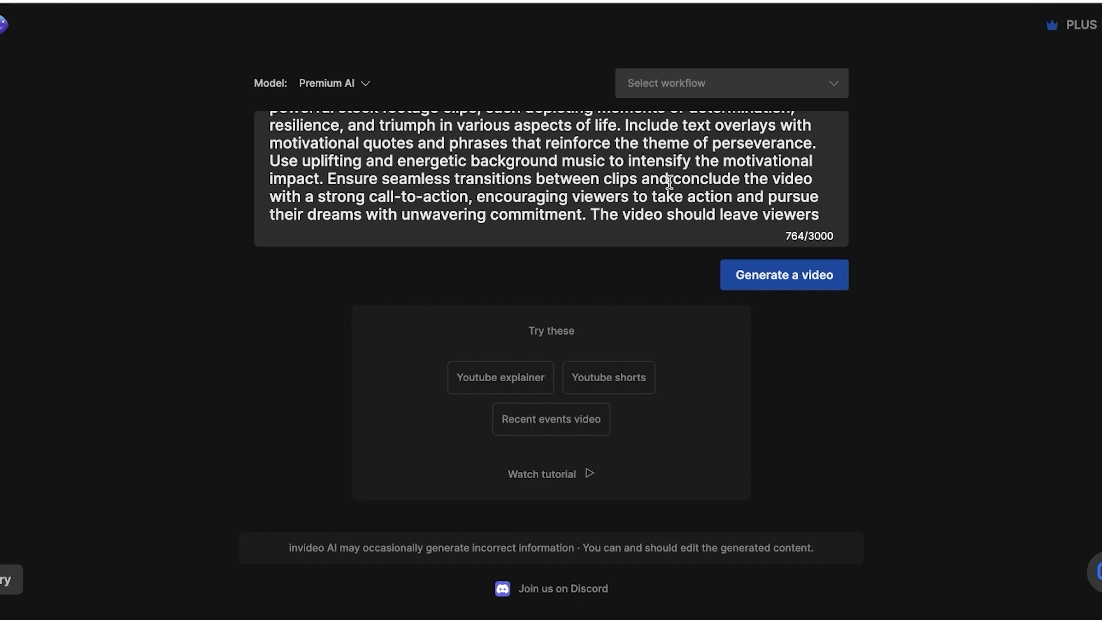
{"action": "mouse_move", "coordinate": [451, 186]}
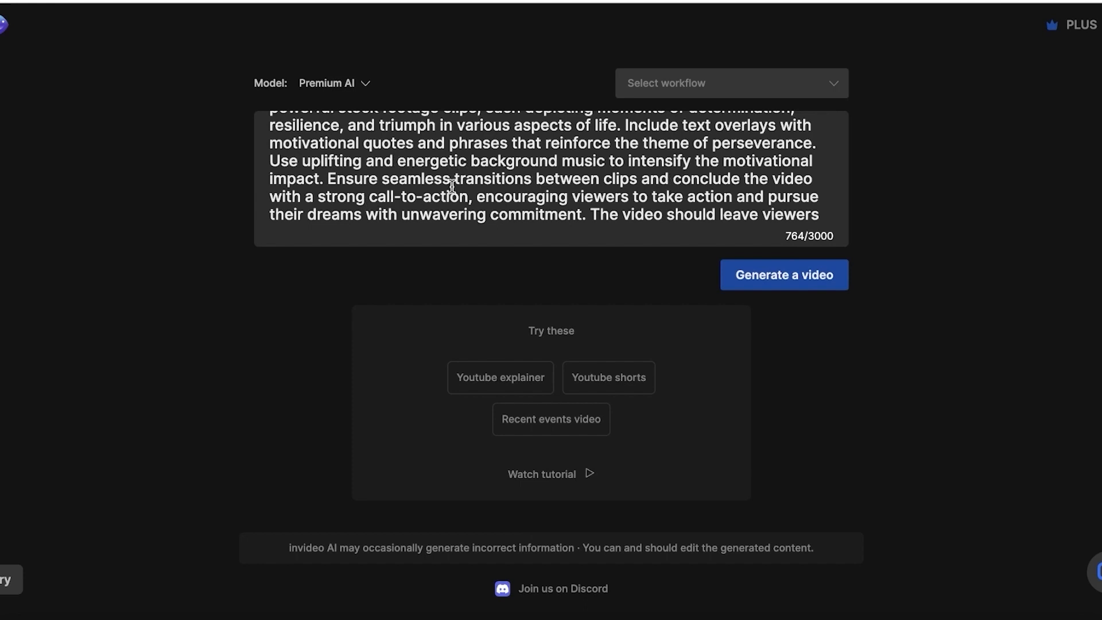
{"action": "mouse_move", "coordinate": [695, 181]}
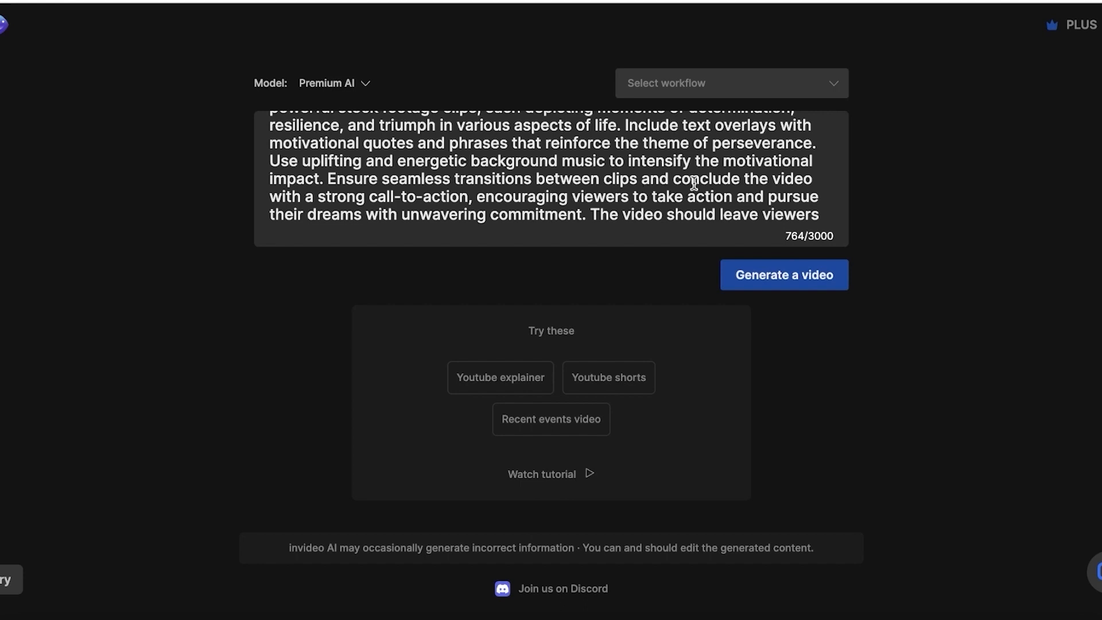
{"action": "mouse_move", "coordinate": [375, 200]}
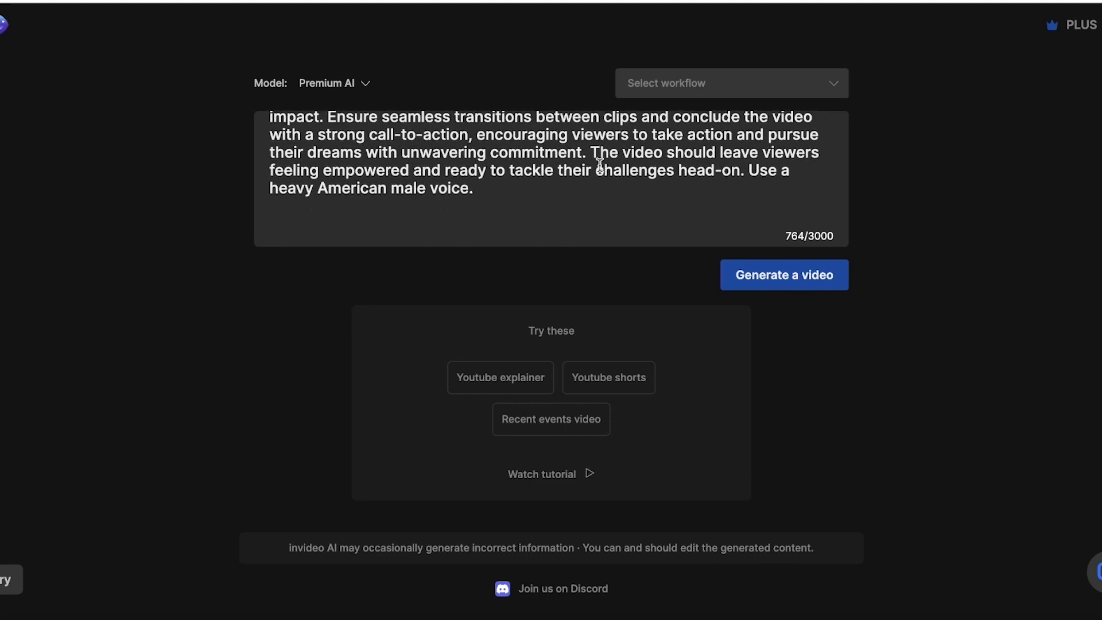
{"action": "mouse_move", "coordinate": [770, 174]}
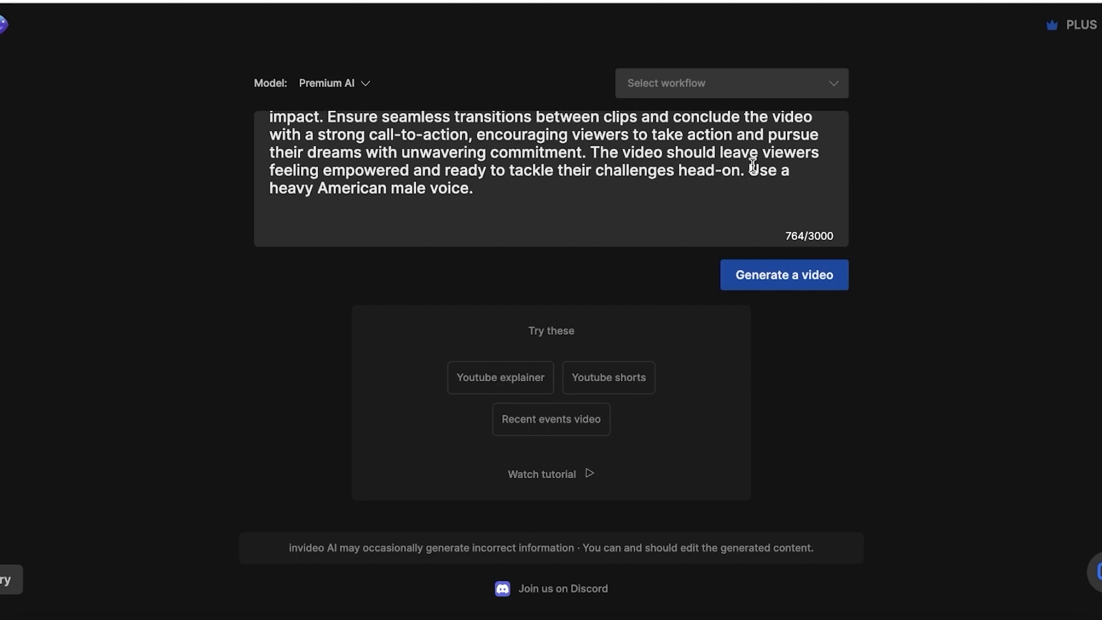
{"action": "scroll", "scroll_direction": "up", "scroll_amount": 3}
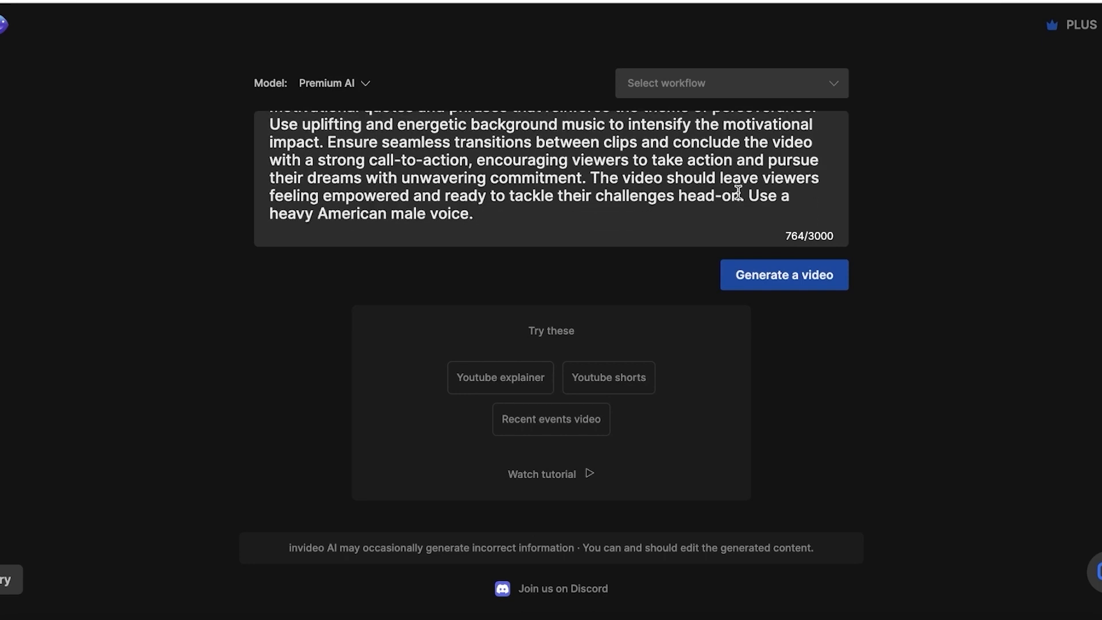
{"action": "scroll", "scroll_direction": "up", "scroll_amount": 3}
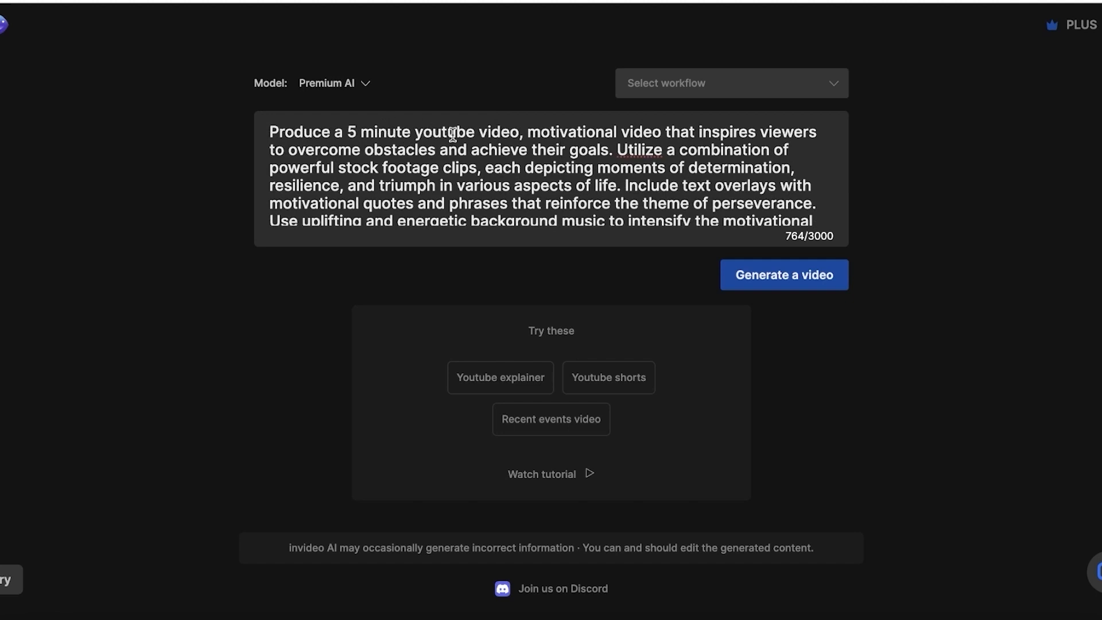
{"action": "scroll", "scroll_direction": "down", "scroll_amount": 3}
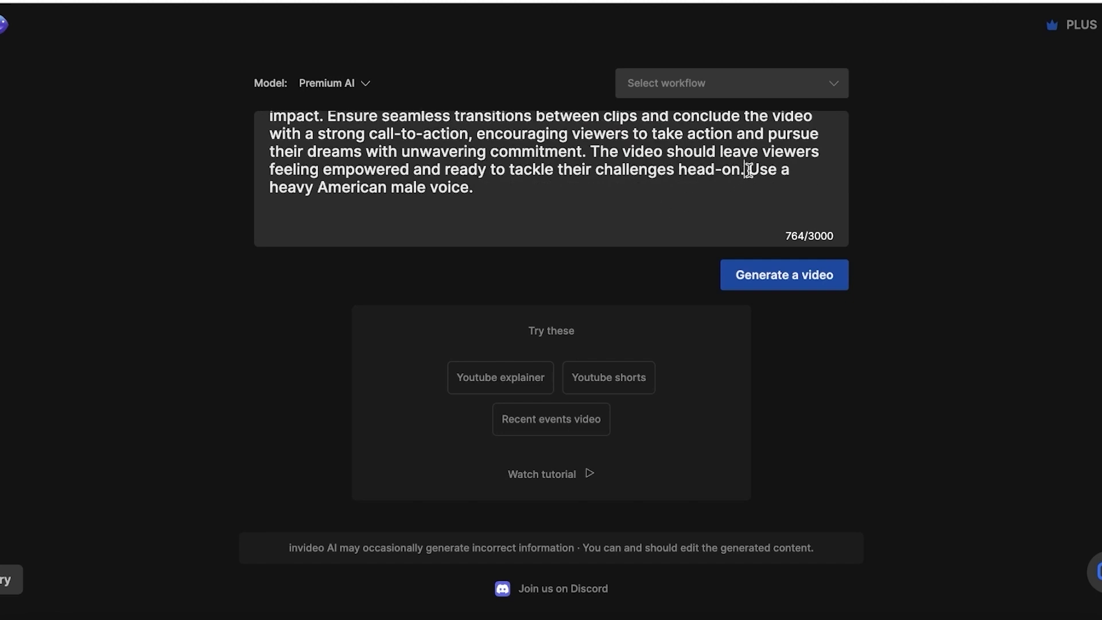
{"action": "type", "text": "The tone of the video should be motivational."}
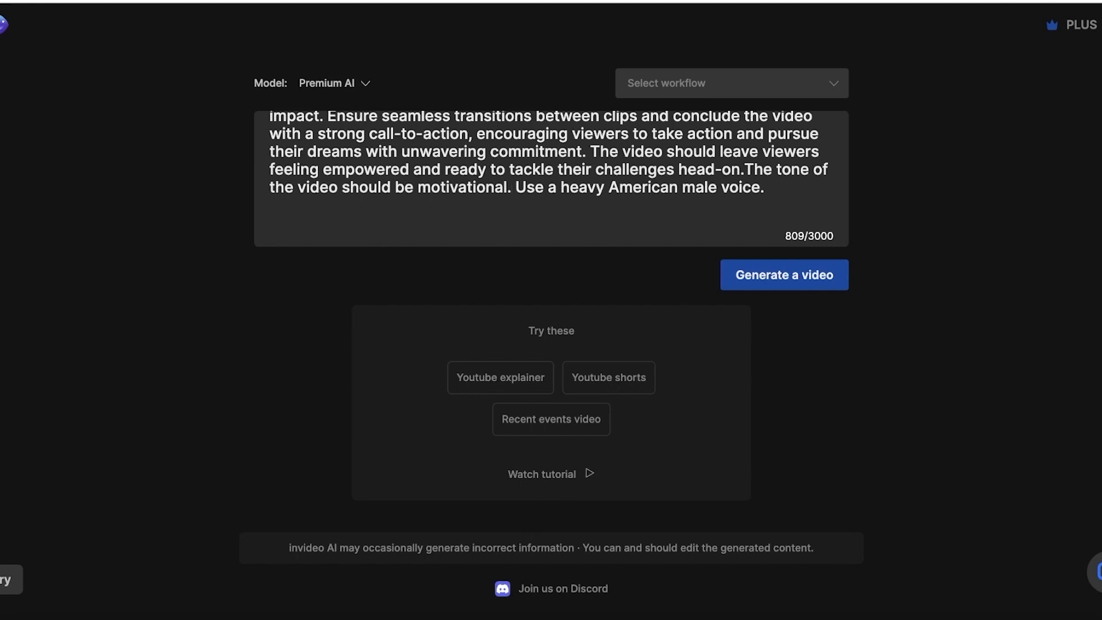
{"action": "mouse_move", "coordinate": [749, 187]}
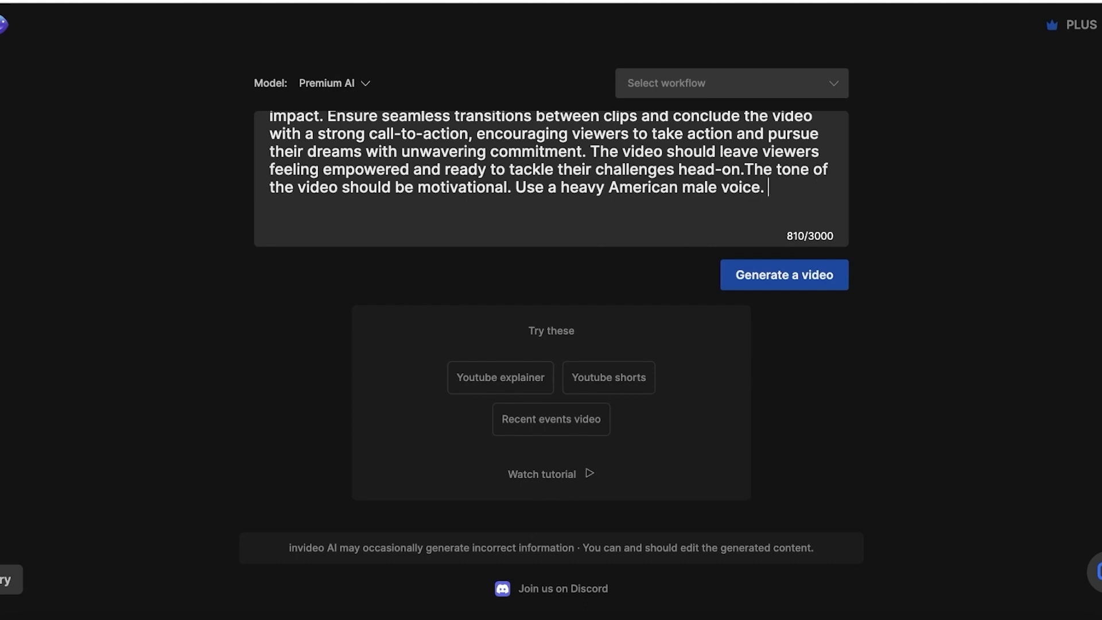
{"action": "type", "text": "Use easy to understand words and make the voice dynamic and fast"}
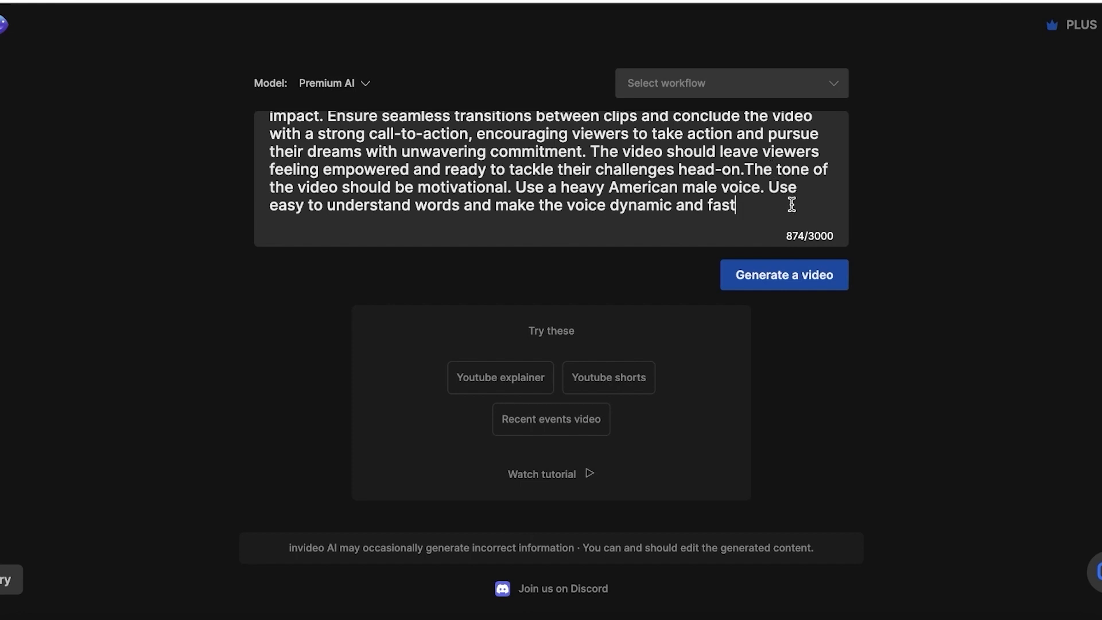
{"action": "scroll", "scroll_direction": "up", "scroll_amount": 3}
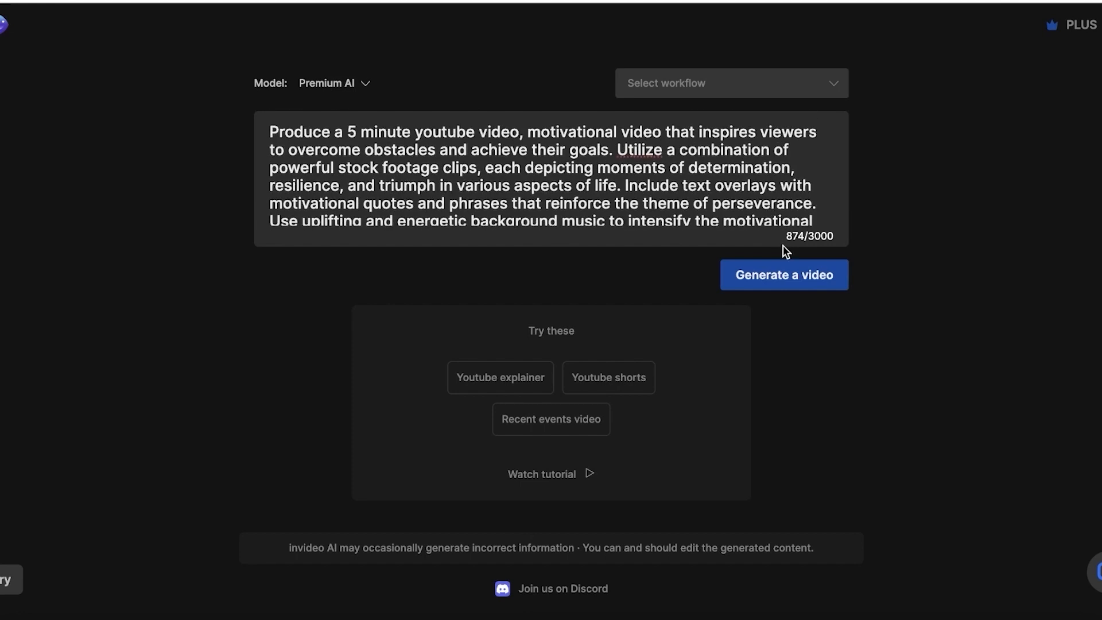
{"action": "mouse_move", "coordinate": [757, 199]}
{"action": "type", "text": "."}
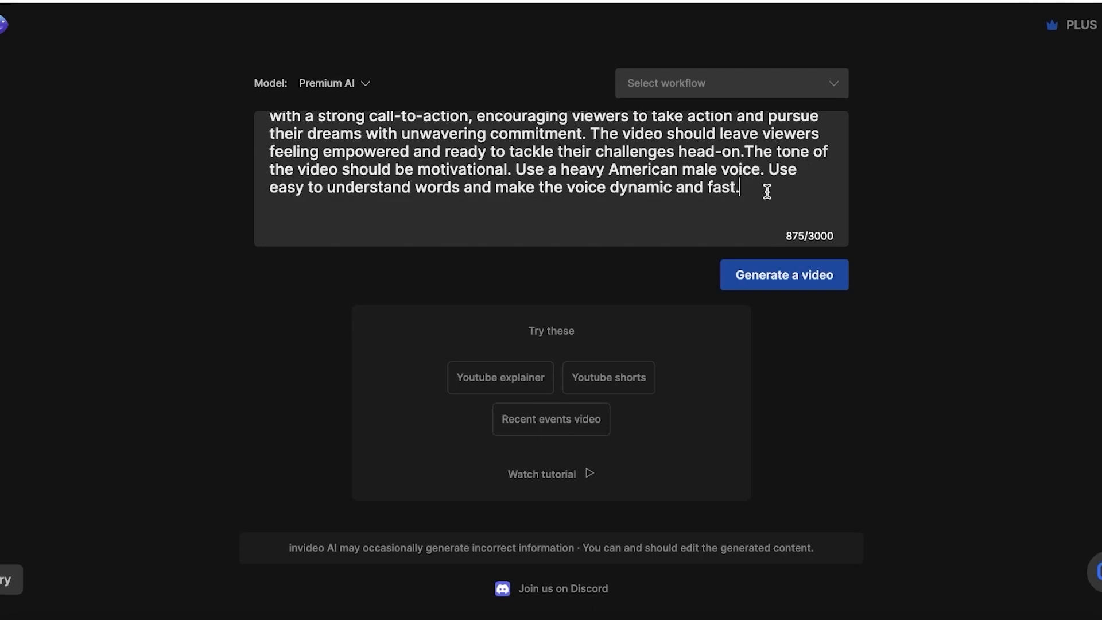
{"action": "scroll", "scroll_direction": "up", "scroll_amount": 3}
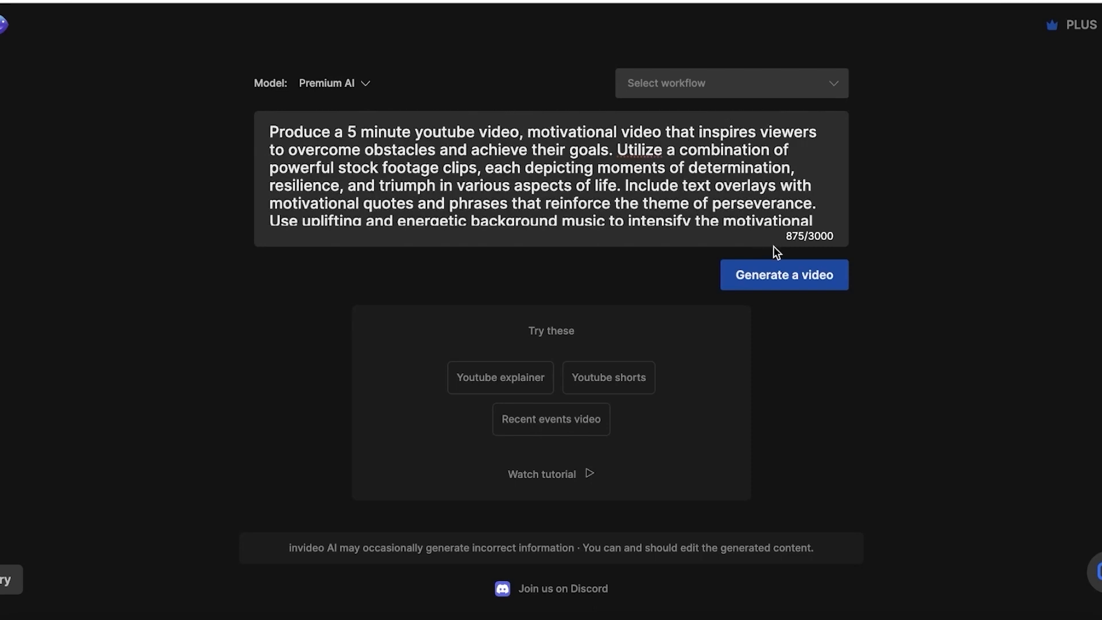
Step: Submit the motivational video prompt with Generate a video
{"action": "left_click", "coordinate": [783, 274]}
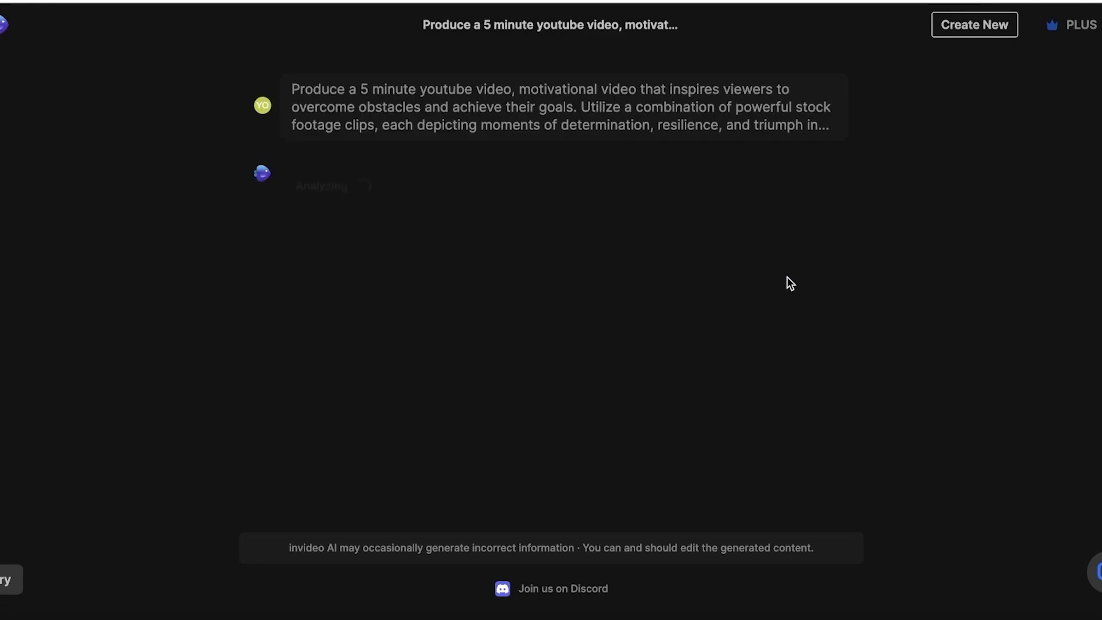
{"action": "mouse_move", "coordinate": [698, 283]}
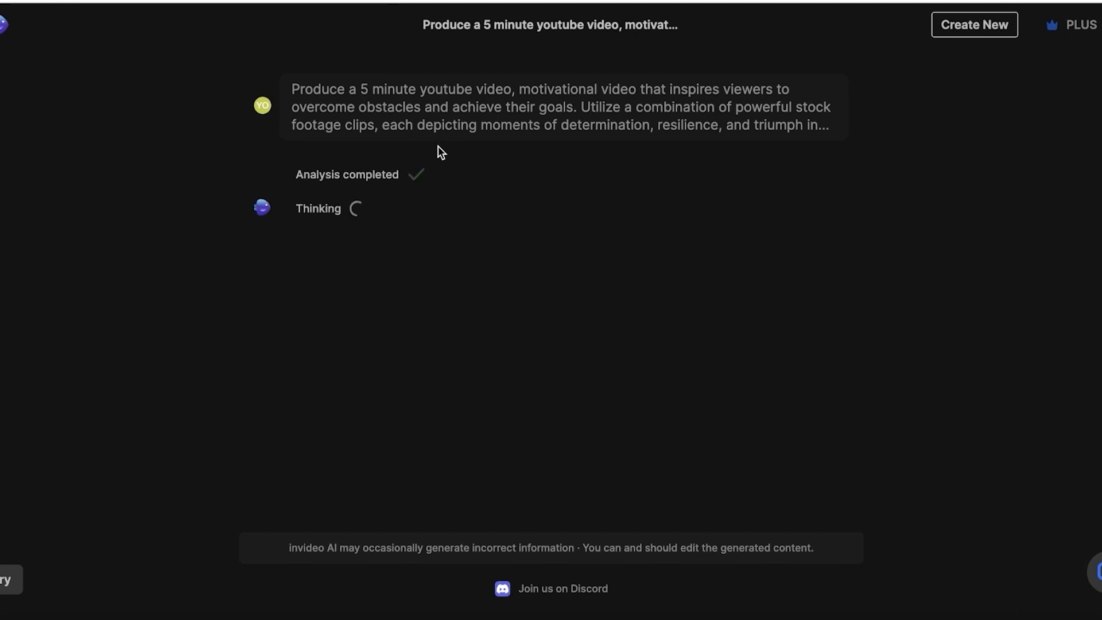
{"action": "mouse_move", "coordinate": [337, 164]}
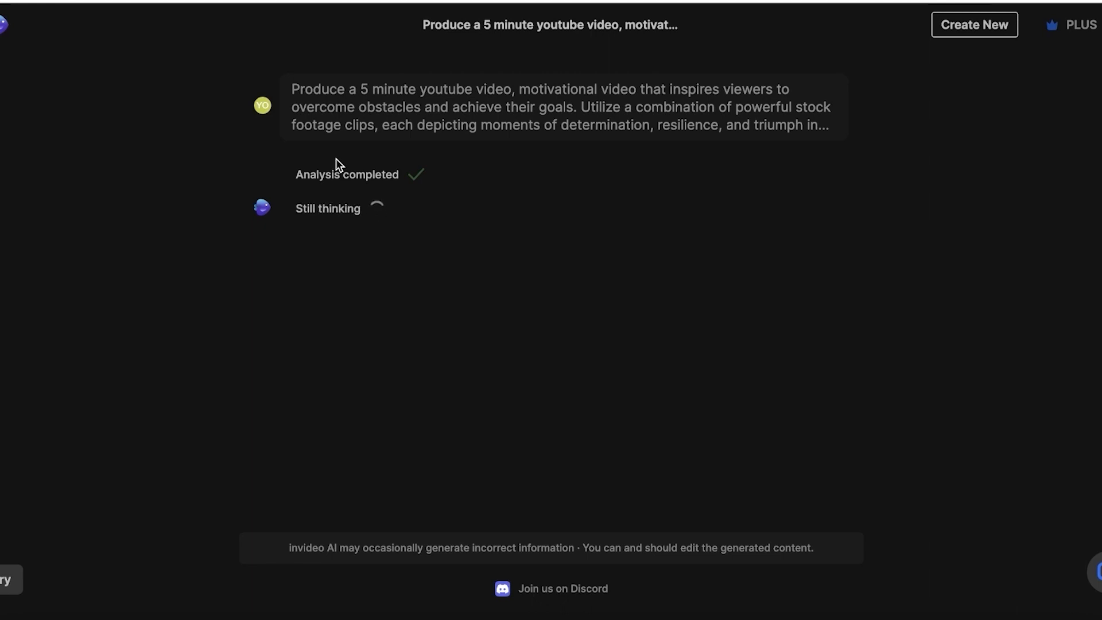
{"action": "mouse_move", "coordinate": [248, 190]}
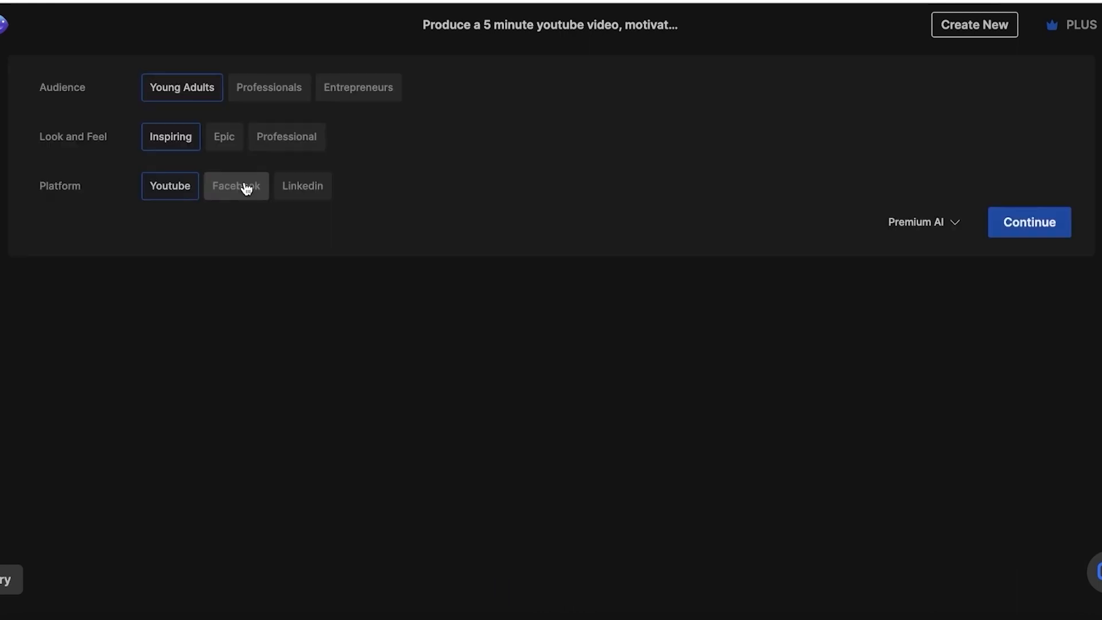
{"action": "mouse_move", "coordinate": [272, 134]}
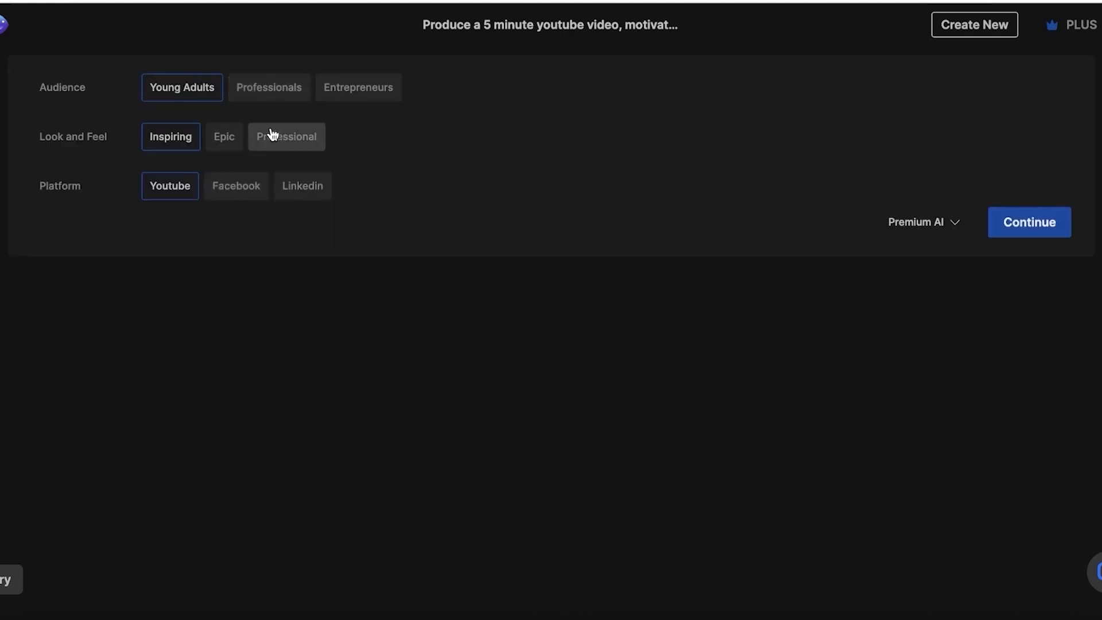
{"action": "mouse_move", "coordinate": [147, 97]}
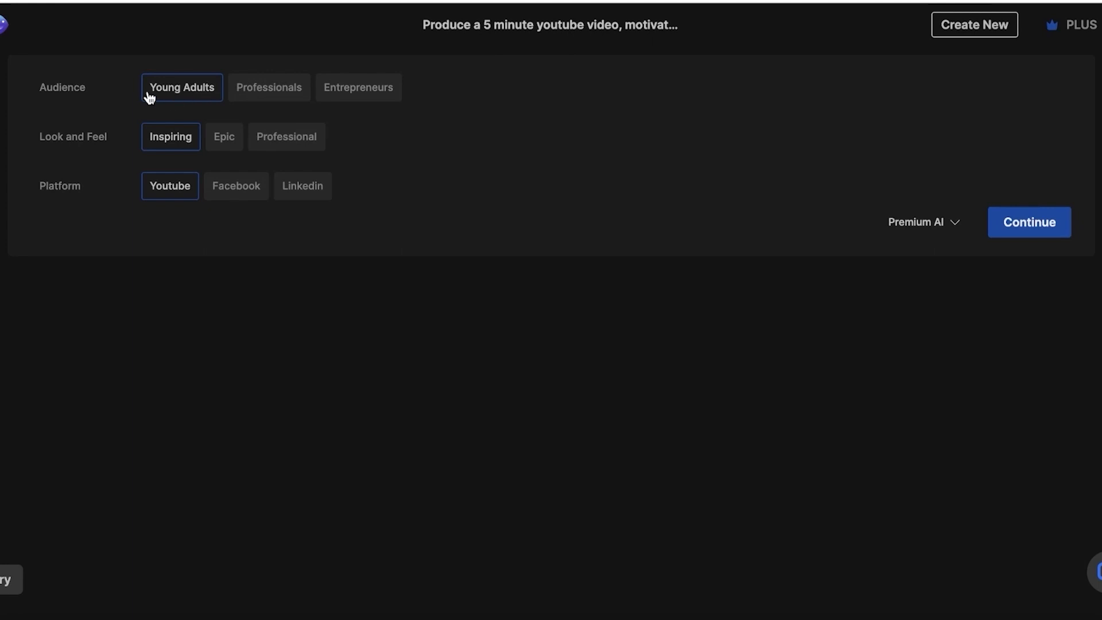
{"action": "mouse_move", "coordinate": [169, 149]}
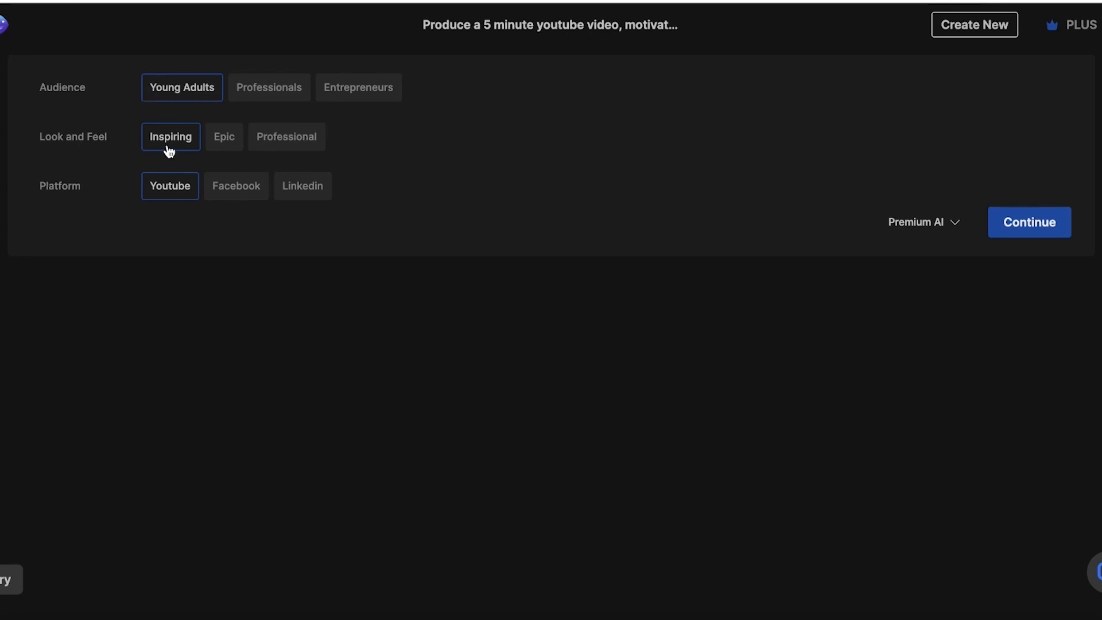
{"action": "mouse_move", "coordinate": [97, 181]}
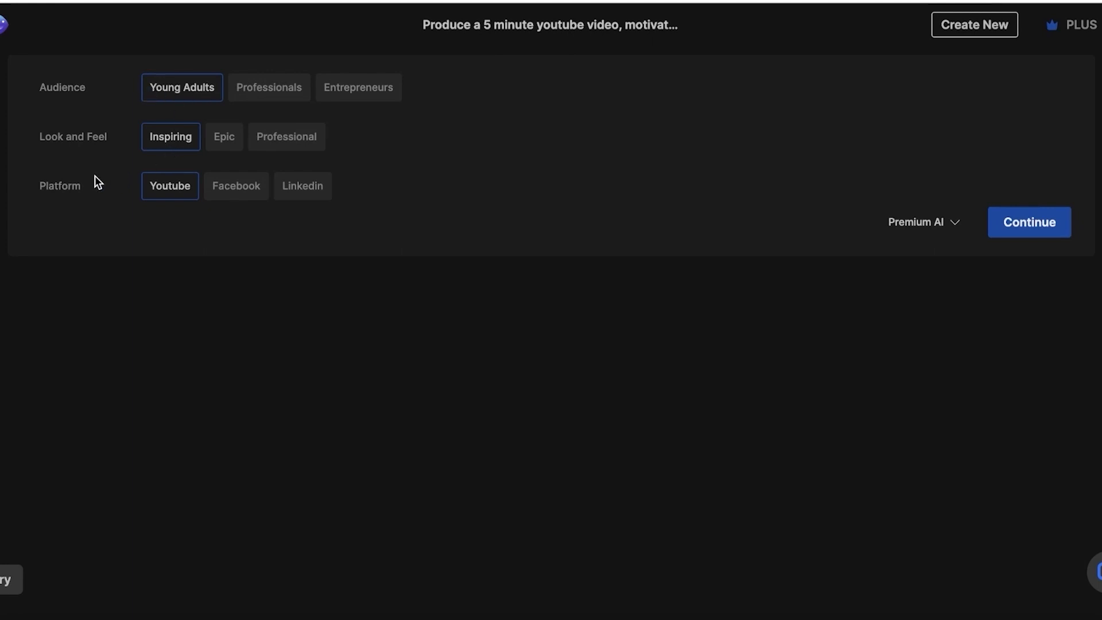
{"action": "mouse_move", "coordinate": [358, 123]}
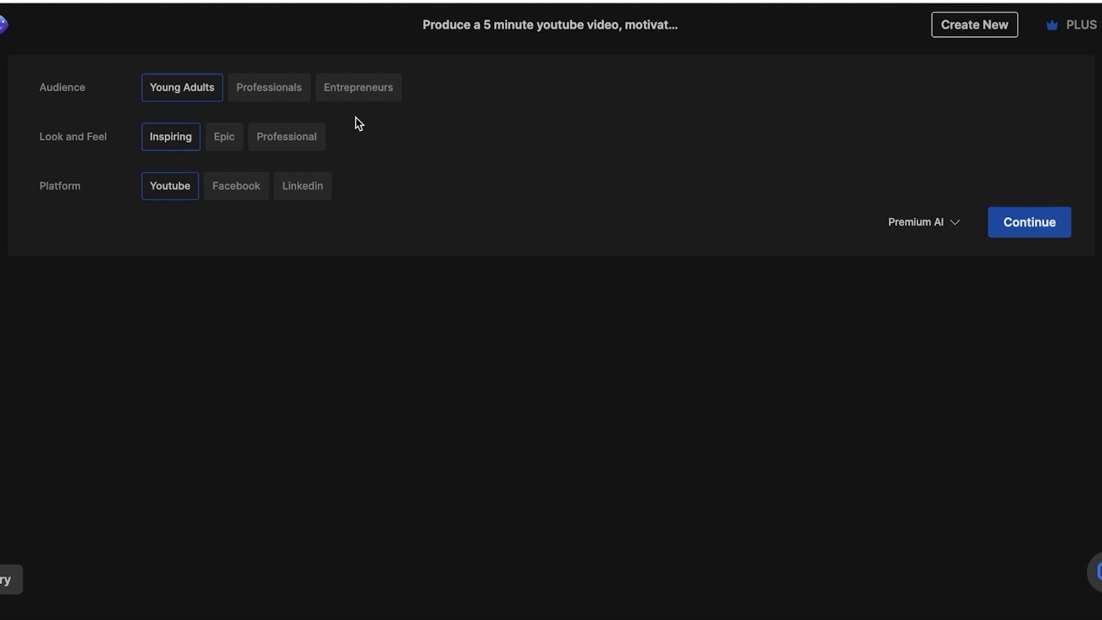
Step: Set the audience to Young Adults and the look to Epic, then continue generating
{"action": "left_click", "coordinate": [358, 87]}
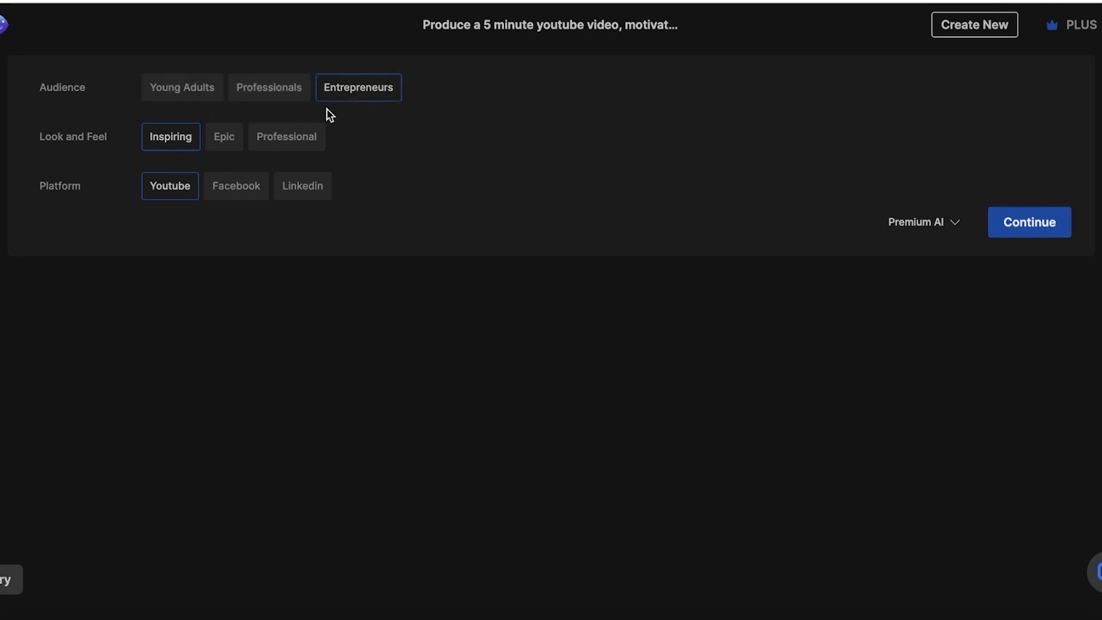
{"action": "left_click", "coordinate": [223, 136]}
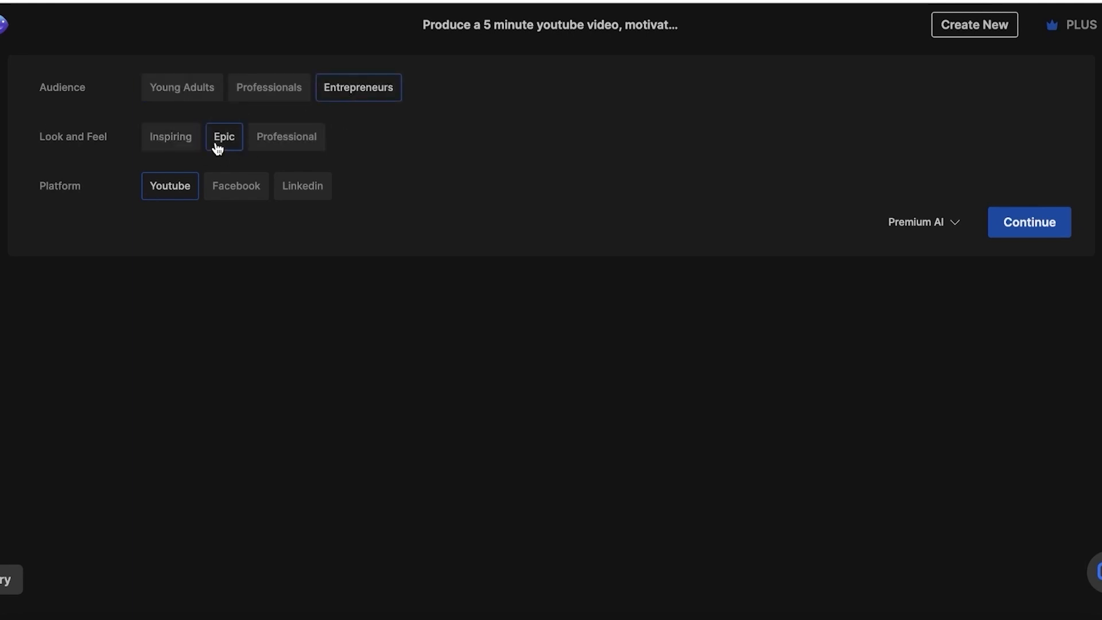
{"action": "mouse_move", "coordinate": [236, 107]}
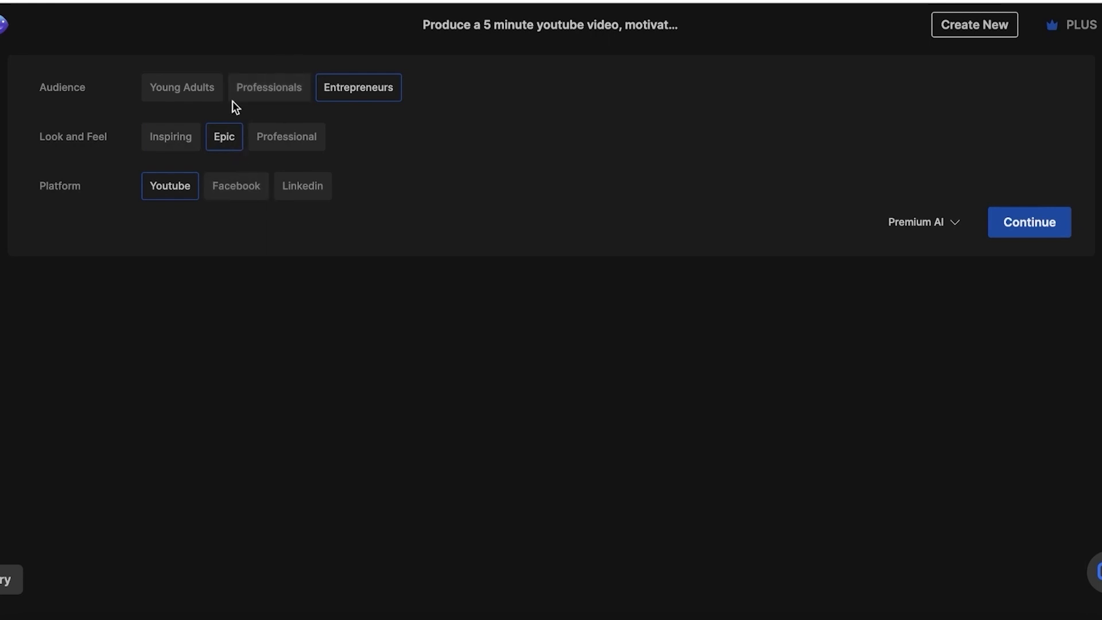
{"action": "left_click", "coordinate": [181, 87]}
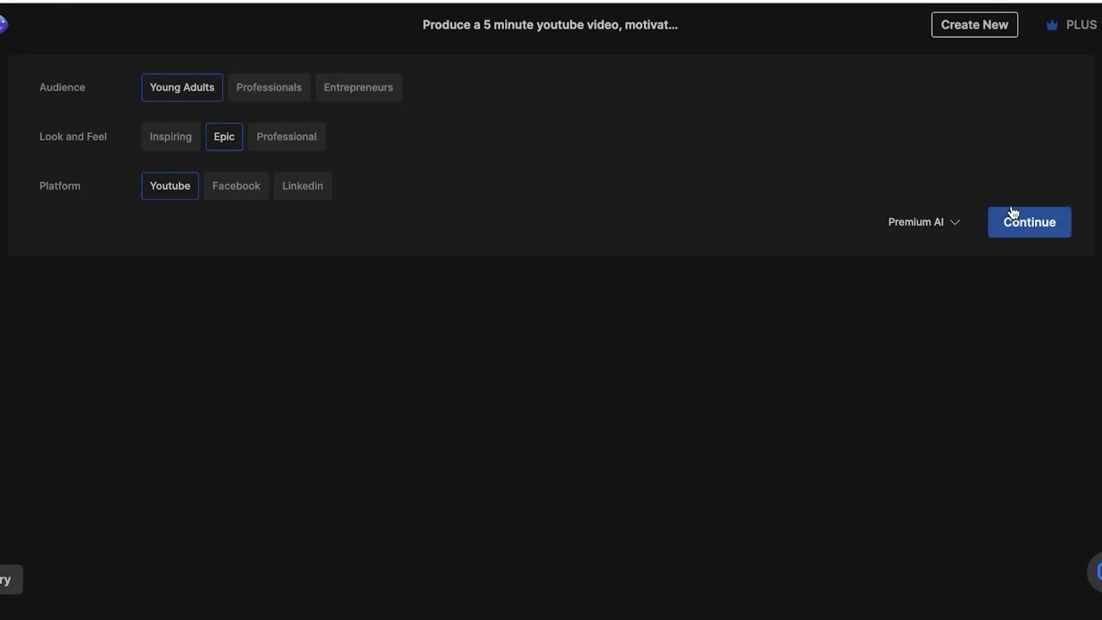
{"action": "left_click", "coordinate": [1028, 222]}
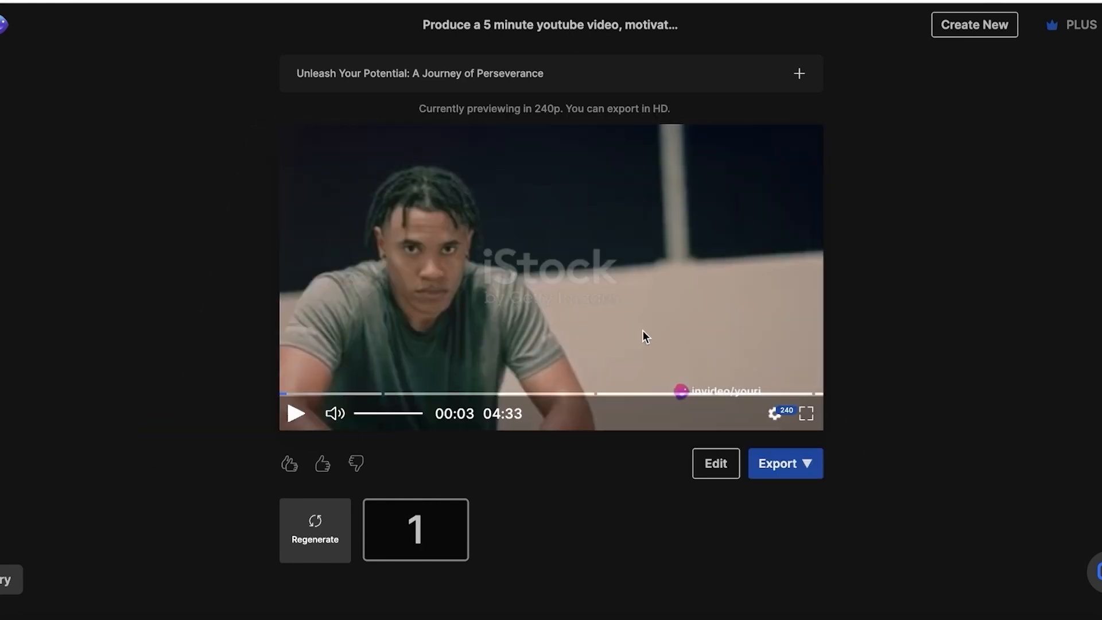
{"action": "mouse_move", "coordinate": [594, 326]}
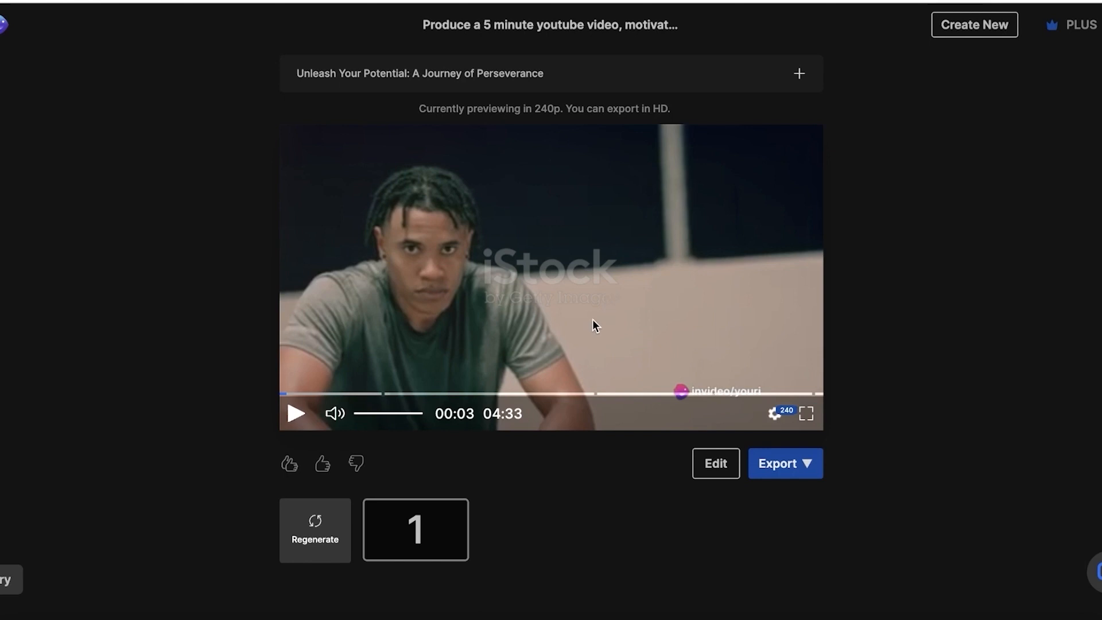
{"action": "mouse_move", "coordinate": [453, 289]}
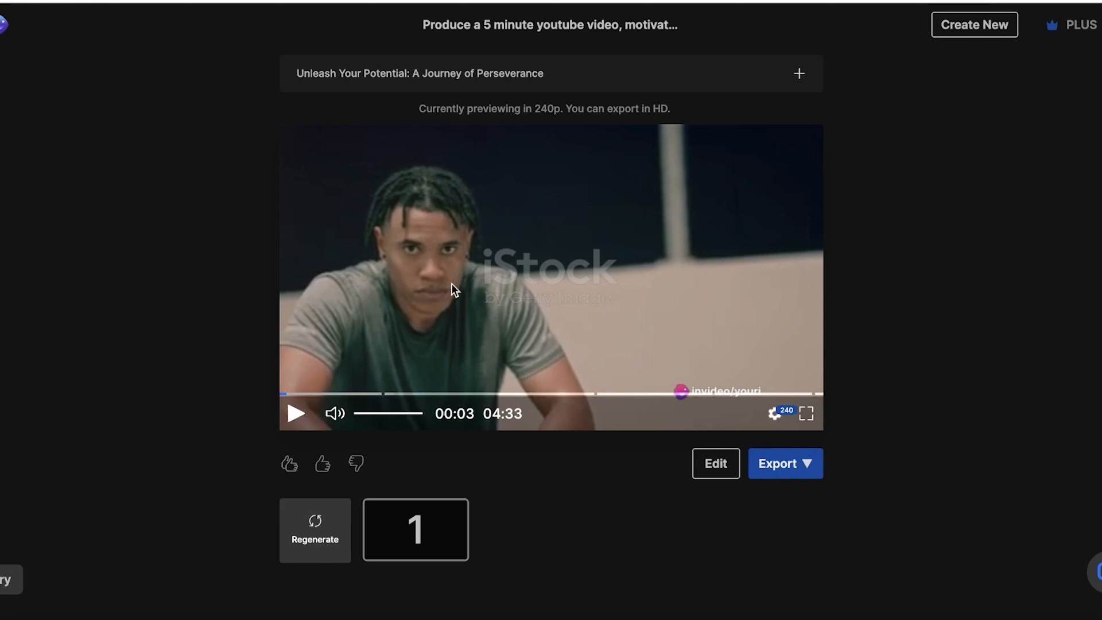
Step: Play, pause and scrub the 4:33 preview through several scenes
{"action": "left_click", "coordinate": [296, 414]}
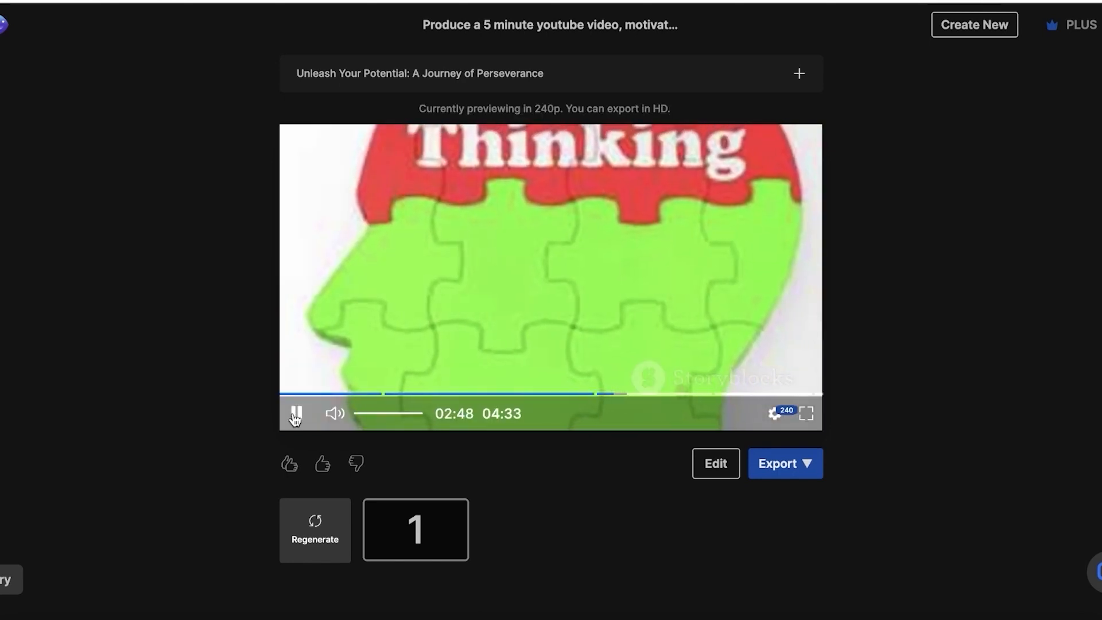
{"action": "left_click", "coordinate": [295, 413]}
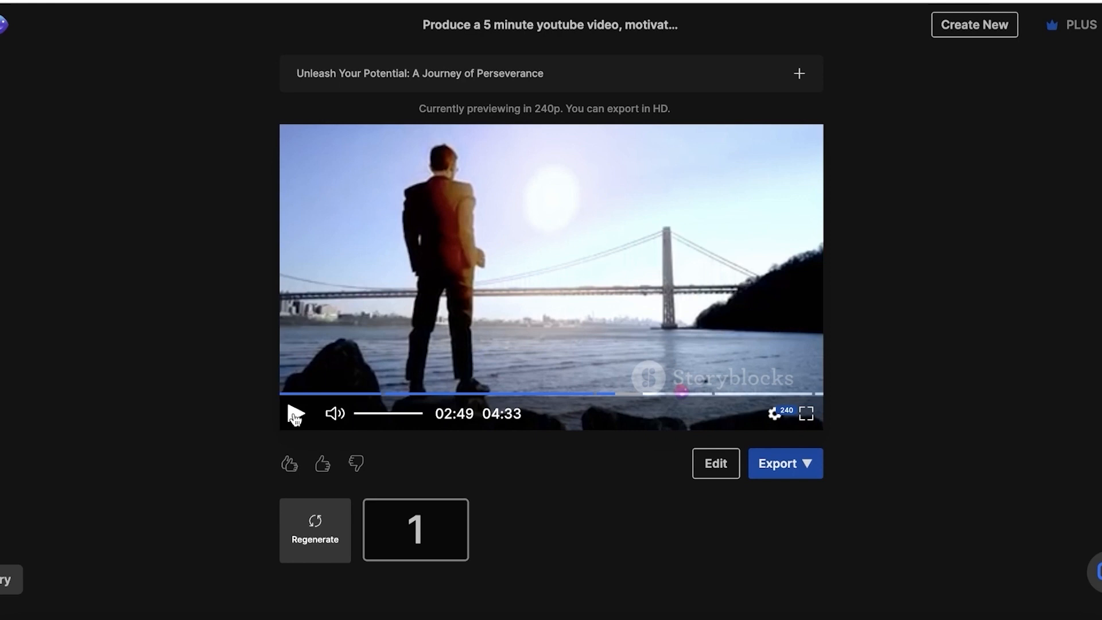
{"action": "left_click", "coordinate": [325, 394]}
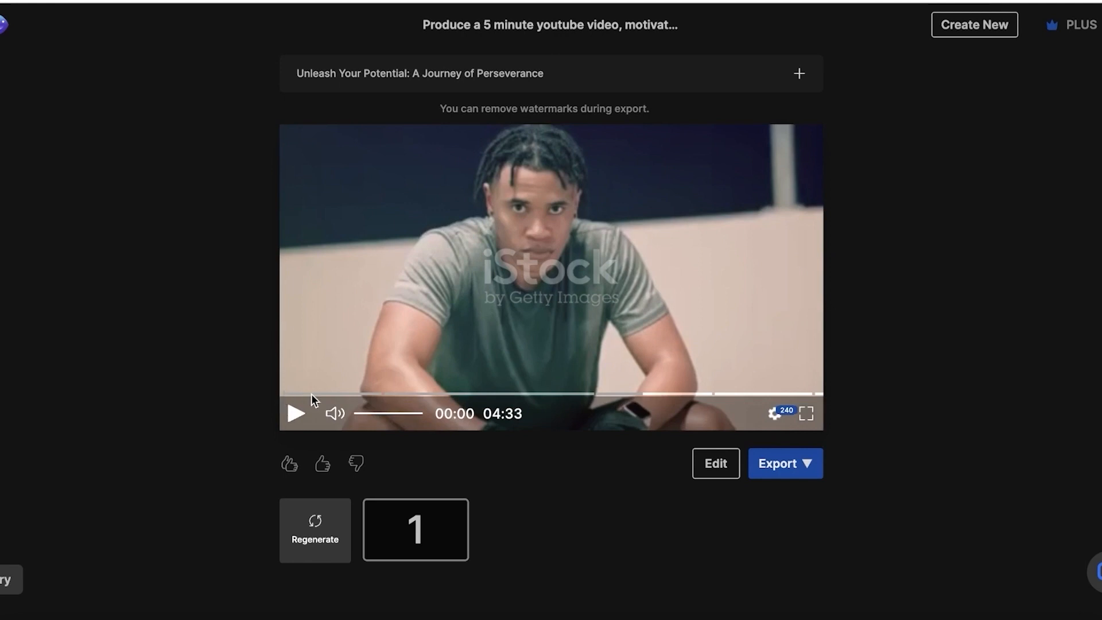
{"action": "mouse_move", "coordinate": [426, 410]}
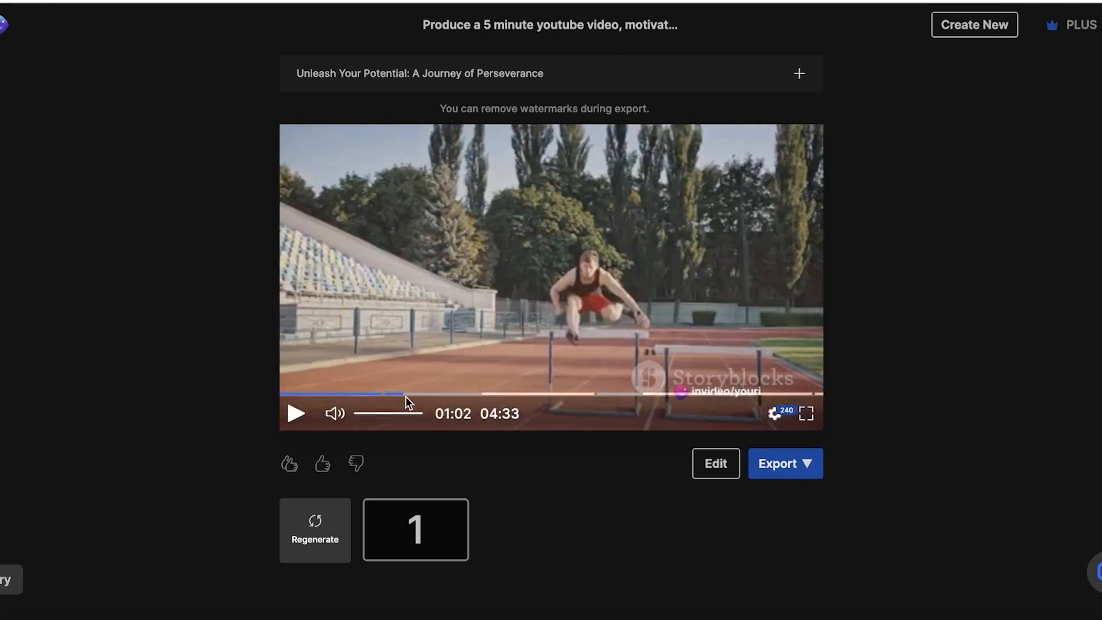
{"action": "left_click", "coordinate": [437, 394]}
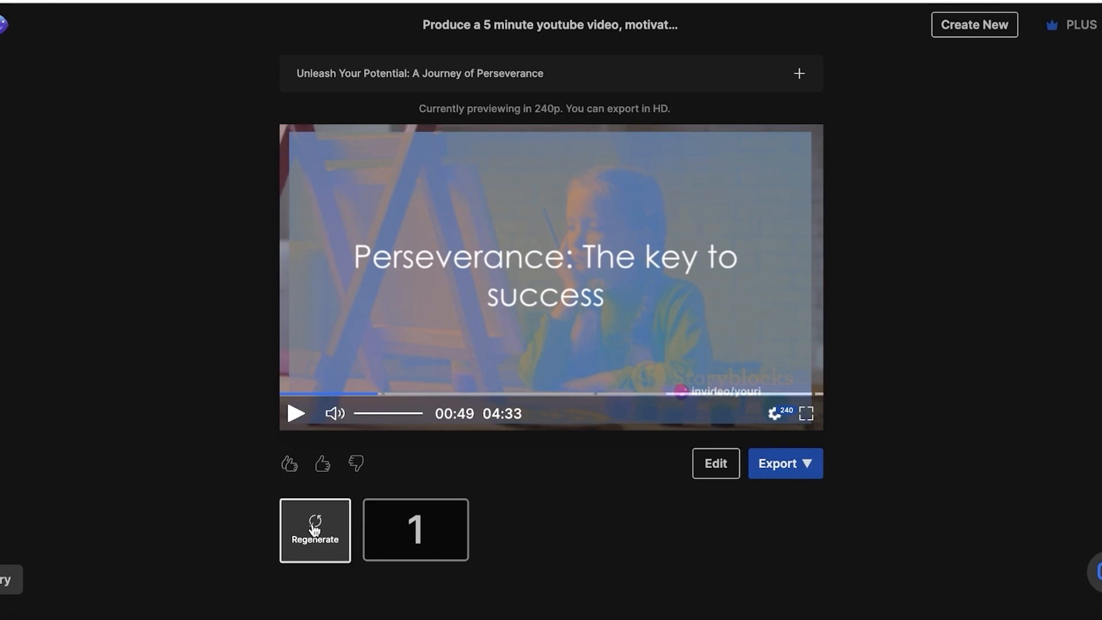
Step: Choose Inspiring and Entrepreneurs in the video options, then switch to the Mindful Moments short
{"action": "left_click", "coordinate": [315, 530]}
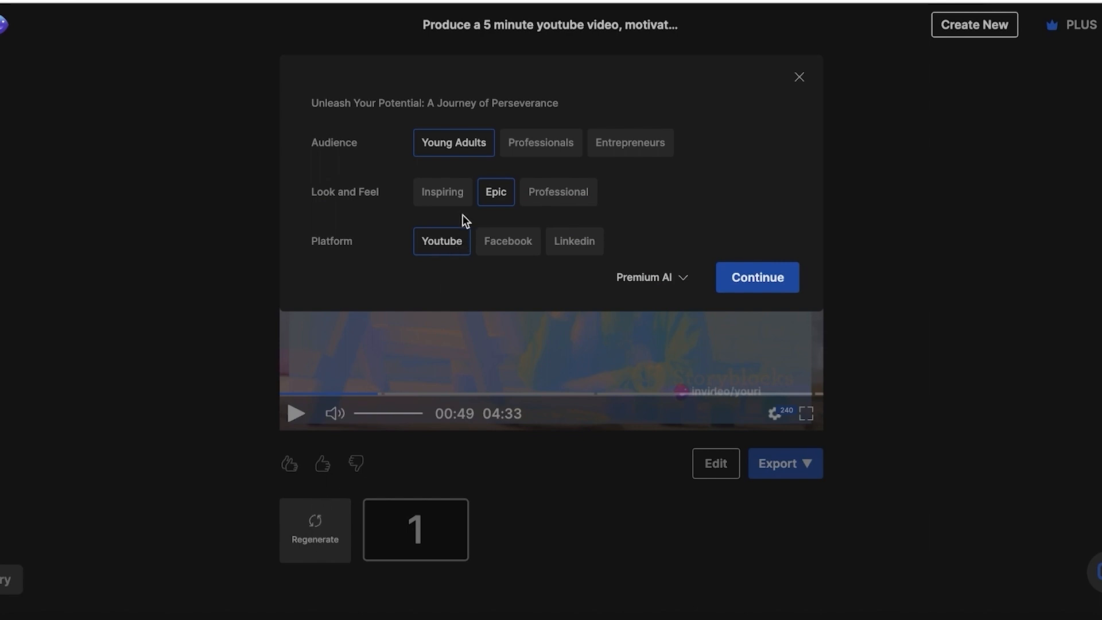
{"action": "left_click", "coordinate": [442, 192]}
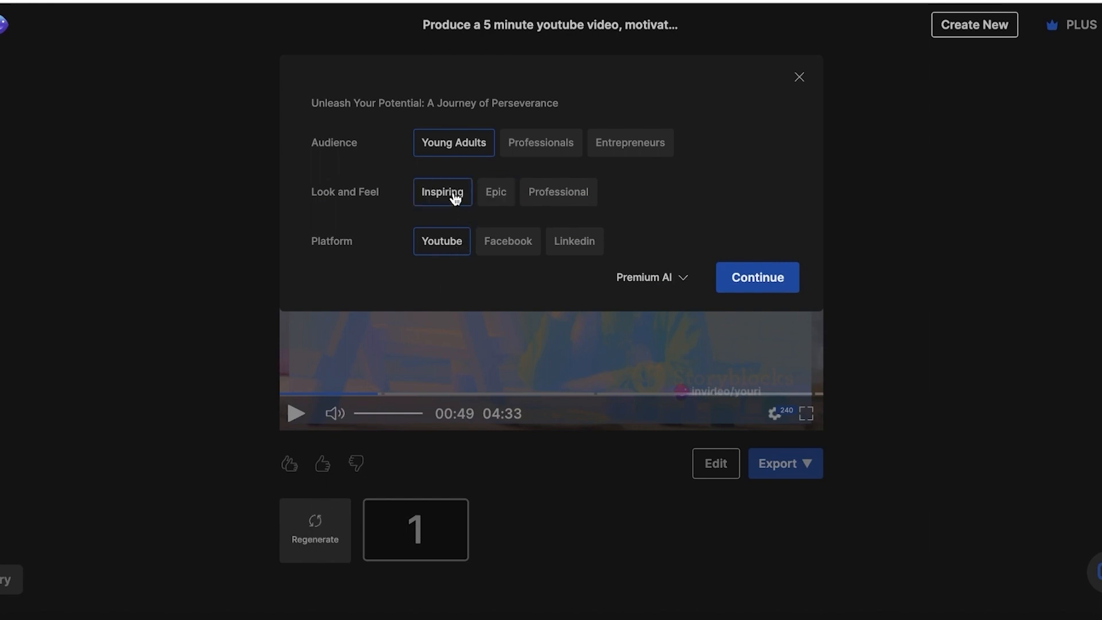
{"action": "mouse_move", "coordinate": [483, 143]}
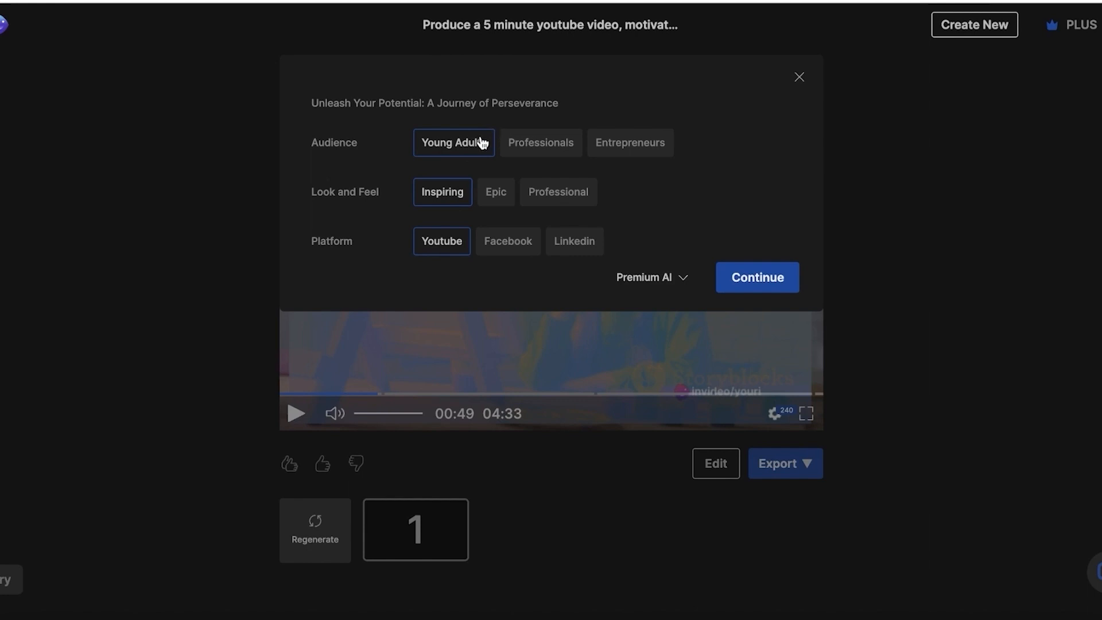
{"action": "left_click", "coordinate": [630, 141]}
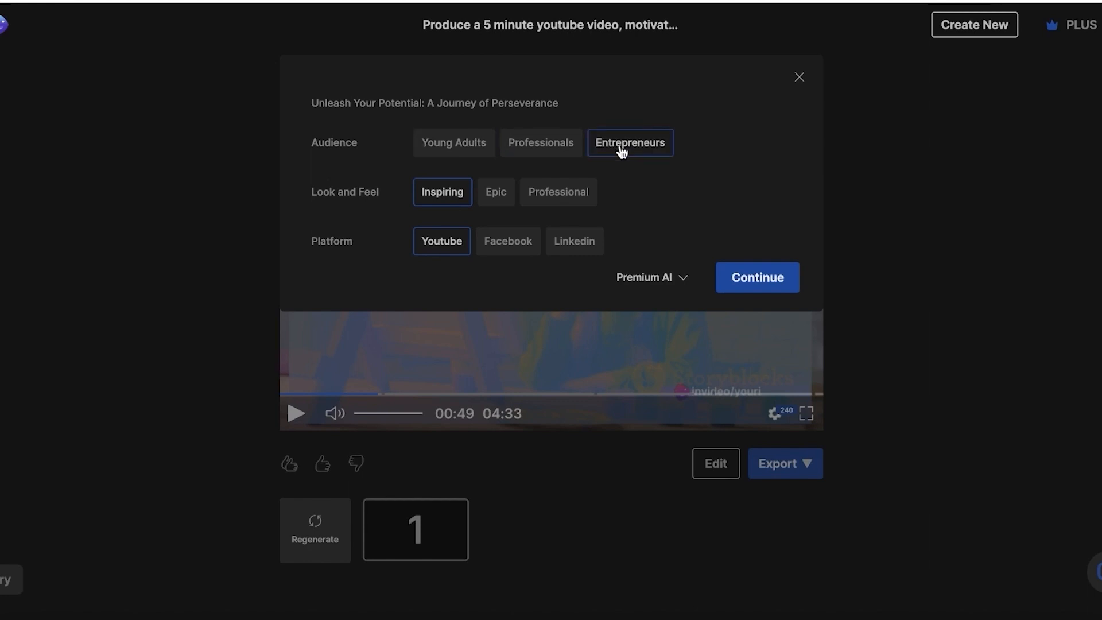
{"action": "left_click", "coordinate": [757, 277]}
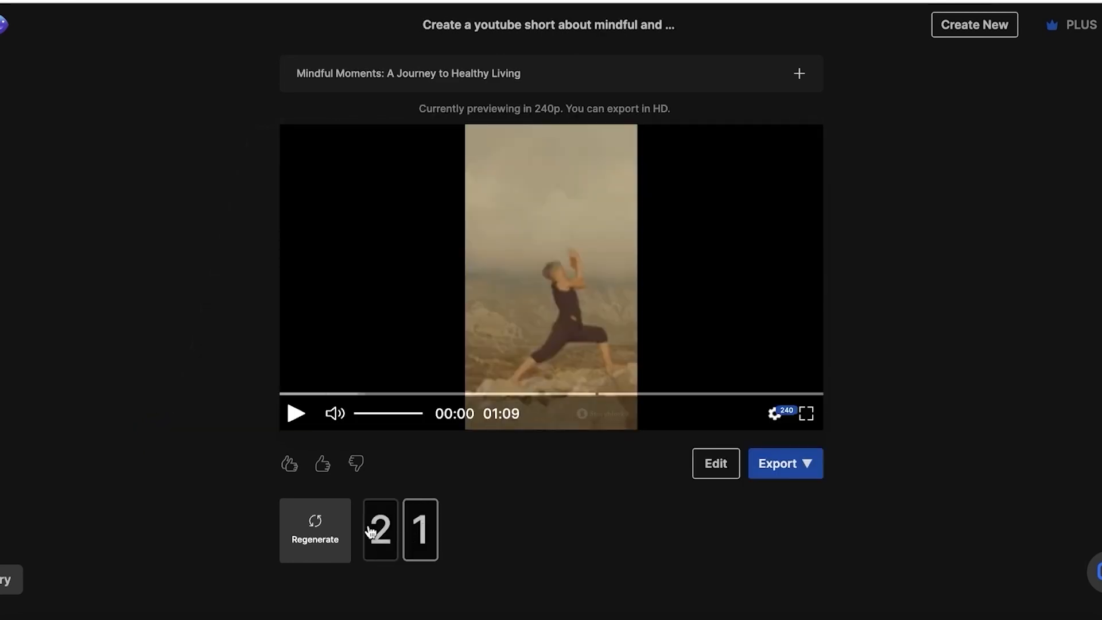
{"action": "left_click", "coordinate": [380, 529]}
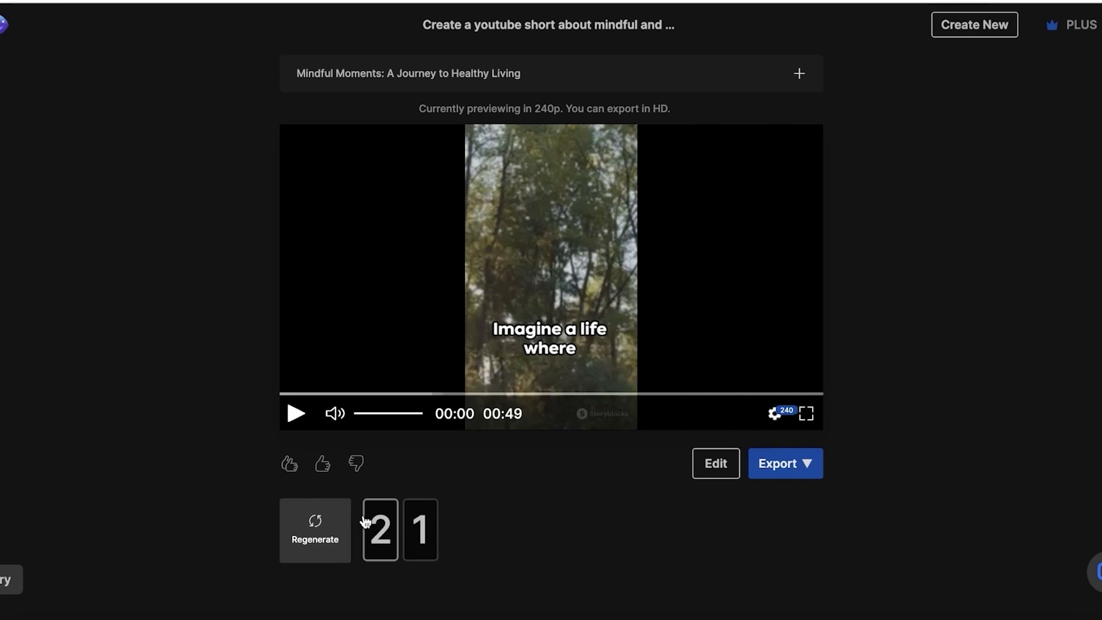
{"action": "mouse_move", "coordinate": [316, 526]}
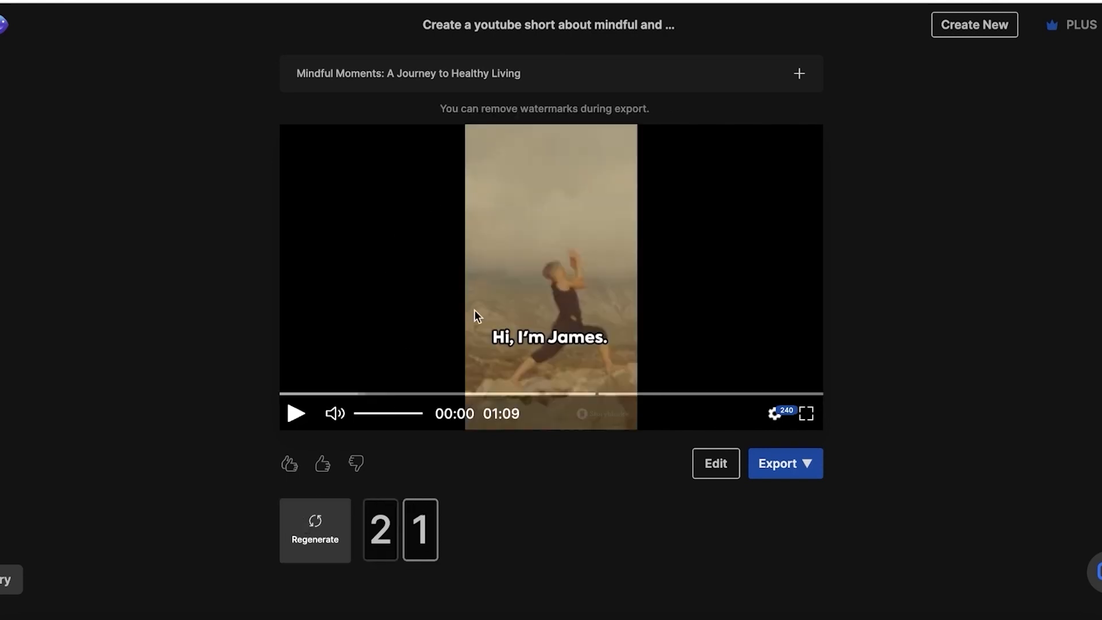
{"action": "mouse_move", "coordinate": [550, 294]}
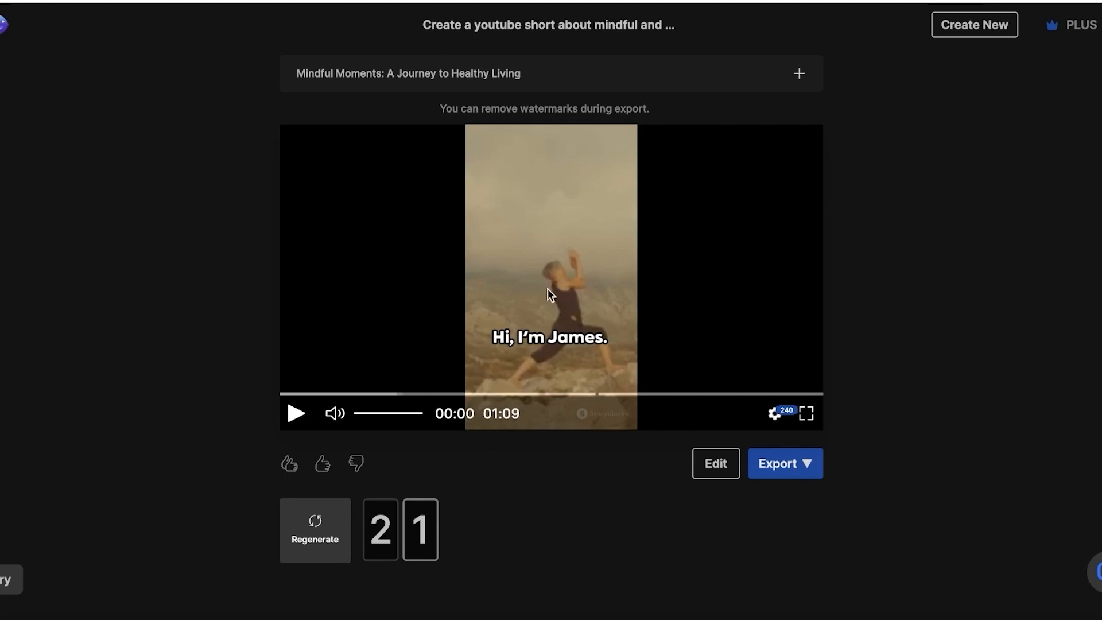
{"action": "mouse_move", "coordinate": [551, 331]}
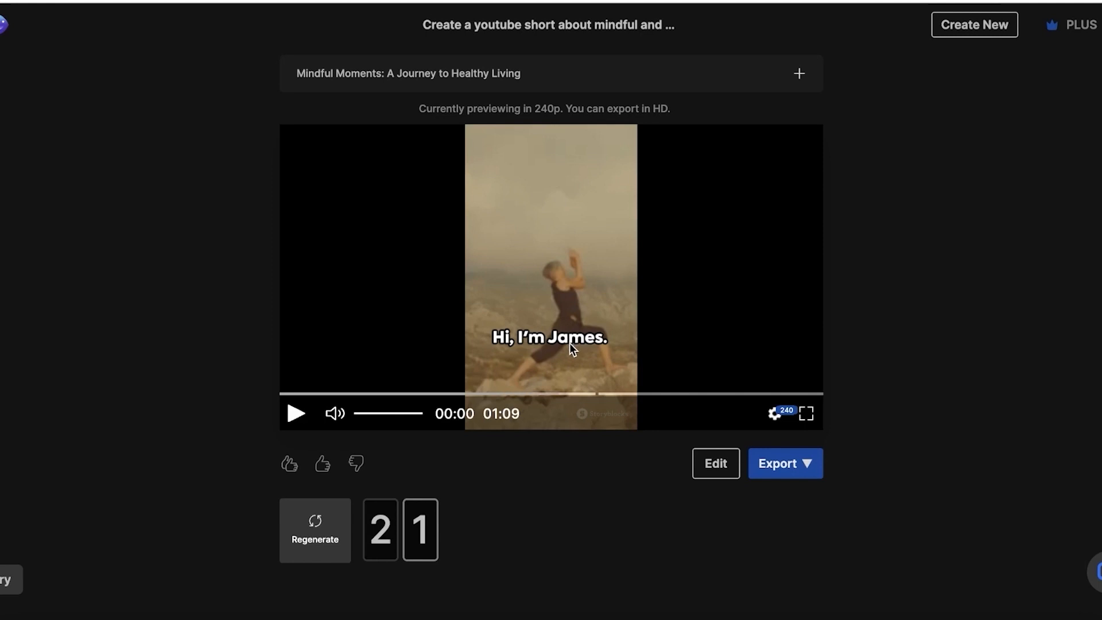
{"action": "mouse_move", "coordinate": [715, 463]}
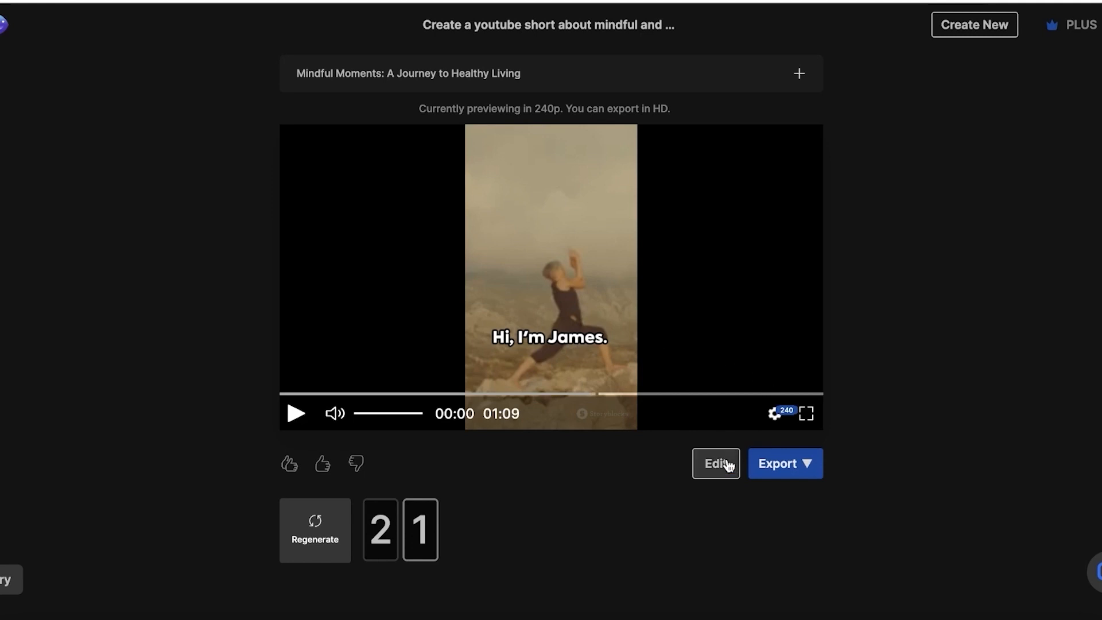
Step: Open the media editor for scene 1 and browse its stock clips
{"action": "left_click", "coordinate": [716, 463]}
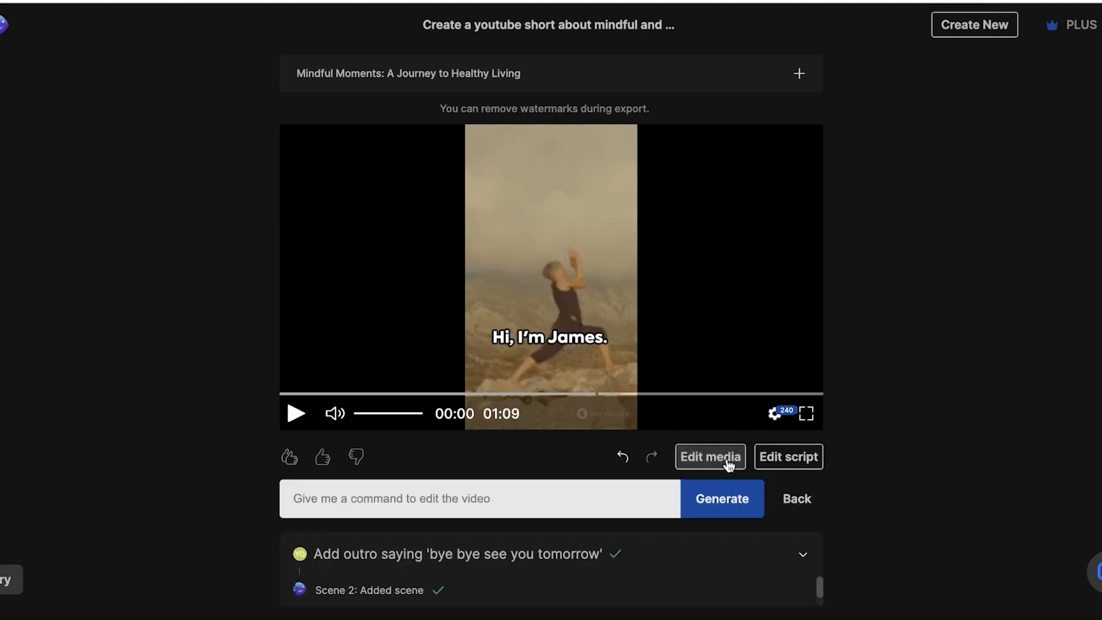
{"action": "mouse_move", "coordinate": [891, 458]}
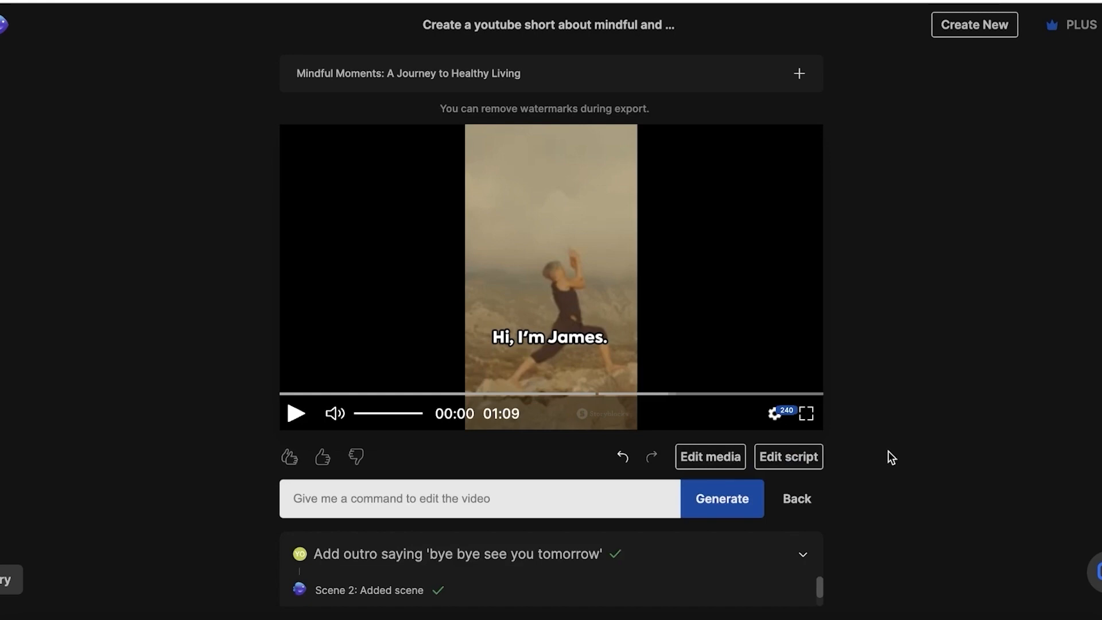
{"action": "left_click", "coordinate": [709, 457]}
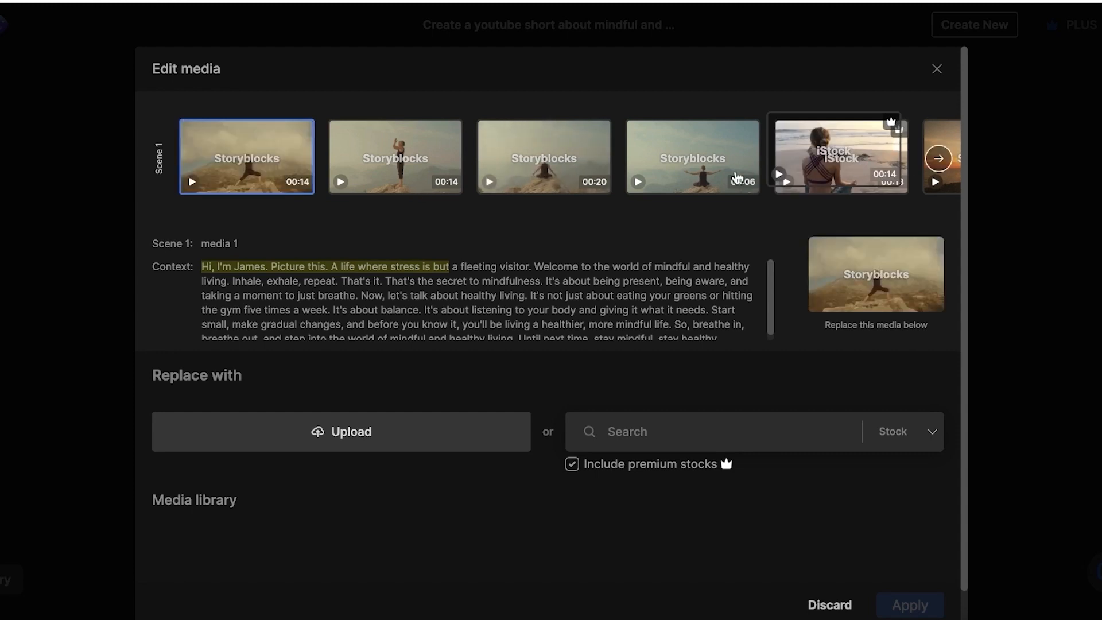
{"action": "mouse_move", "coordinate": [938, 158]}
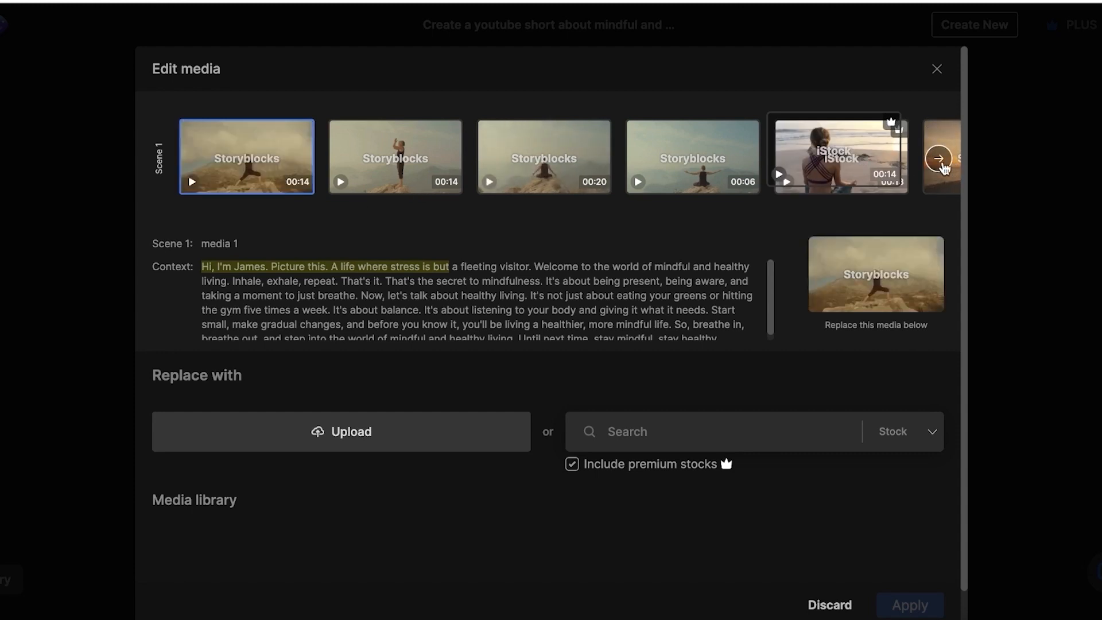
{"action": "left_click", "coordinate": [938, 157]}
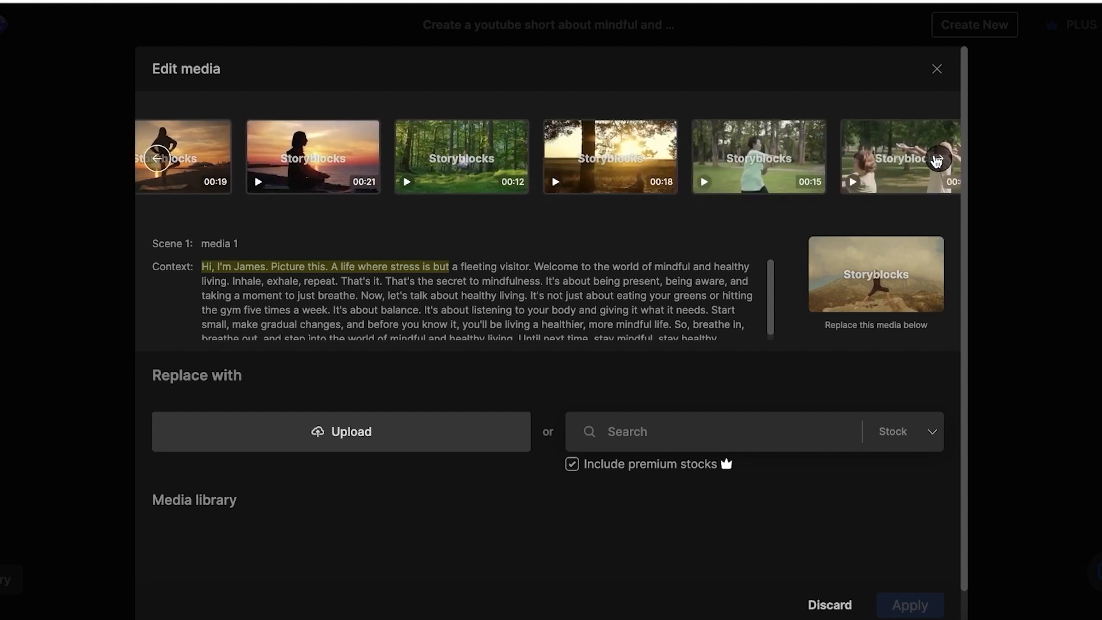
{"action": "left_click", "coordinate": [939, 158]}
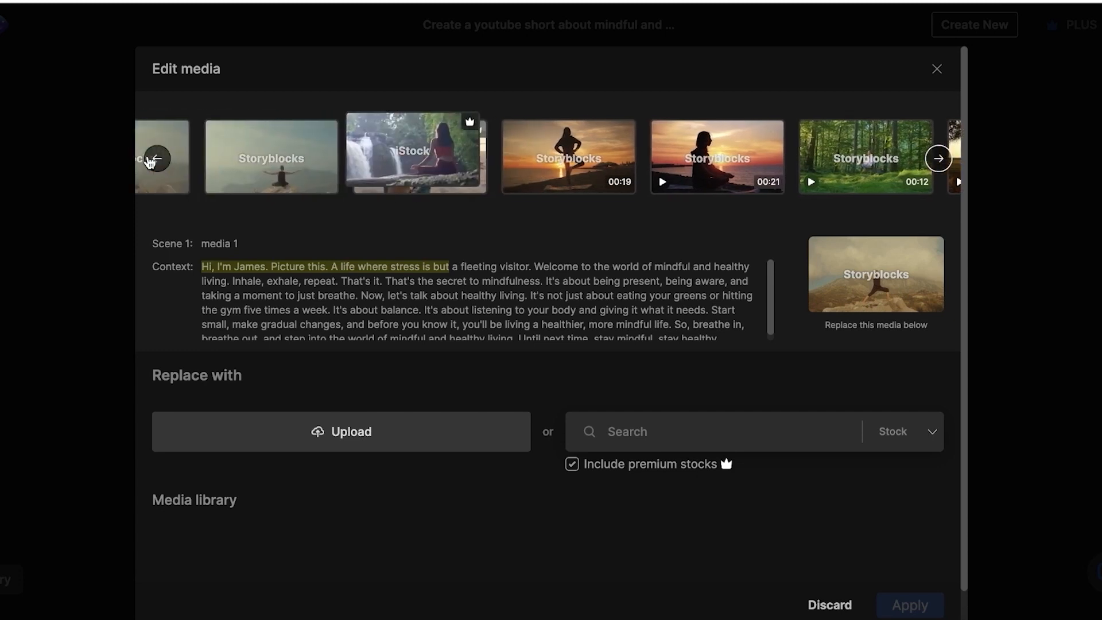
{"action": "left_click", "coordinate": [153, 158]}
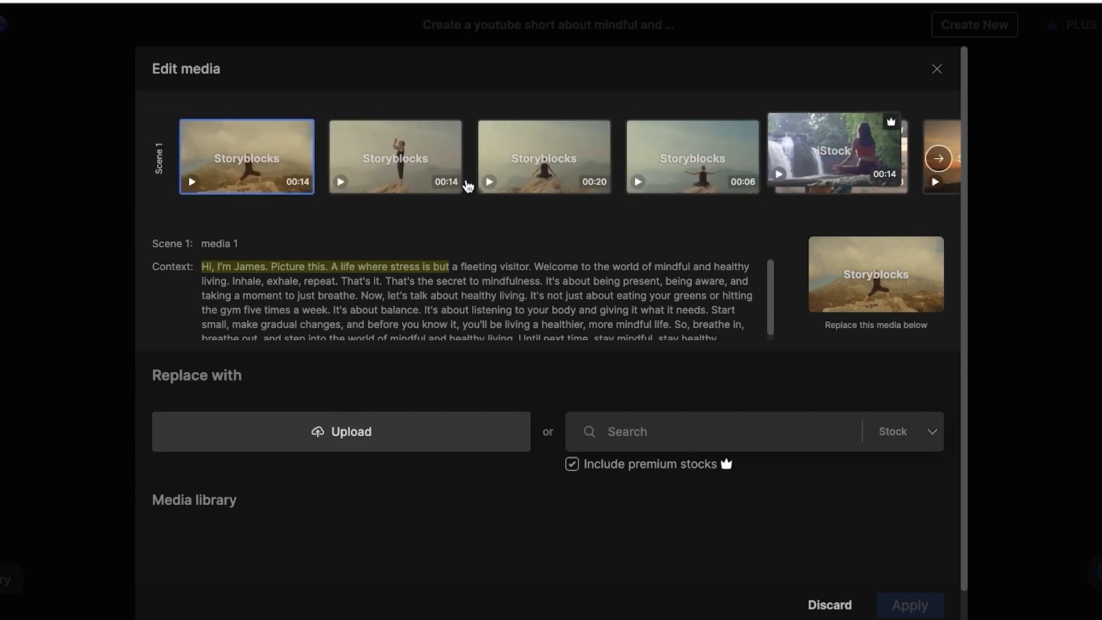
{"action": "mouse_move", "coordinate": [301, 154]}
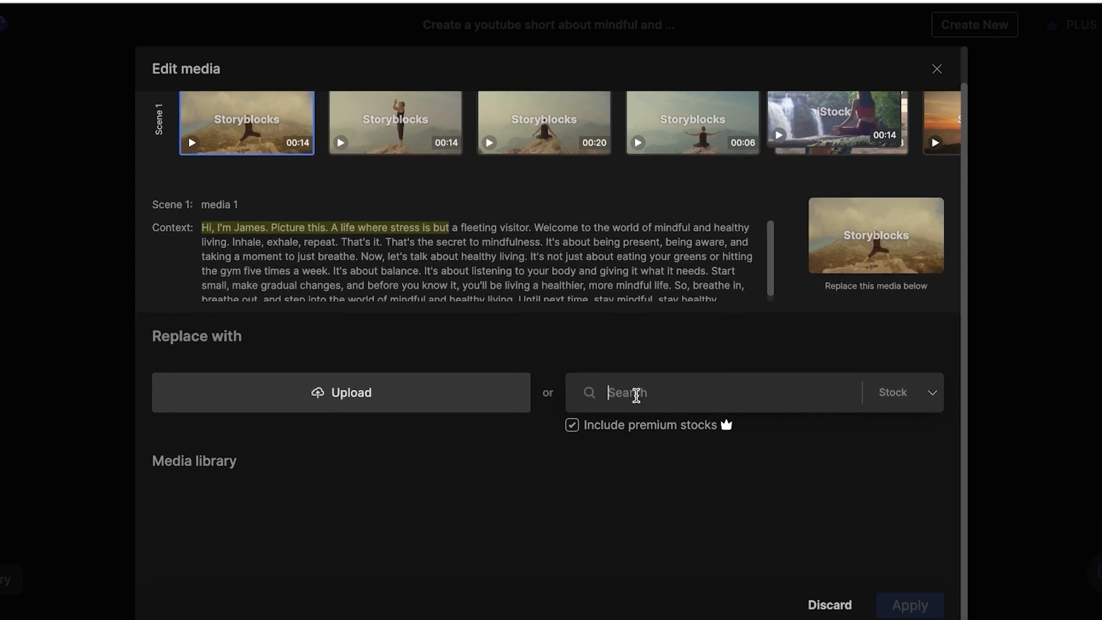
{"action": "mouse_move", "coordinate": [642, 381]}
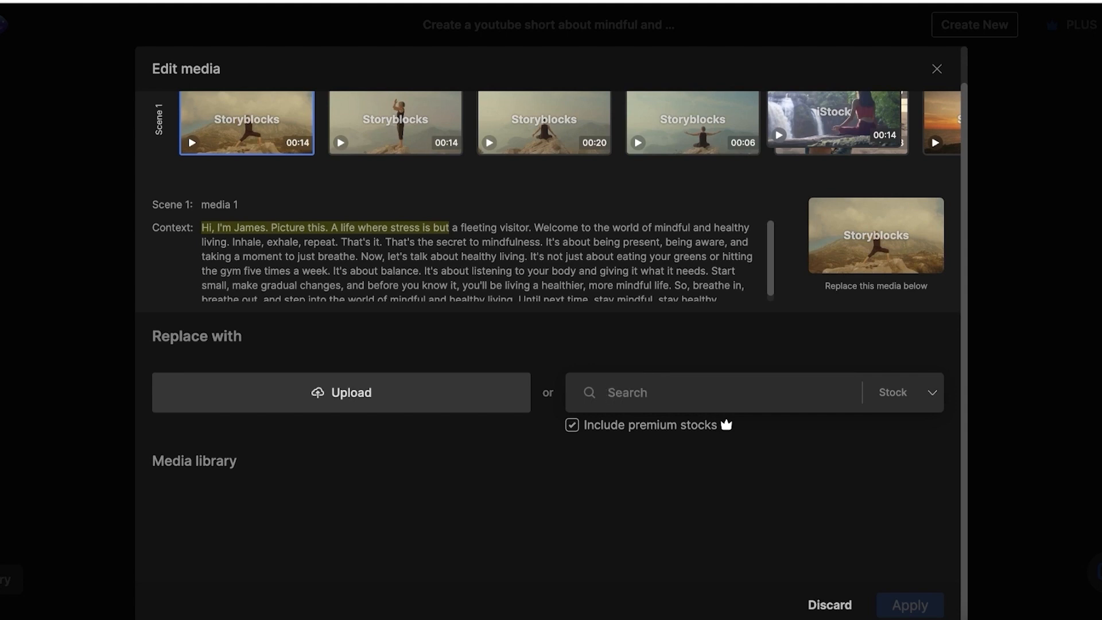
Step: Swap scene 1 clips for sunset silhouette and mountain trail footage and apply
{"action": "left_click", "coordinate": [256, 516]}
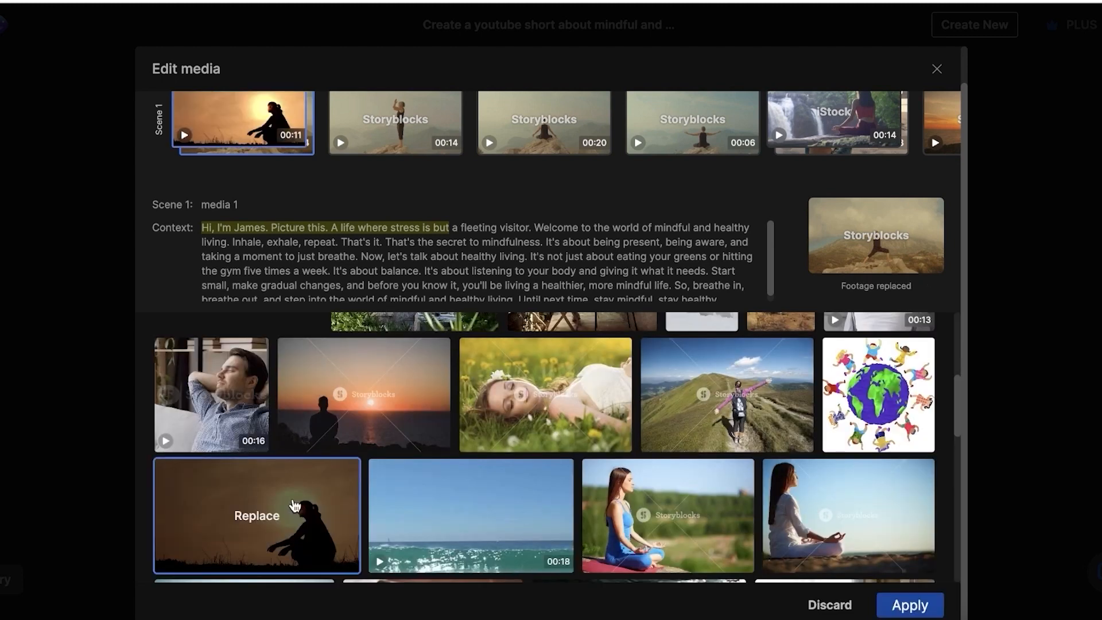
{"action": "scroll", "scroll_direction": "down", "scroll_amount": 3}
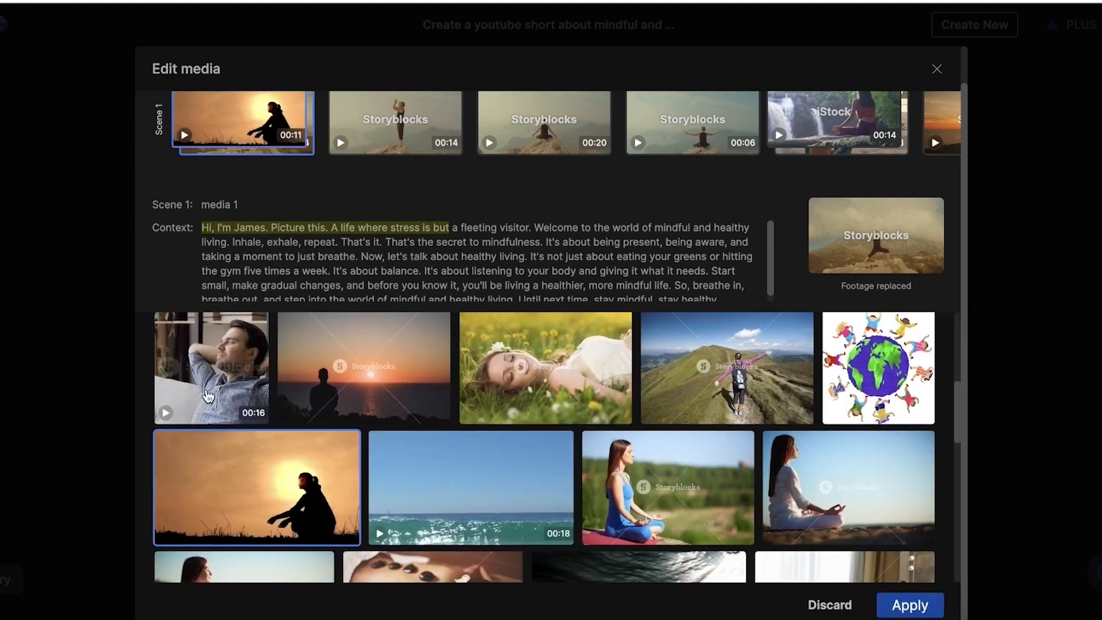
{"action": "mouse_move", "coordinate": [257, 487]}
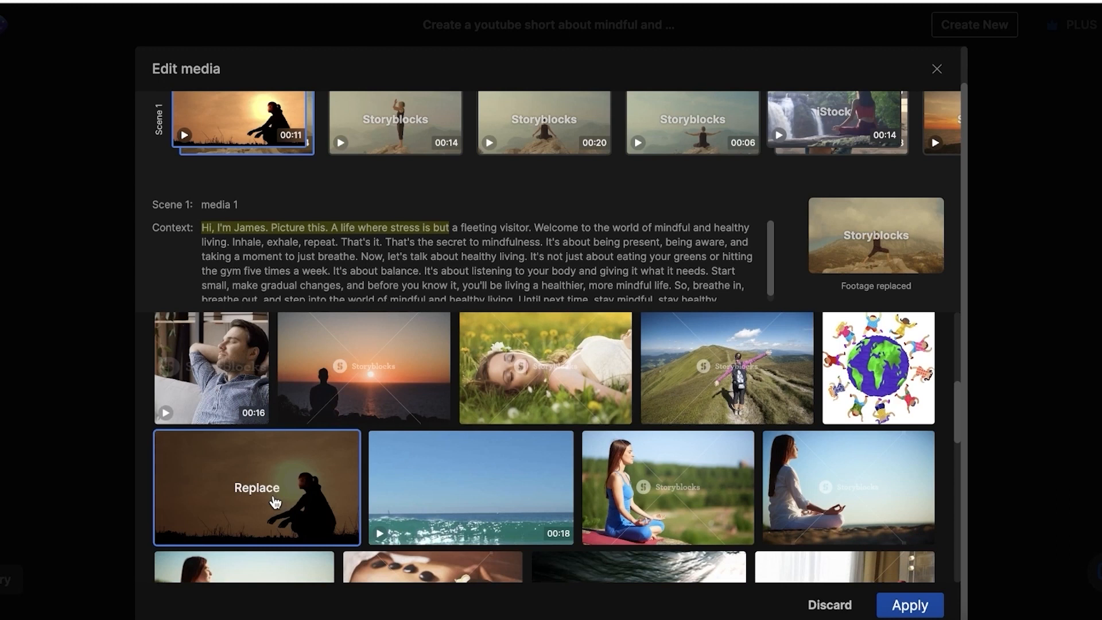
{"action": "left_click", "coordinate": [256, 488]}
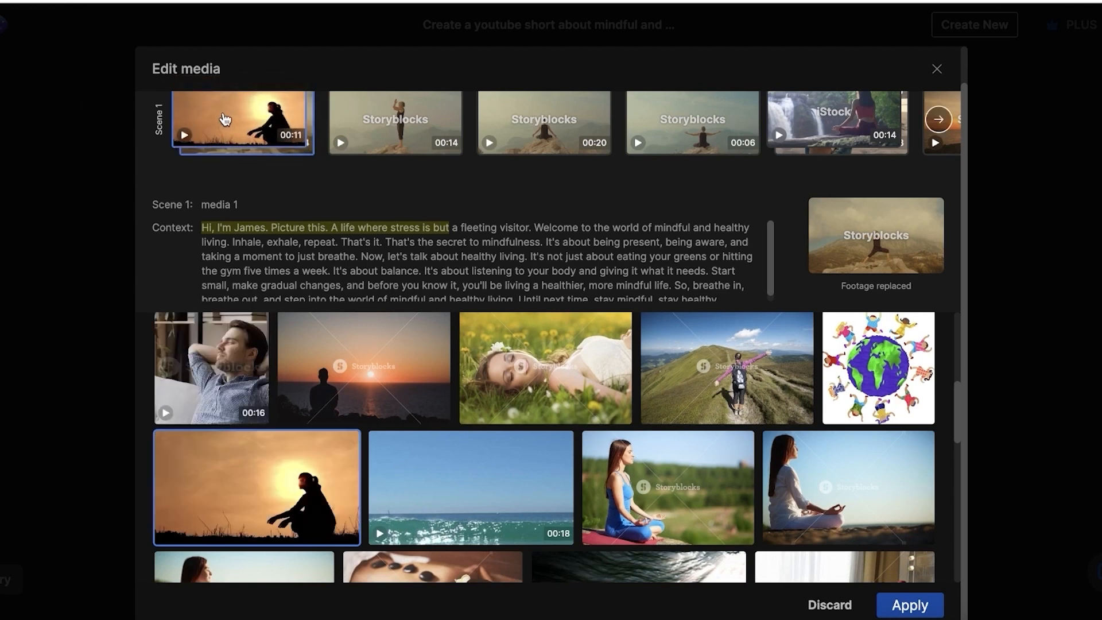
{"action": "mouse_move", "coordinate": [414, 247]}
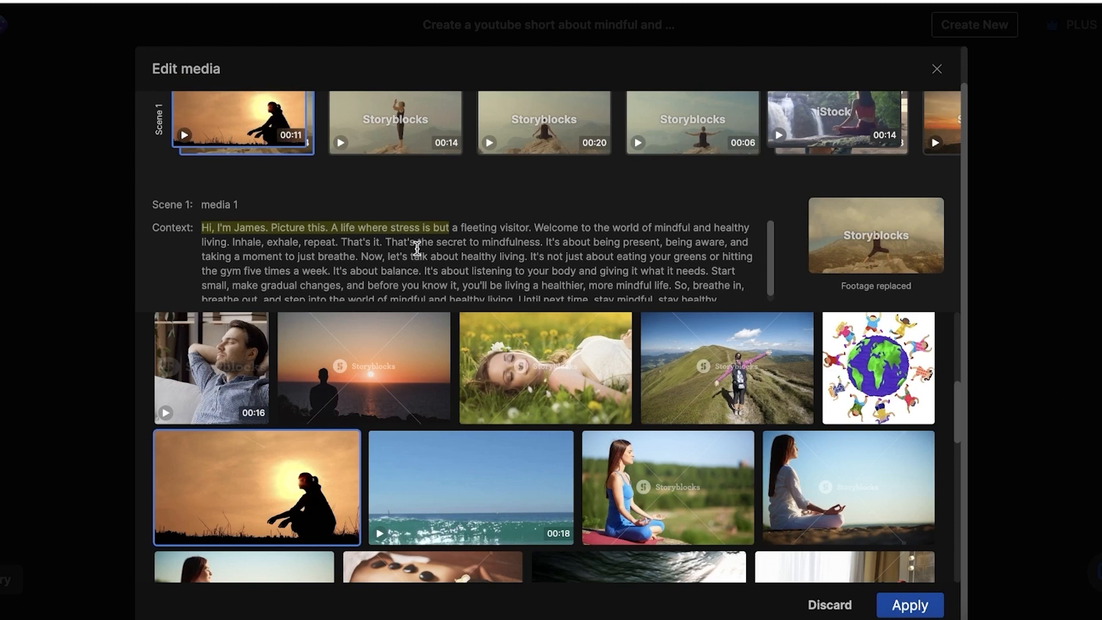
{"action": "left_click", "coordinate": [395, 156]}
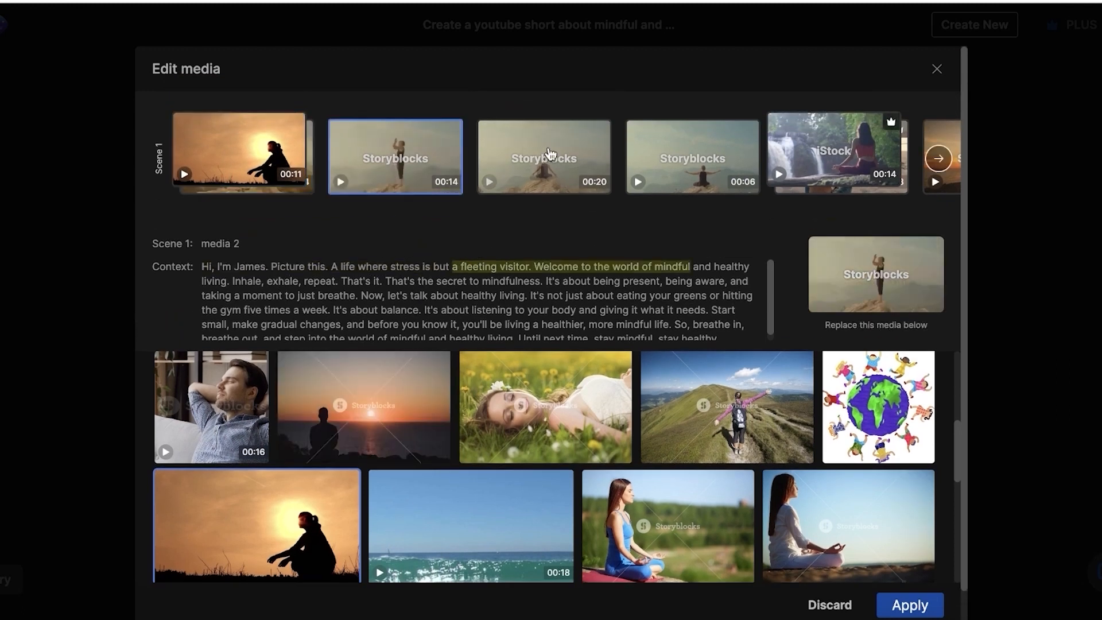
{"action": "left_click", "coordinate": [543, 156]}
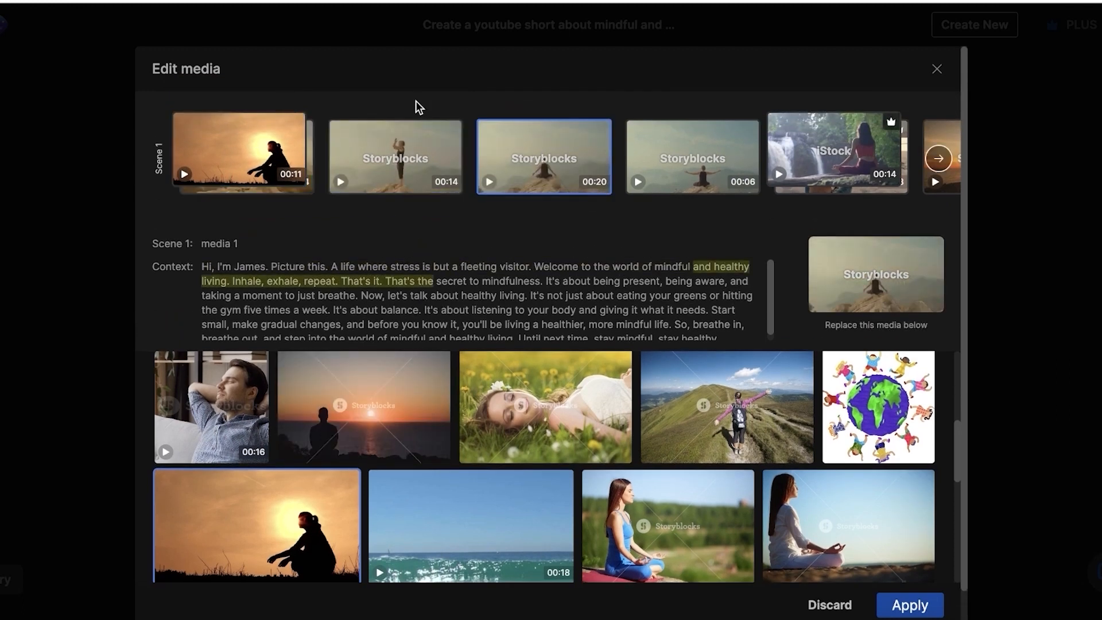
{"action": "left_click", "coordinate": [727, 406]}
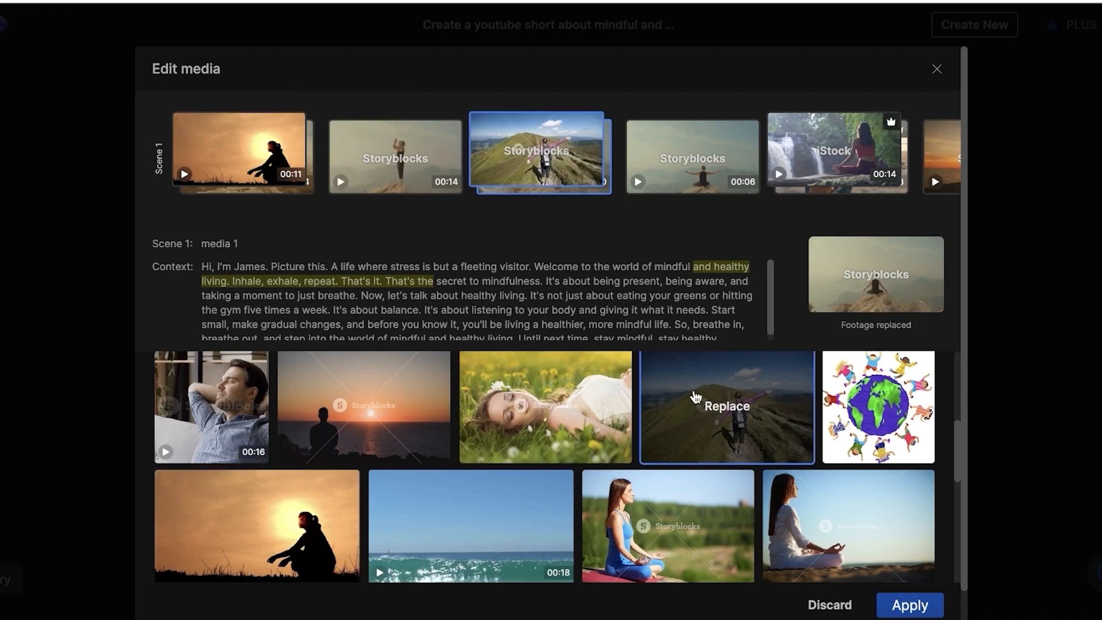
{"action": "mouse_move", "coordinate": [541, 151]}
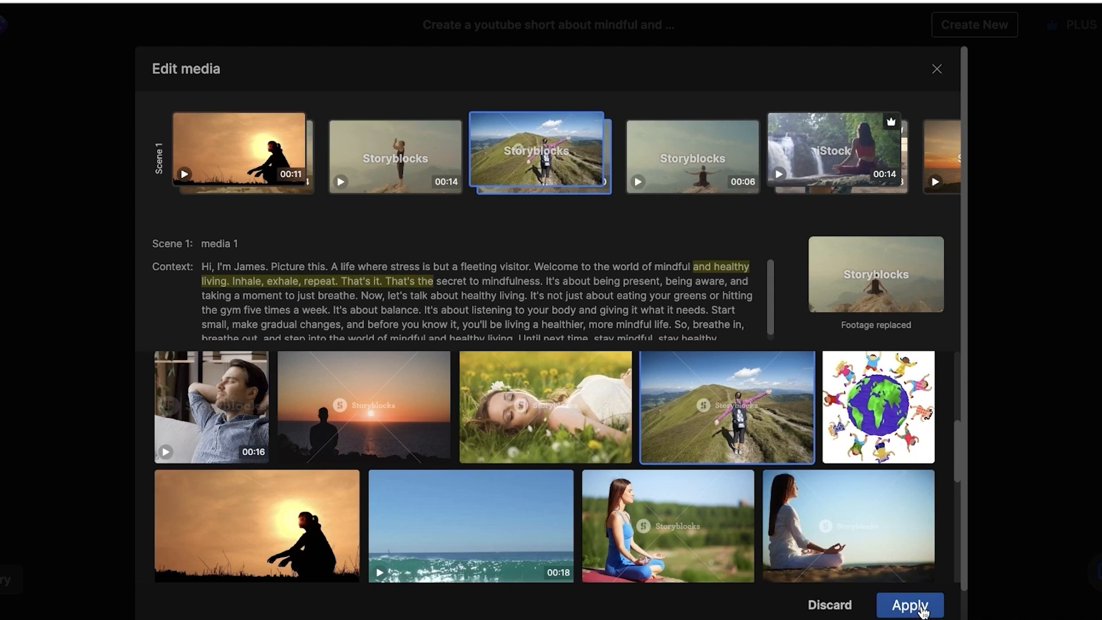
{"action": "left_click", "coordinate": [909, 604]}
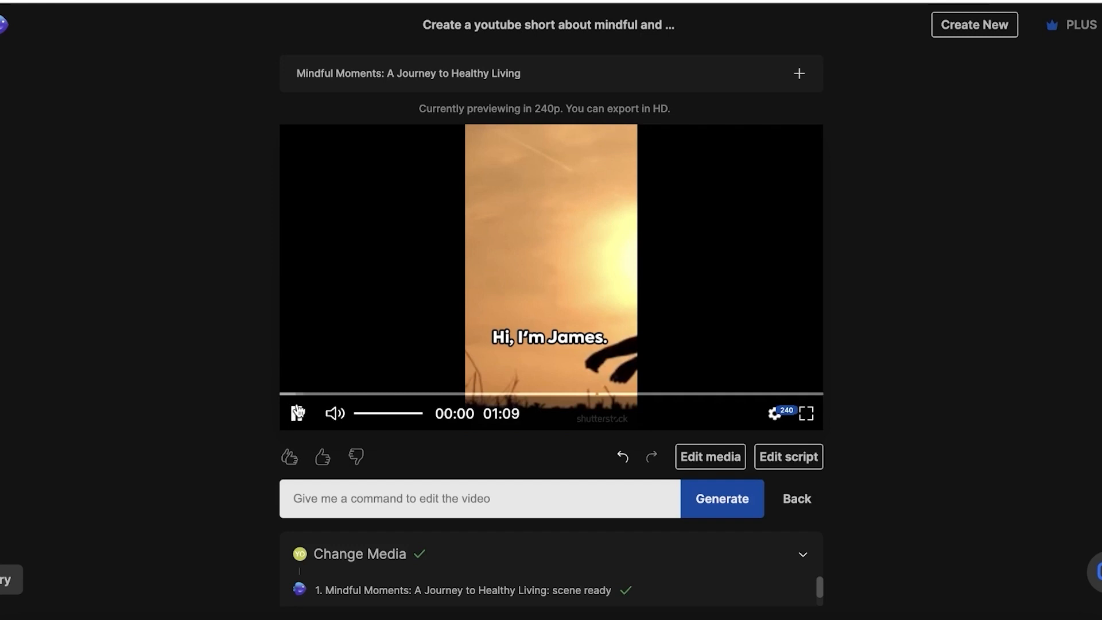
{"action": "left_click", "coordinate": [298, 413]}
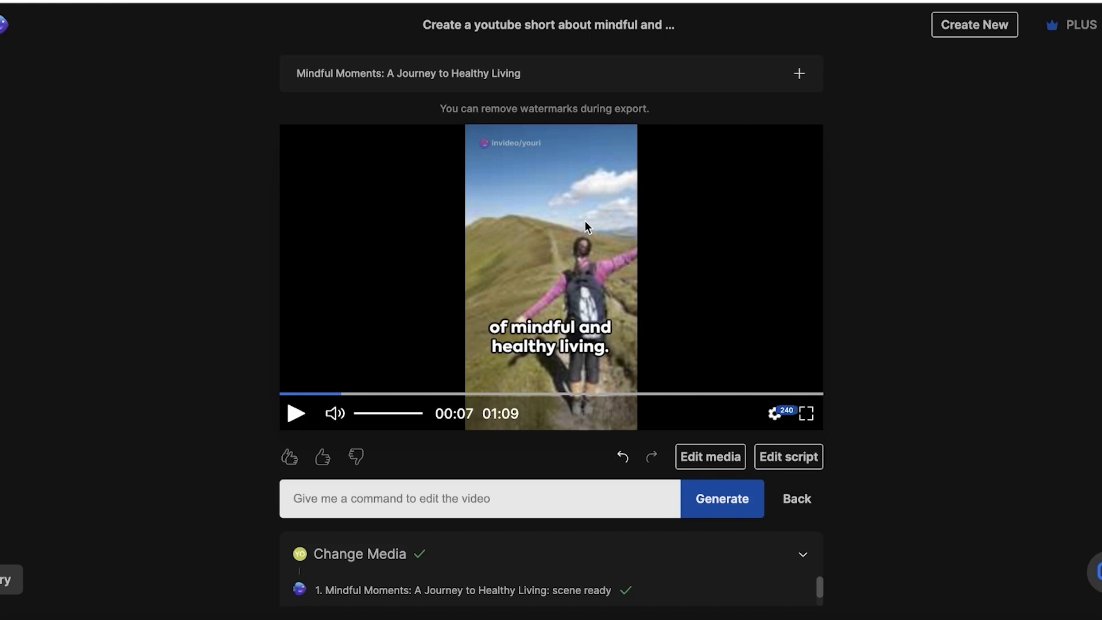
{"action": "mouse_move", "coordinate": [490, 287]}
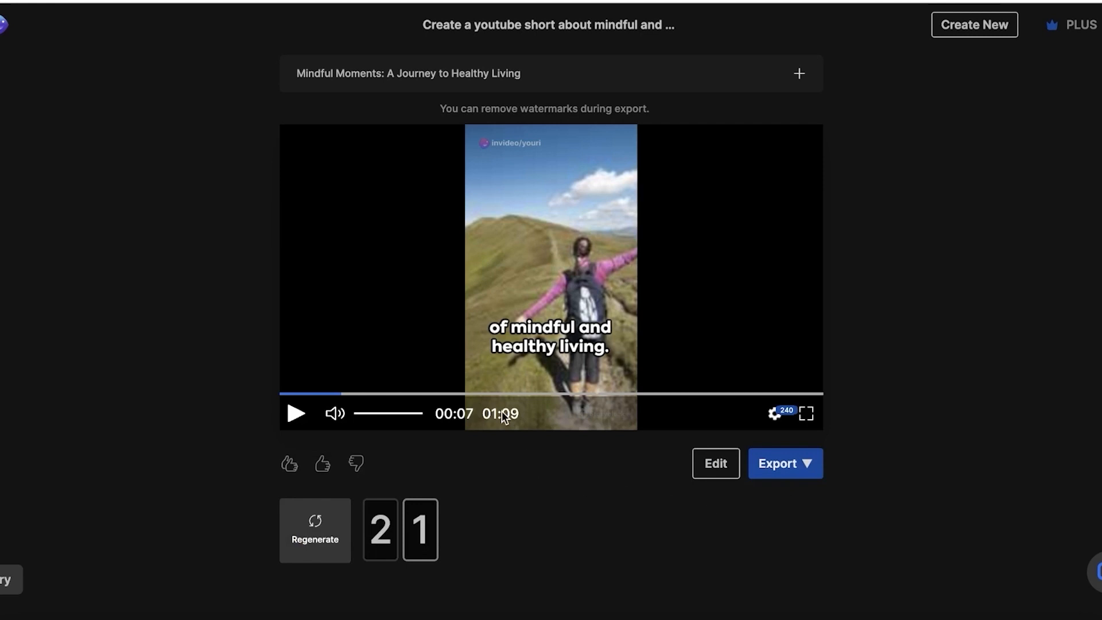
{"action": "left_click", "coordinate": [715, 463]}
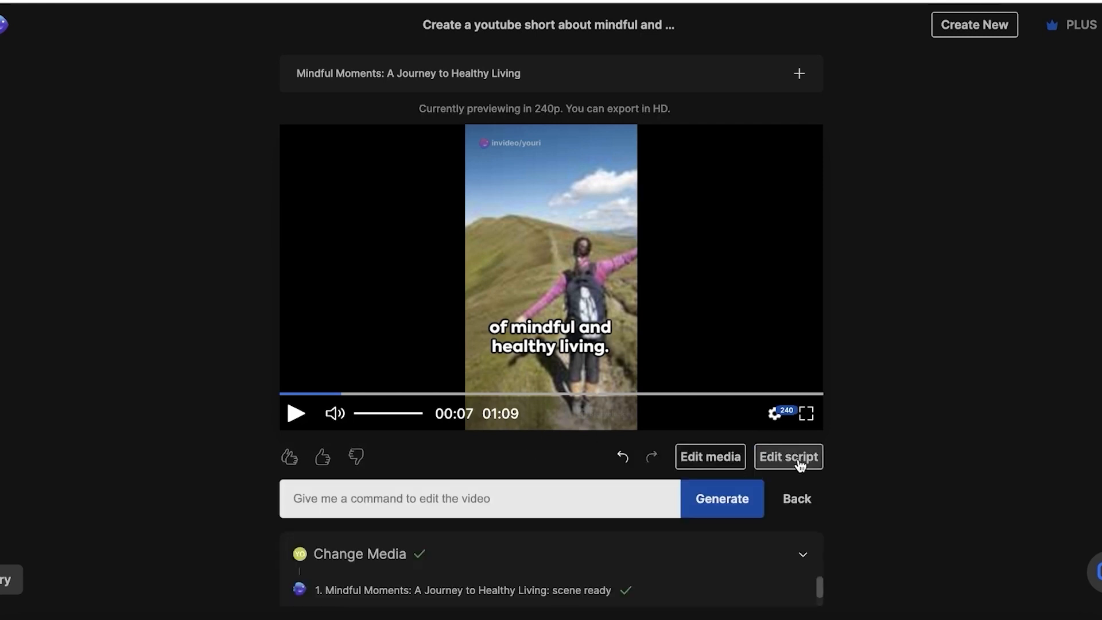
Step: Trim the script's lines and end chapter one with 'To learn is to live'
{"action": "left_click", "coordinate": [788, 457]}
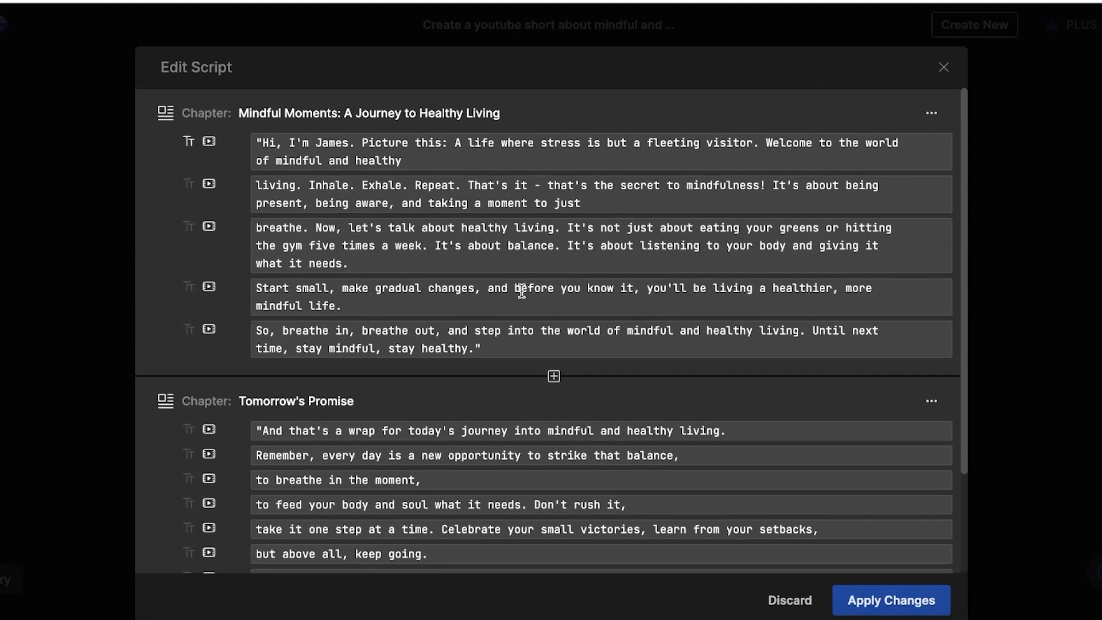
{"action": "scroll", "scroll_direction": "down", "scroll_amount": 3}
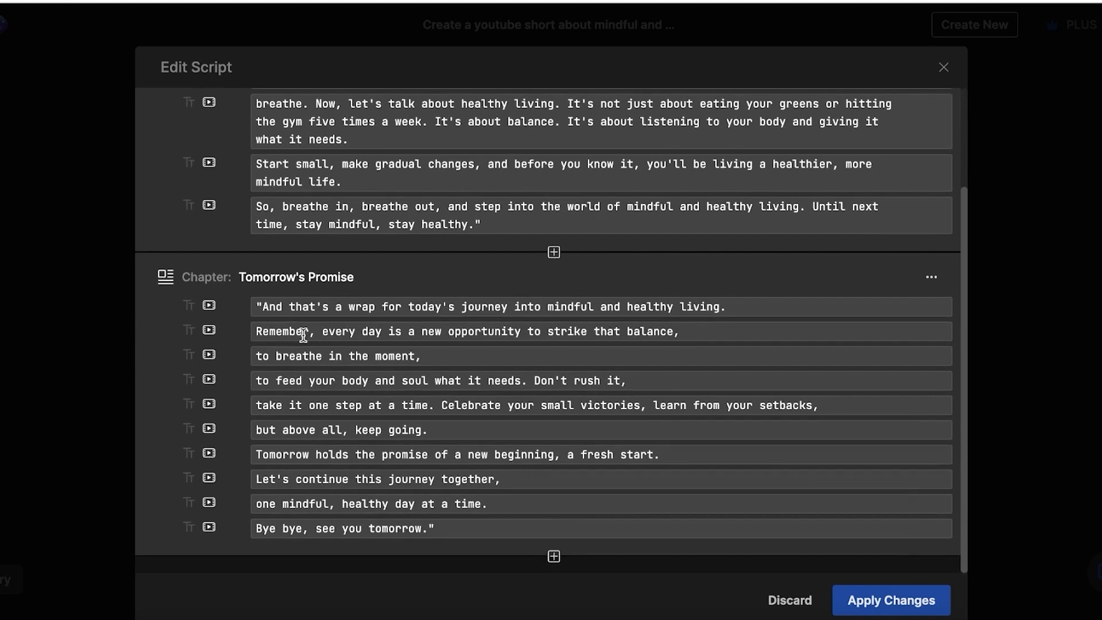
{"action": "scroll", "scroll_direction": "up", "scroll_amount": 3}
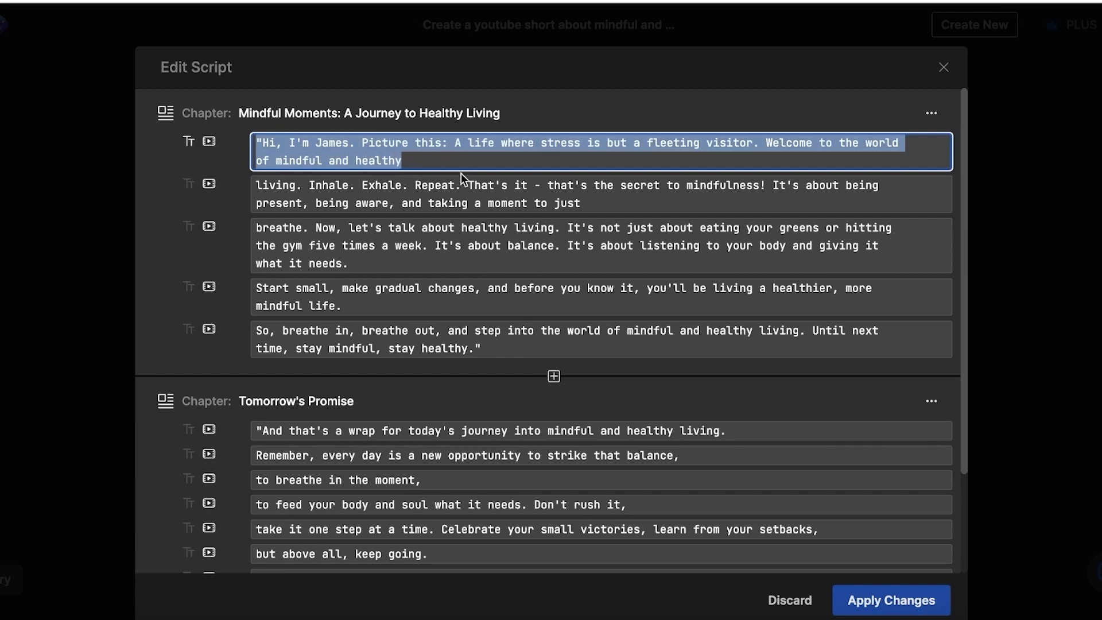
{"action": "mouse_move", "coordinate": [792, 174]}
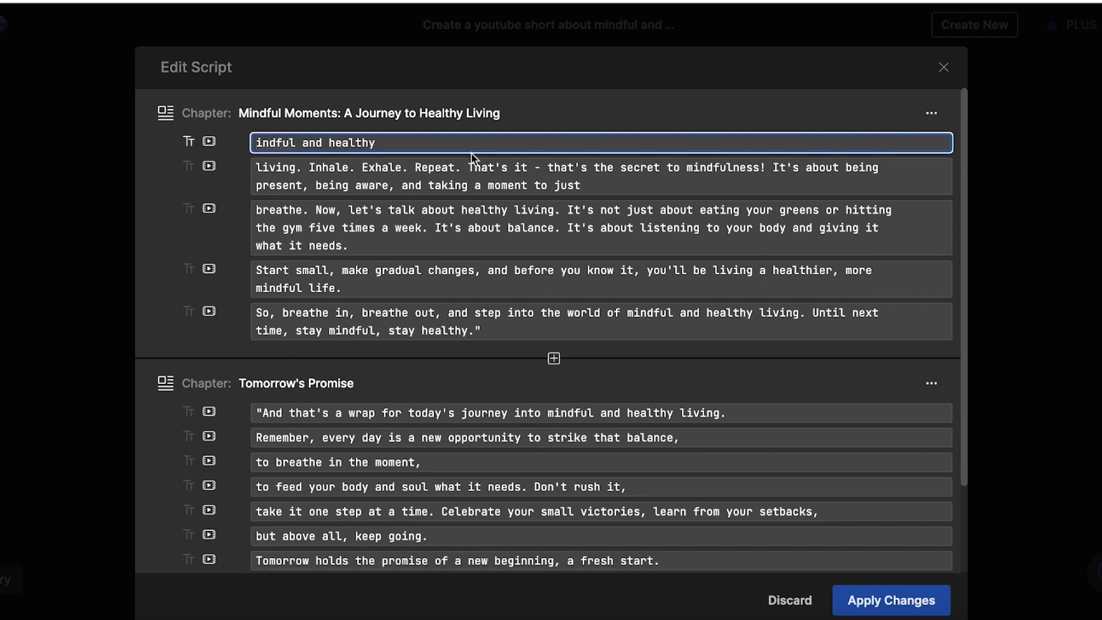
{"action": "scroll", "scroll_direction": "down", "scroll_amount": 3}
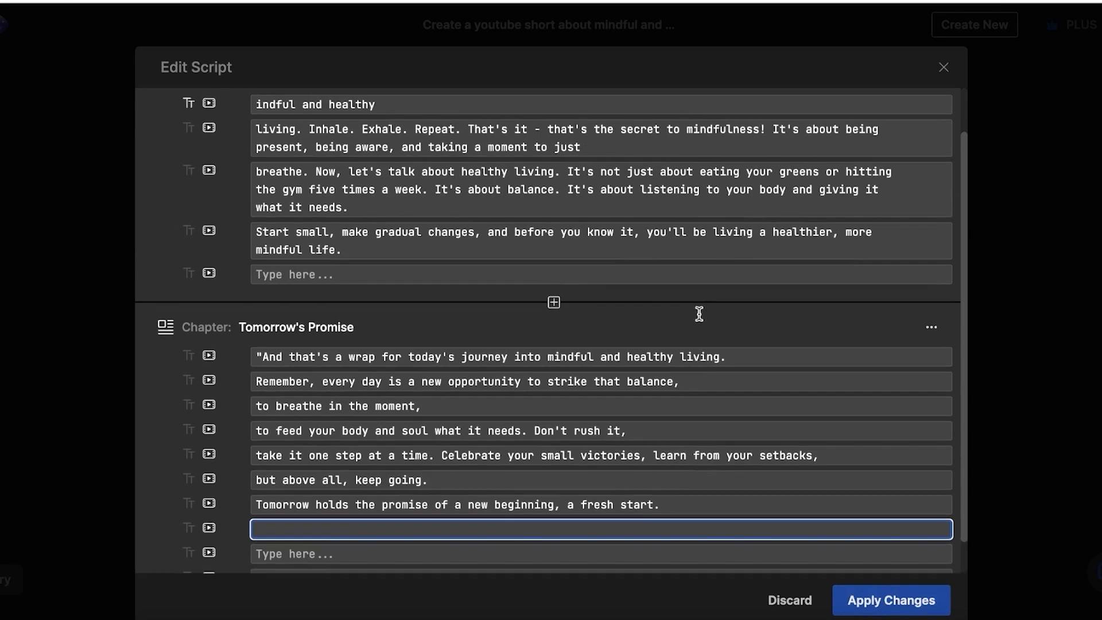
{"action": "scroll", "scroll_direction": "up", "scroll_amount": 3}
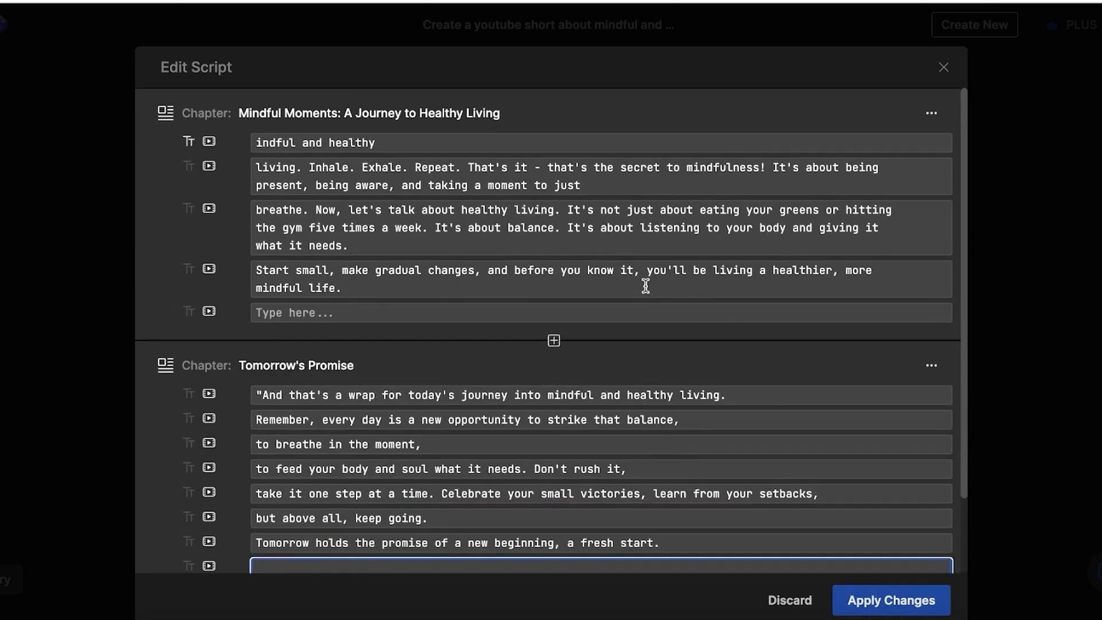
{"action": "mouse_move", "coordinate": [420, 342]}
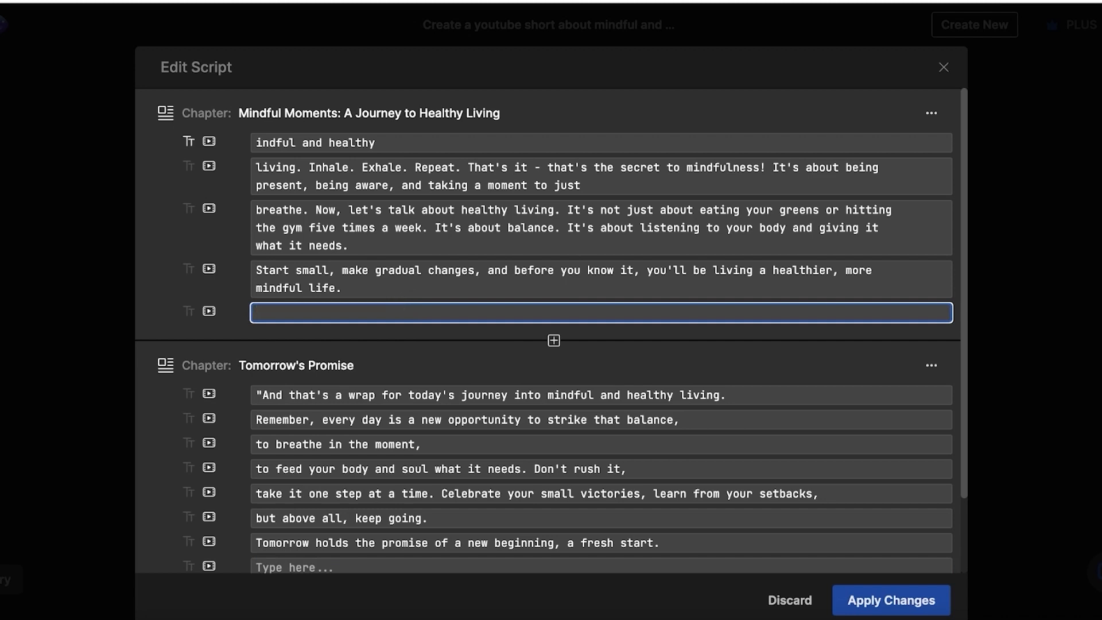
{"action": "type", "text": "To learn is to live"}
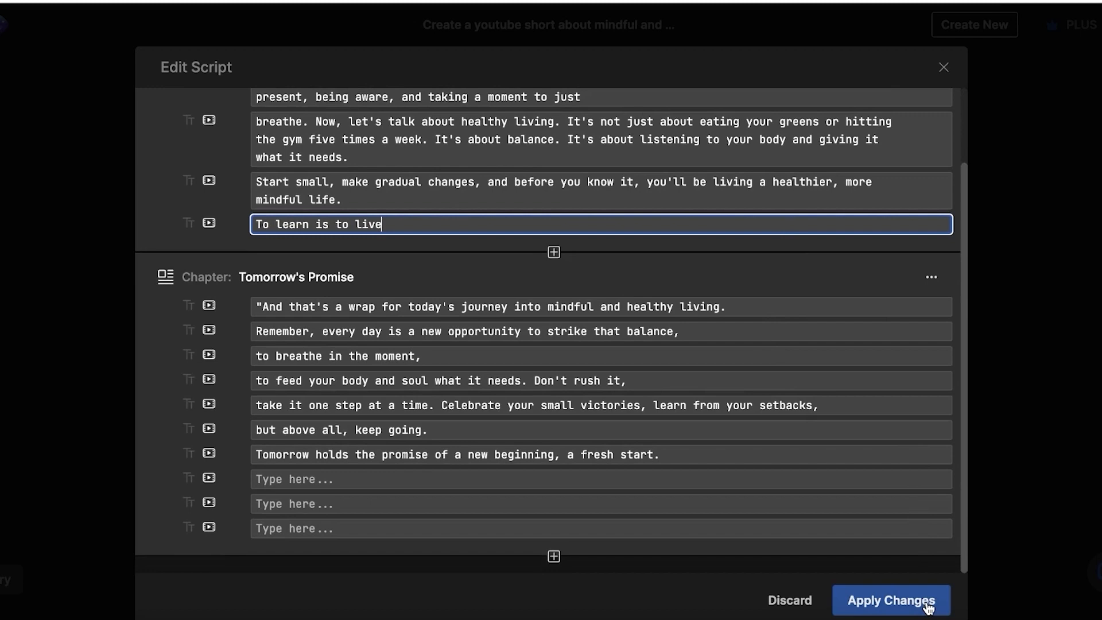
Step: Apply the script changes and play the regenerated 0:53 preview
{"action": "left_click", "coordinate": [891, 600]}
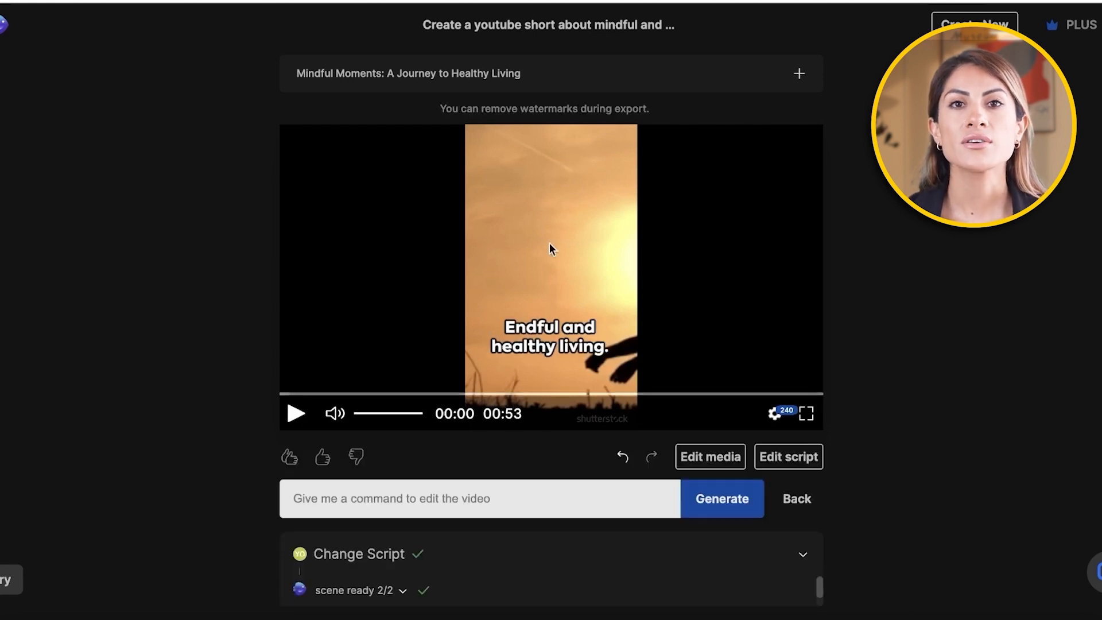
{"action": "left_click", "coordinate": [296, 414]}
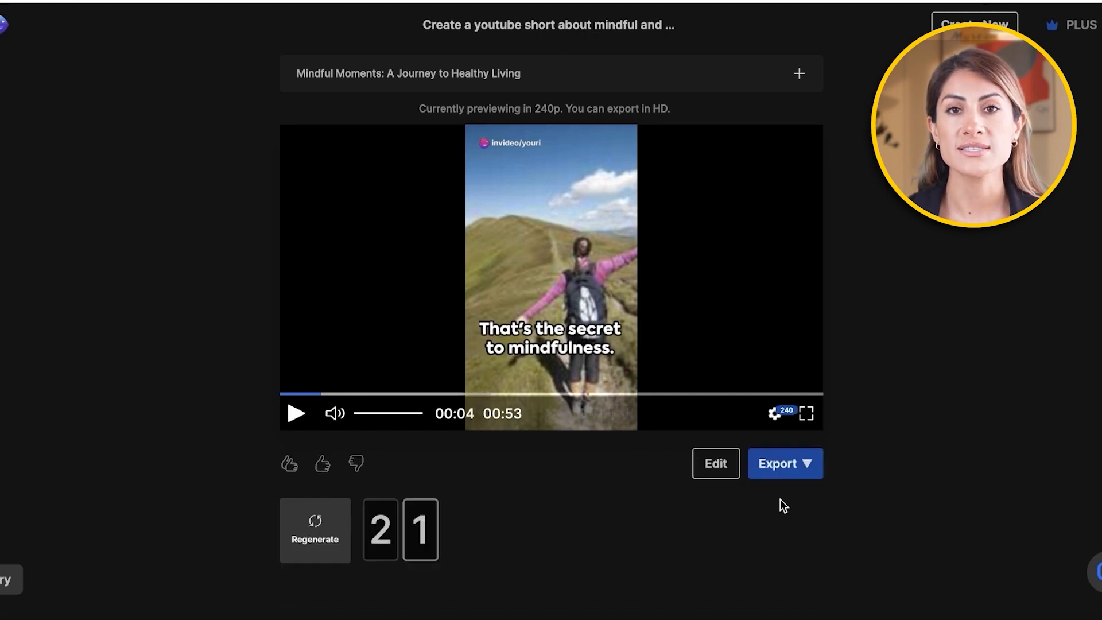
{"action": "mouse_move", "coordinate": [940, 272]}
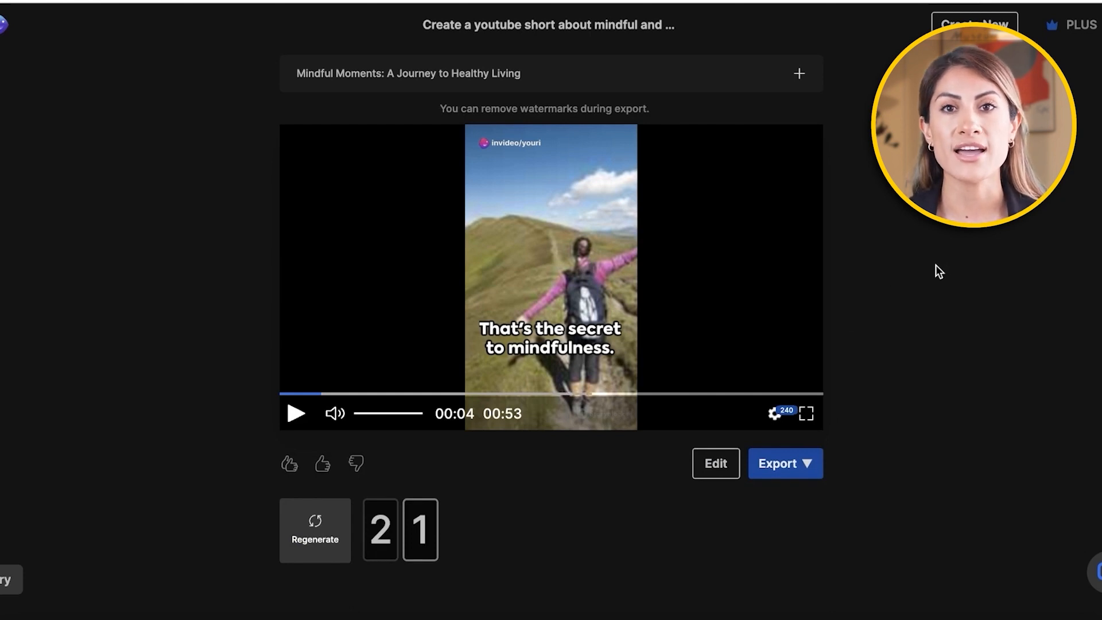
{"action": "mouse_move", "coordinate": [968, 462]}
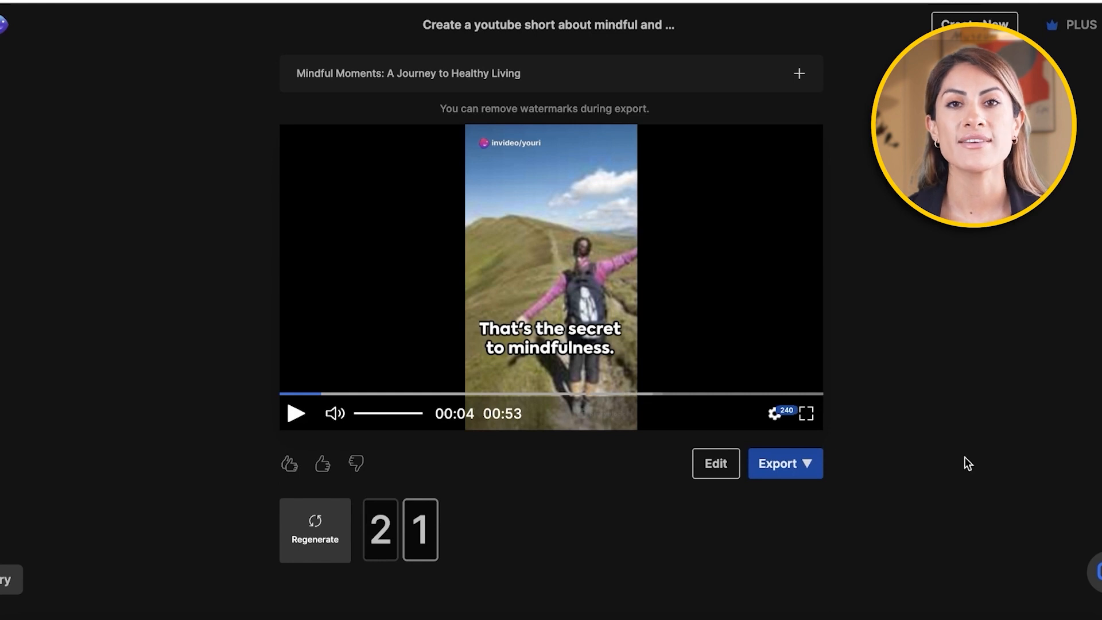
Step: Run the command 'Delete the first scene and move the 2 scene after the 3rd', then preview the result
{"action": "left_click", "coordinate": [716, 463]}
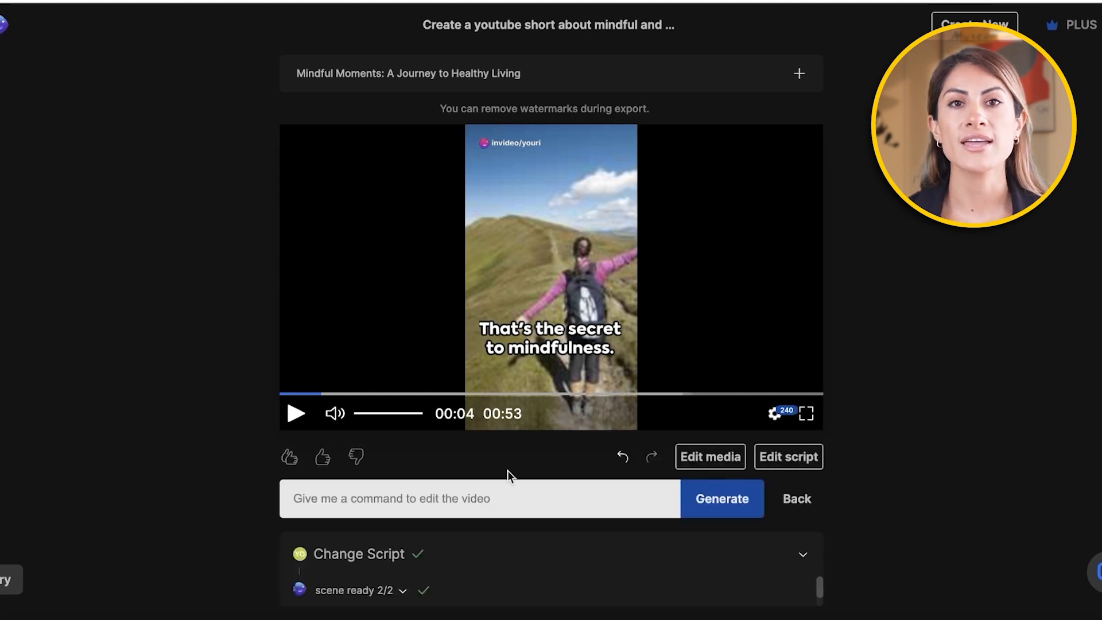
{"action": "mouse_move", "coordinate": [629, 535]}
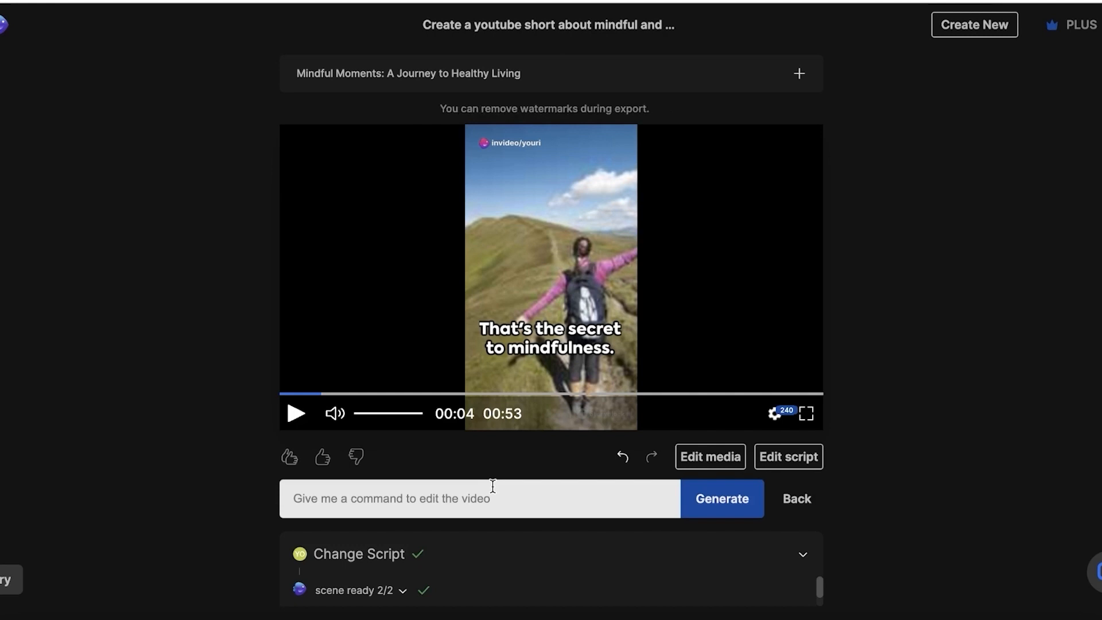
{"action": "left_click", "coordinate": [479, 498]}
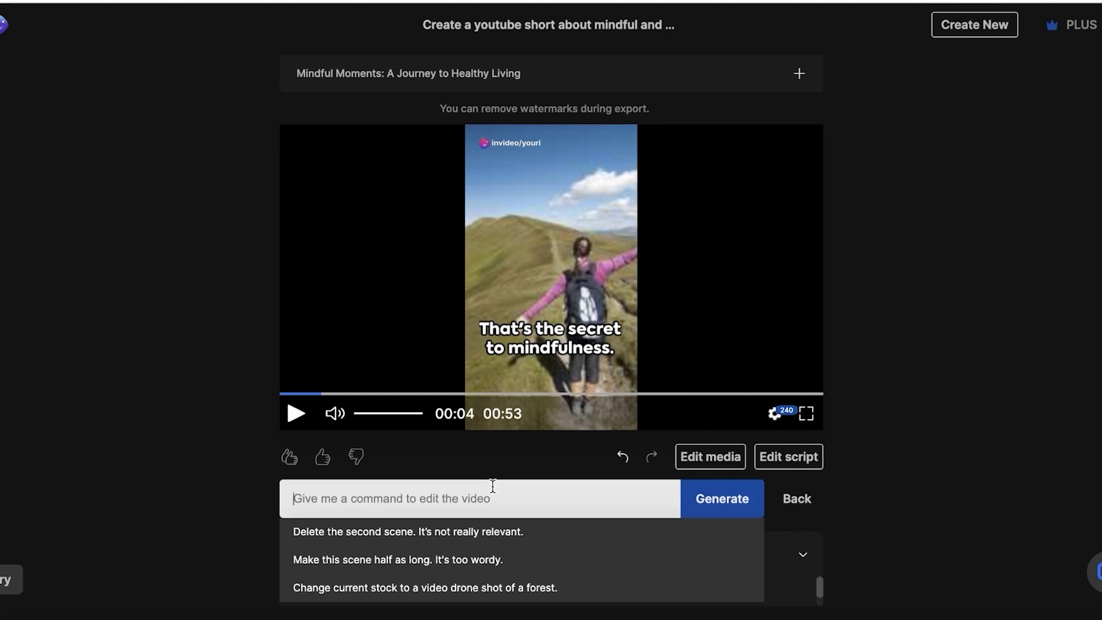
{"action": "left_click", "coordinate": [721, 498]}
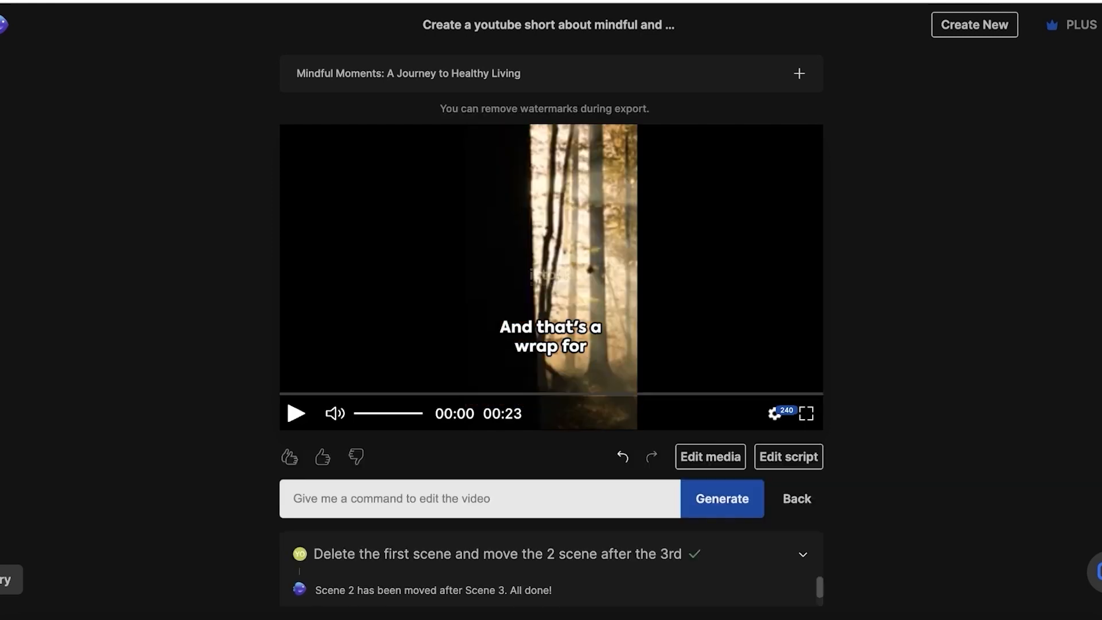
{"action": "left_click", "coordinate": [297, 413]}
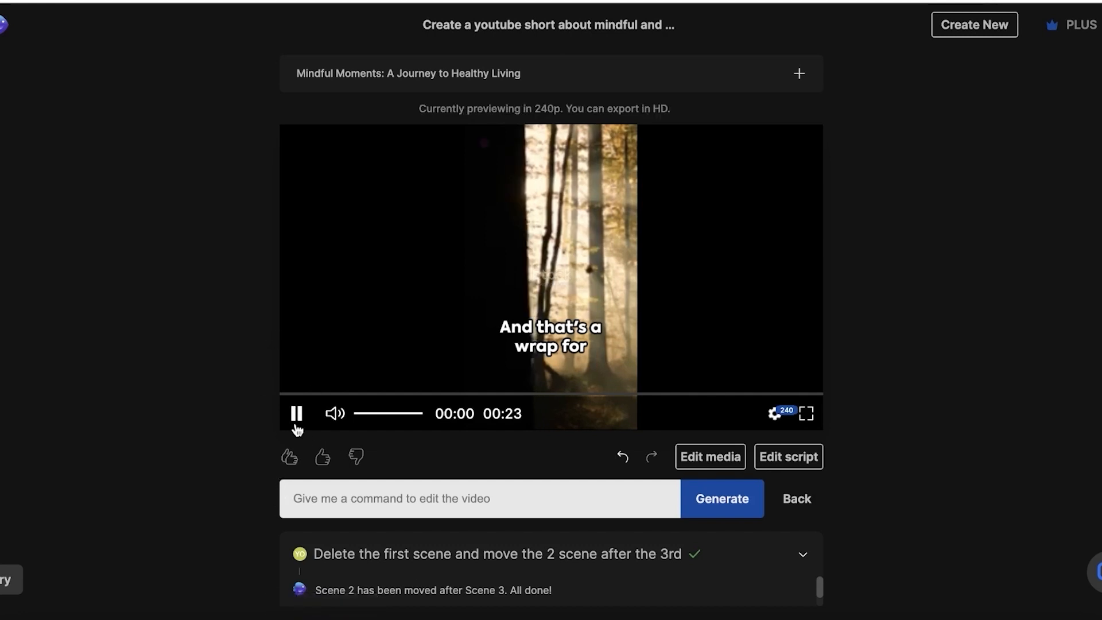
{"action": "left_click", "coordinate": [295, 414]}
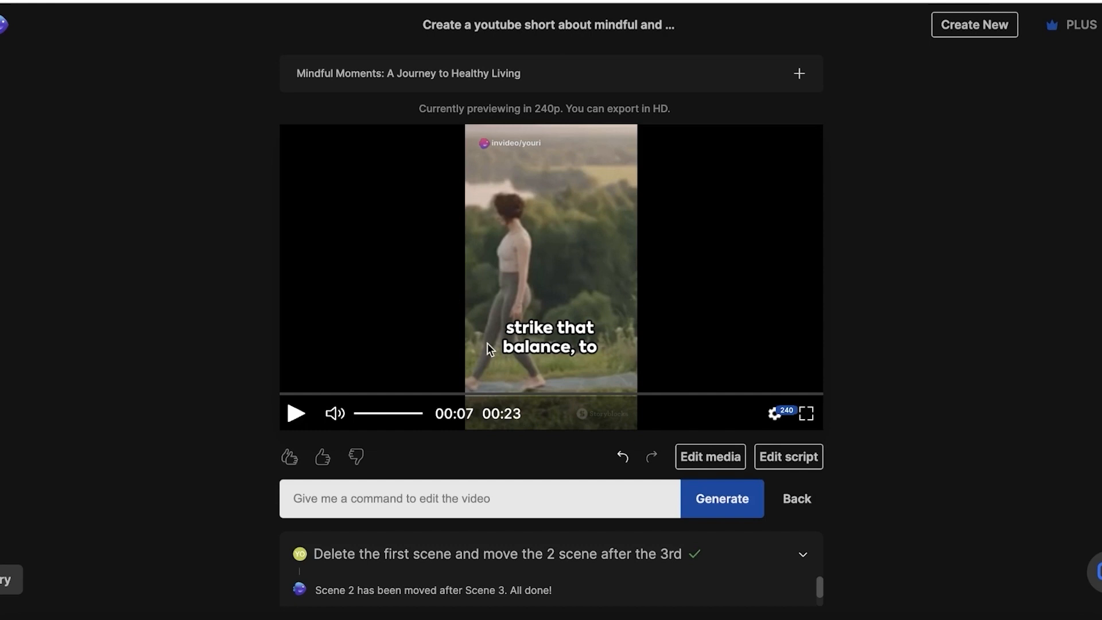
Step: Swap the ending media for a person meditating in a jungle and preview the 23-second short
{"action": "left_click", "coordinate": [479, 499]}
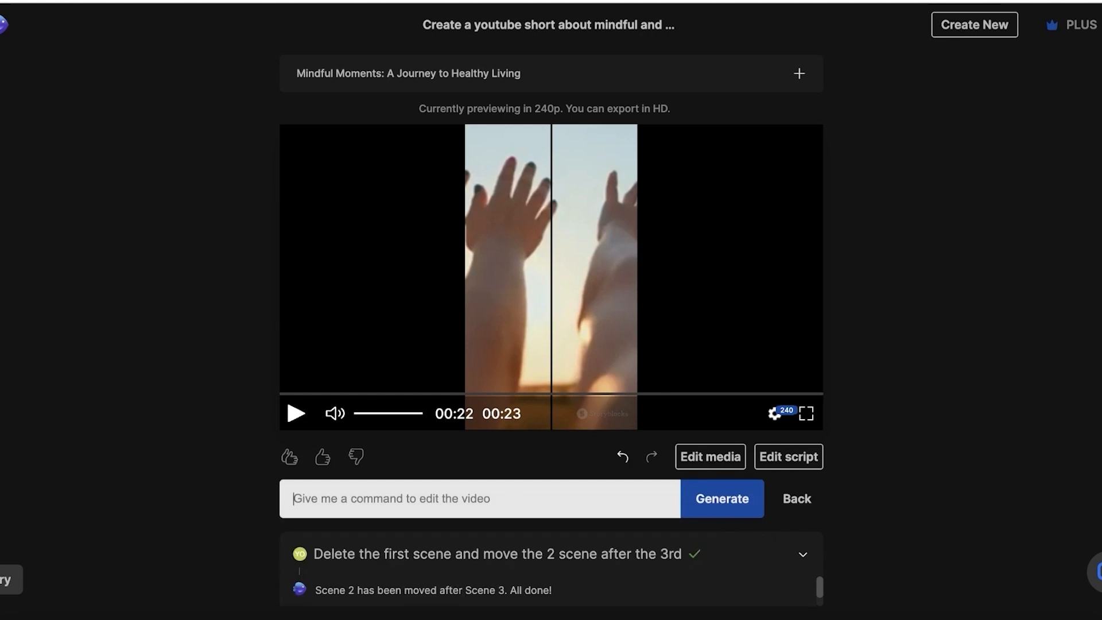
{"action": "left_click", "coordinate": [721, 498]}
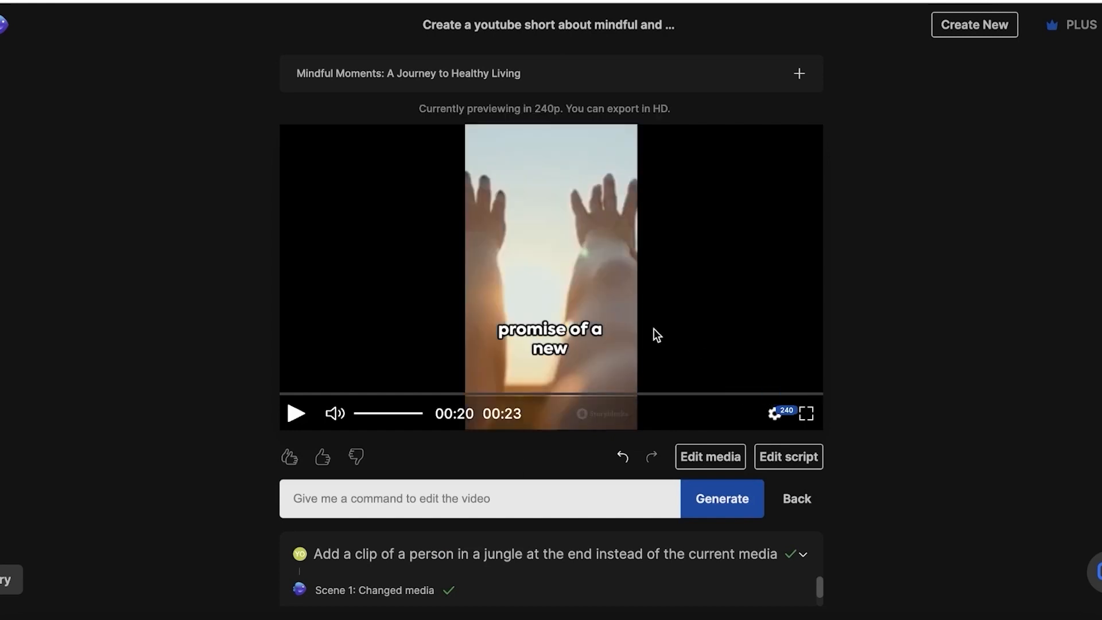
{"action": "left_click", "coordinate": [296, 413]}
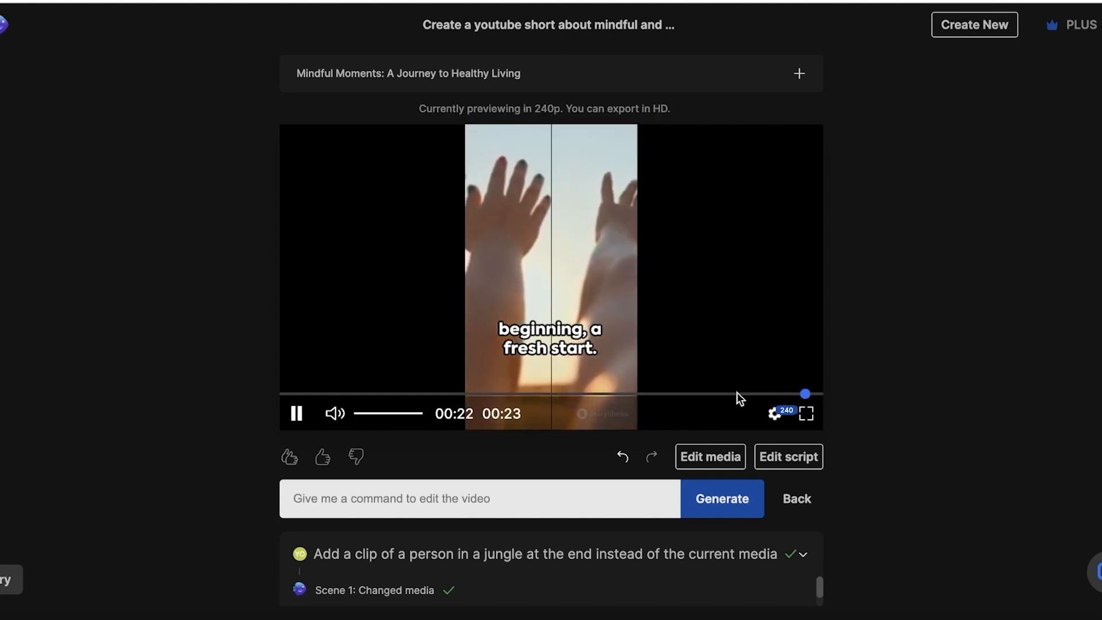
{"action": "left_click", "coordinate": [296, 413]}
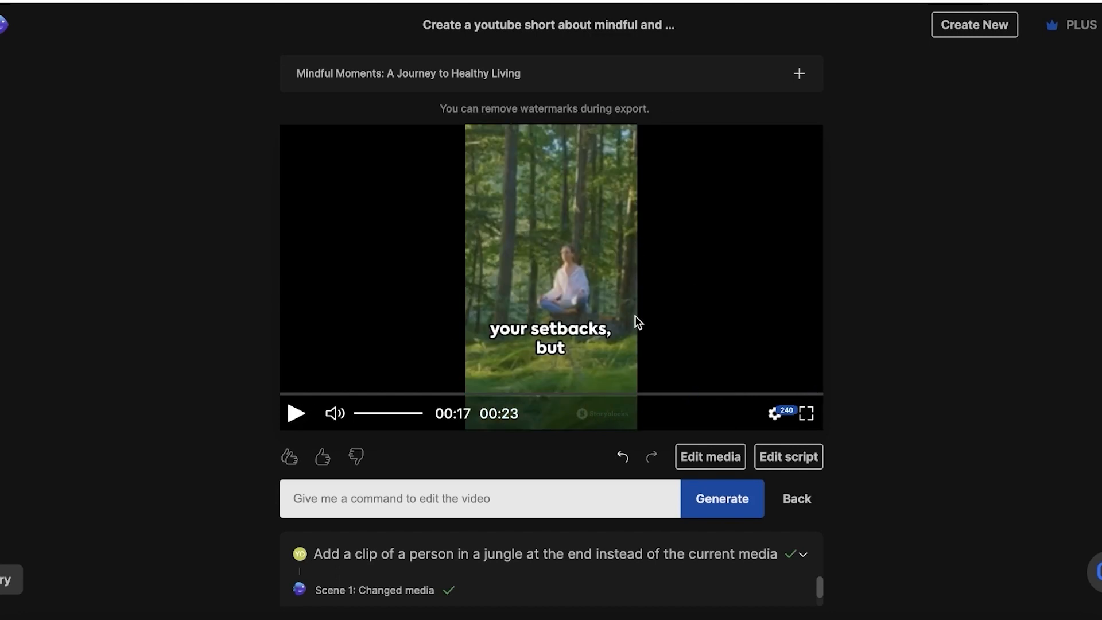
{"action": "mouse_move", "coordinate": [591, 481]}
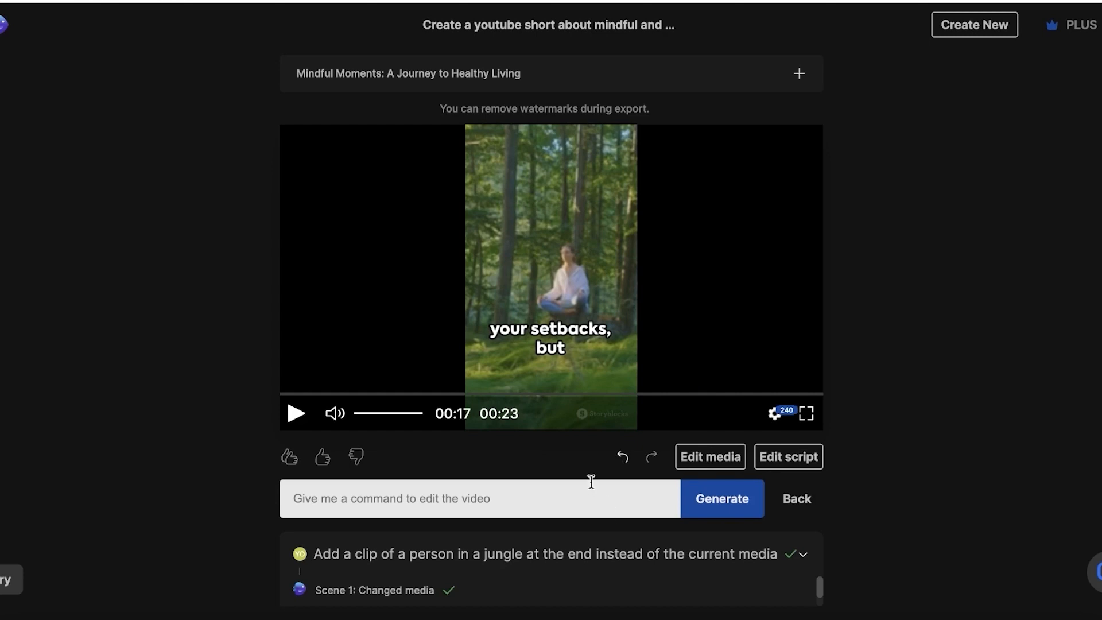
{"action": "left_click", "coordinate": [478, 498]}
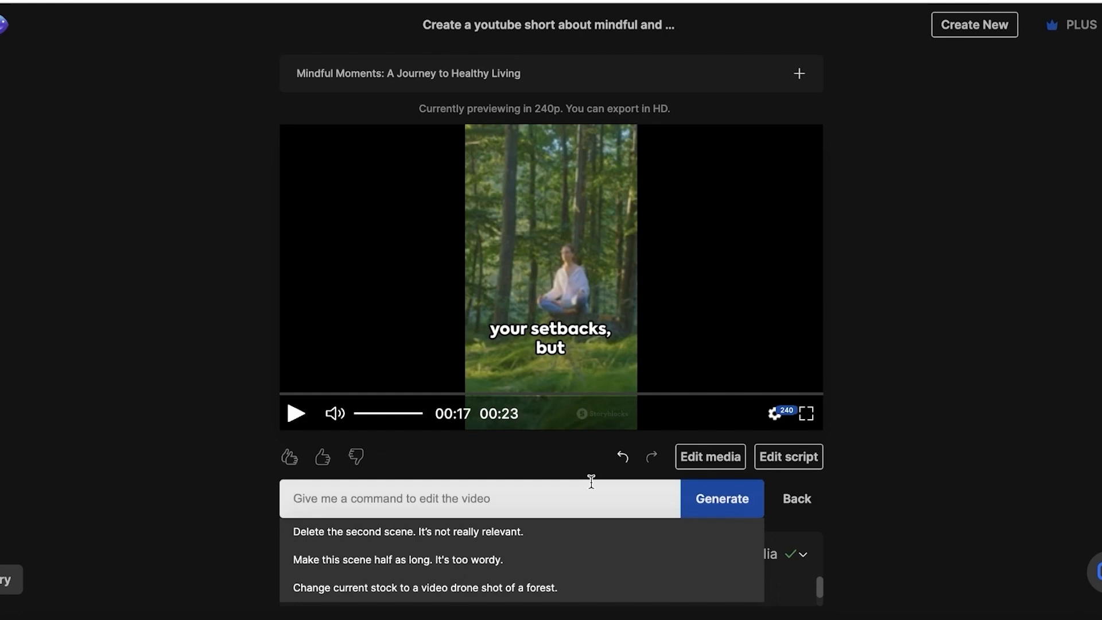
Step: Generate a command opening the video with a scenic hilltop shot, extending it to 0:28
{"action": "left_click", "coordinate": [722, 499]}
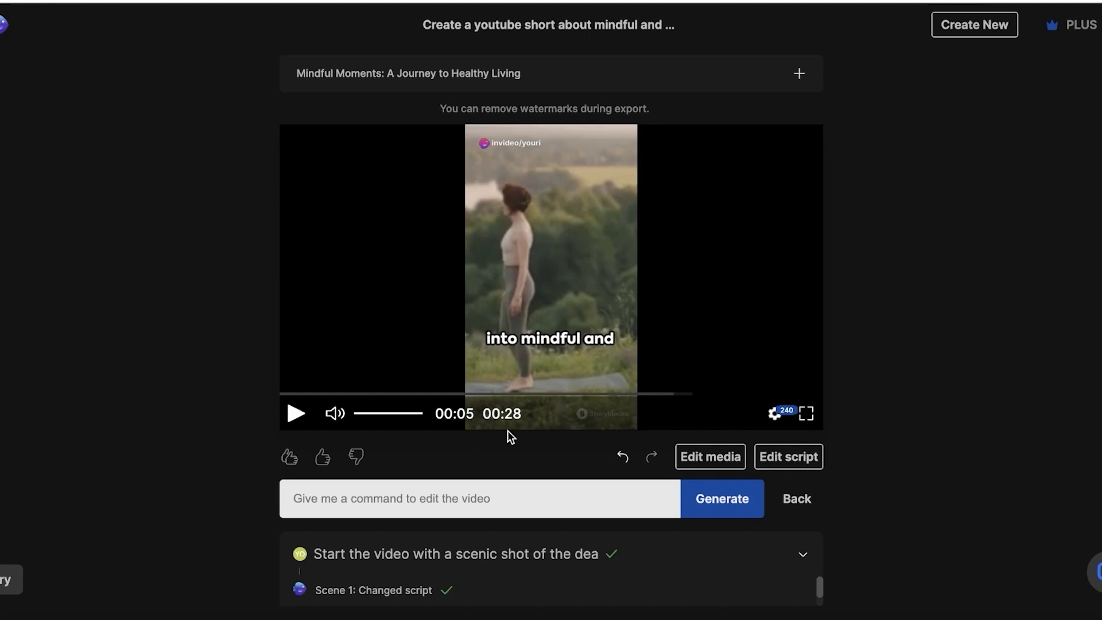
{"action": "left_click", "coordinate": [478, 498]}
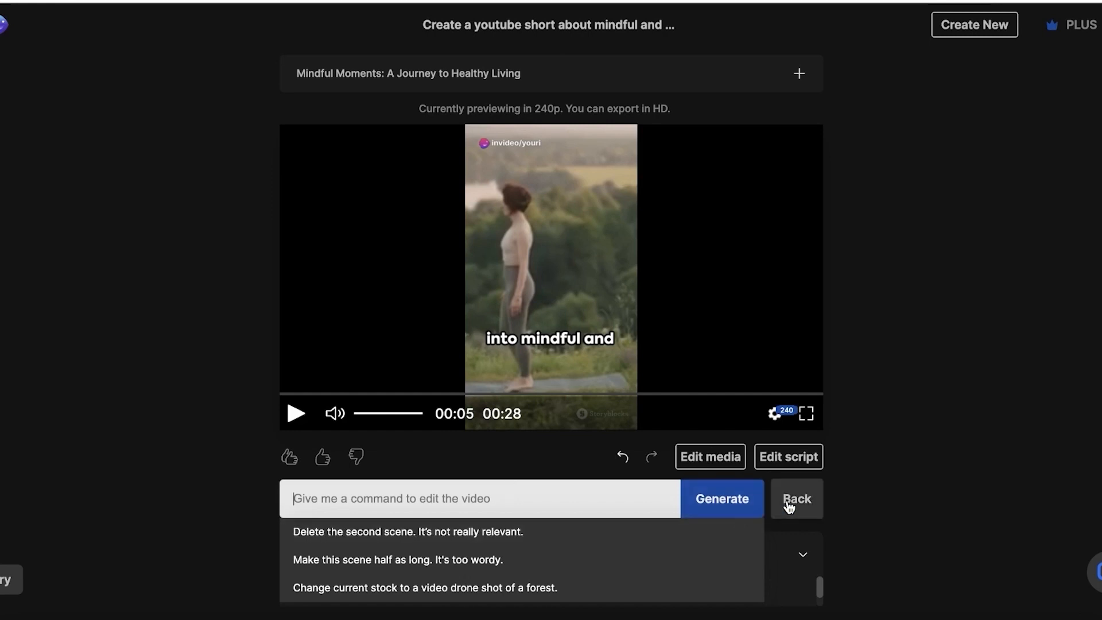
Step: Close the editor, check preview quality options, and show the export choices
{"action": "left_click", "coordinate": [796, 498]}
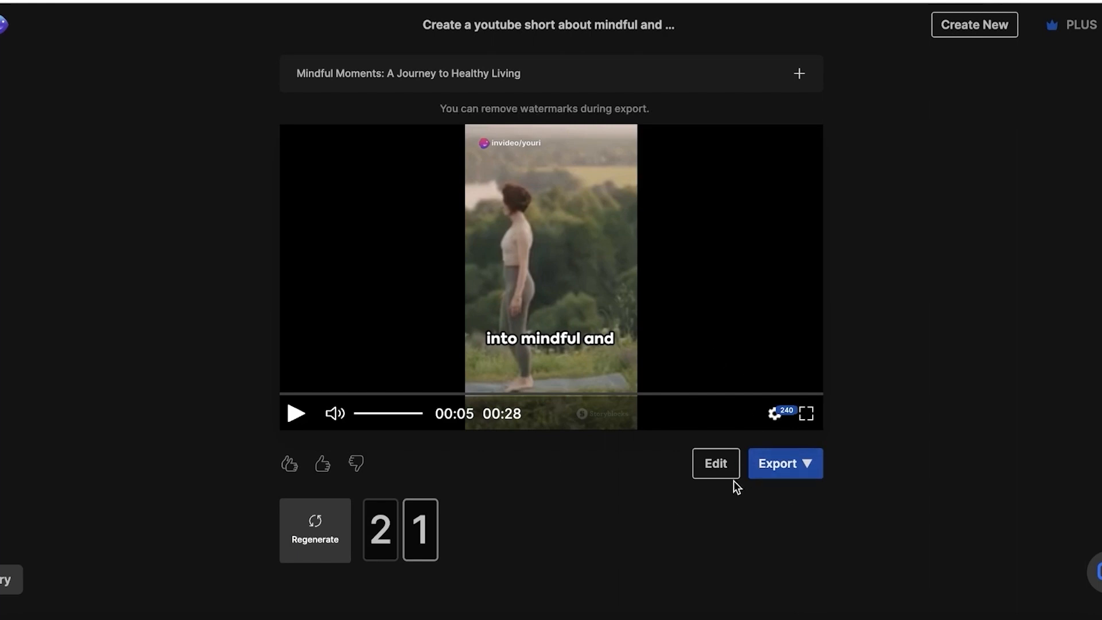
{"action": "mouse_move", "coordinate": [774, 471]}
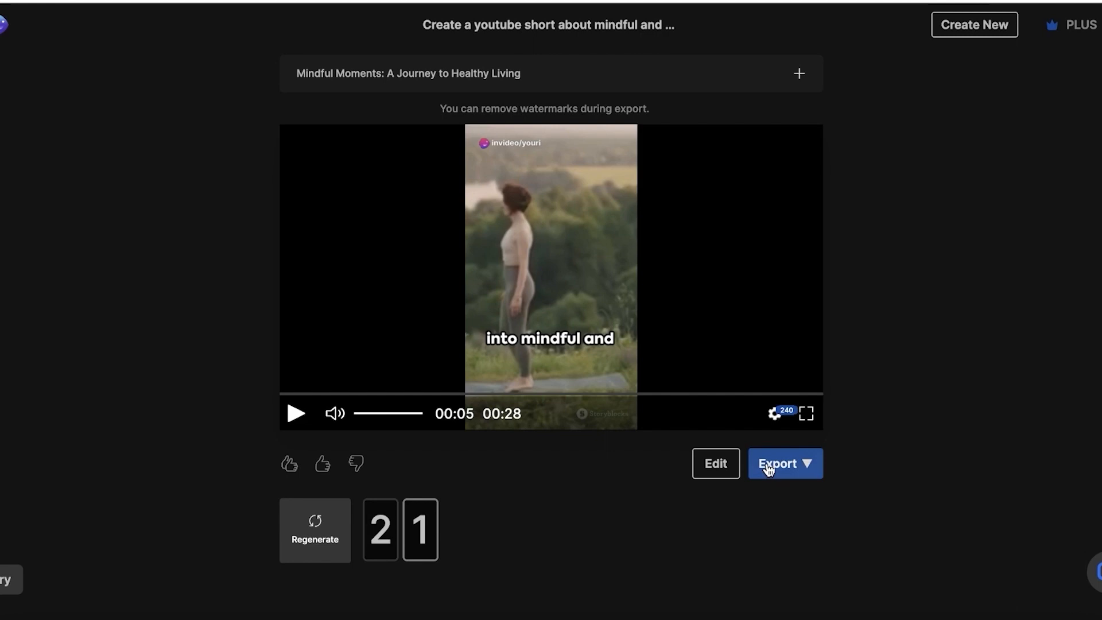
{"action": "left_click", "coordinate": [774, 414]}
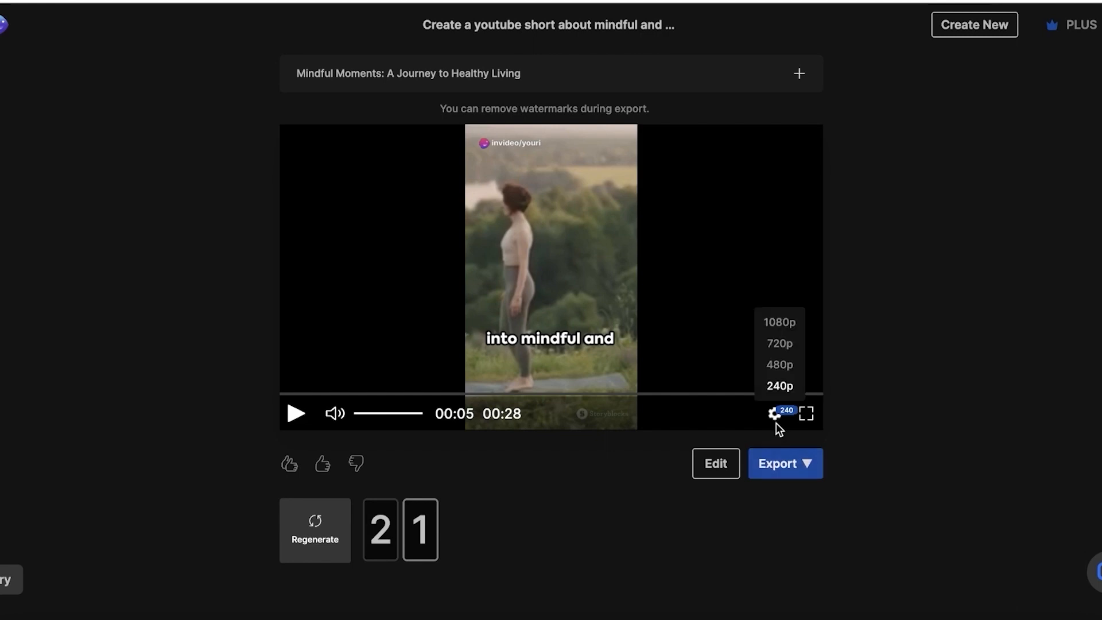
{"action": "mouse_move", "coordinate": [808, 475]}
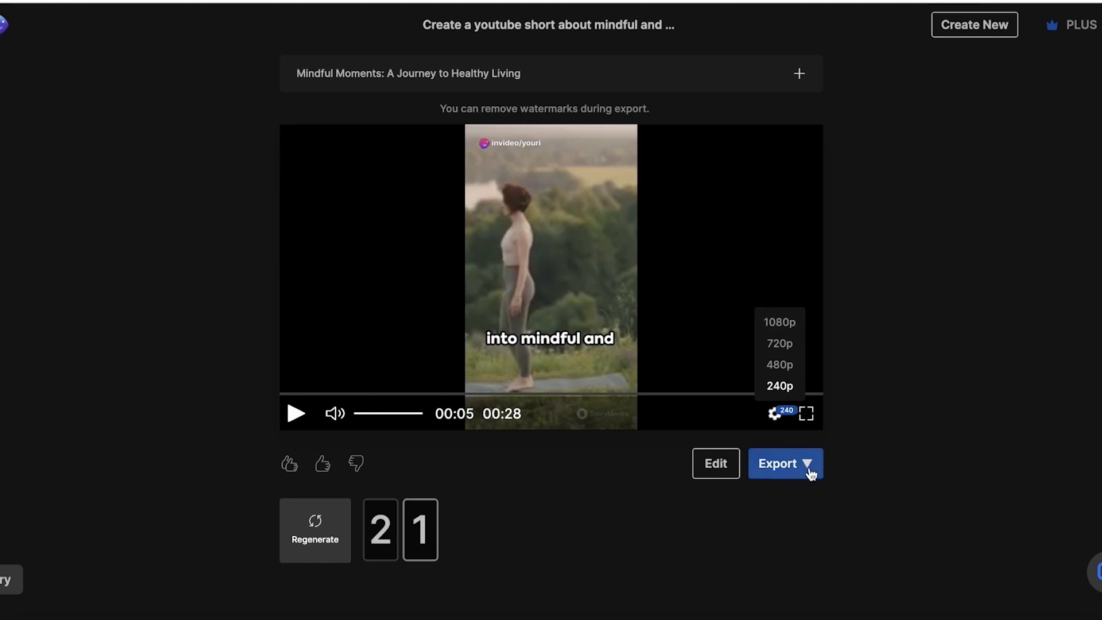
{"action": "left_click", "coordinate": [778, 385]}
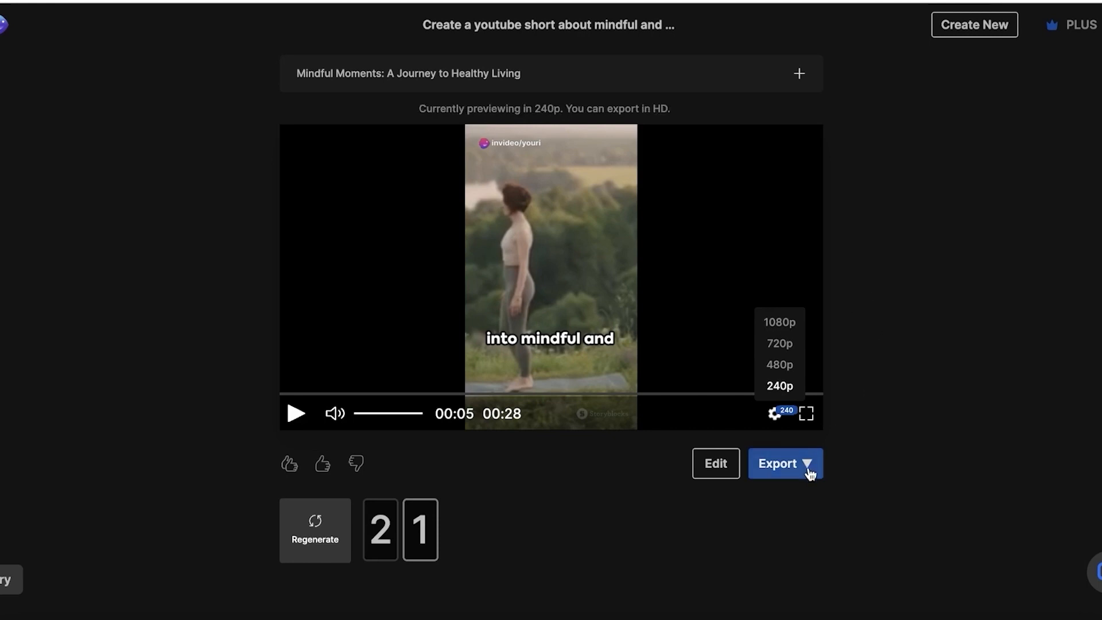
{"action": "left_click", "coordinate": [784, 463]}
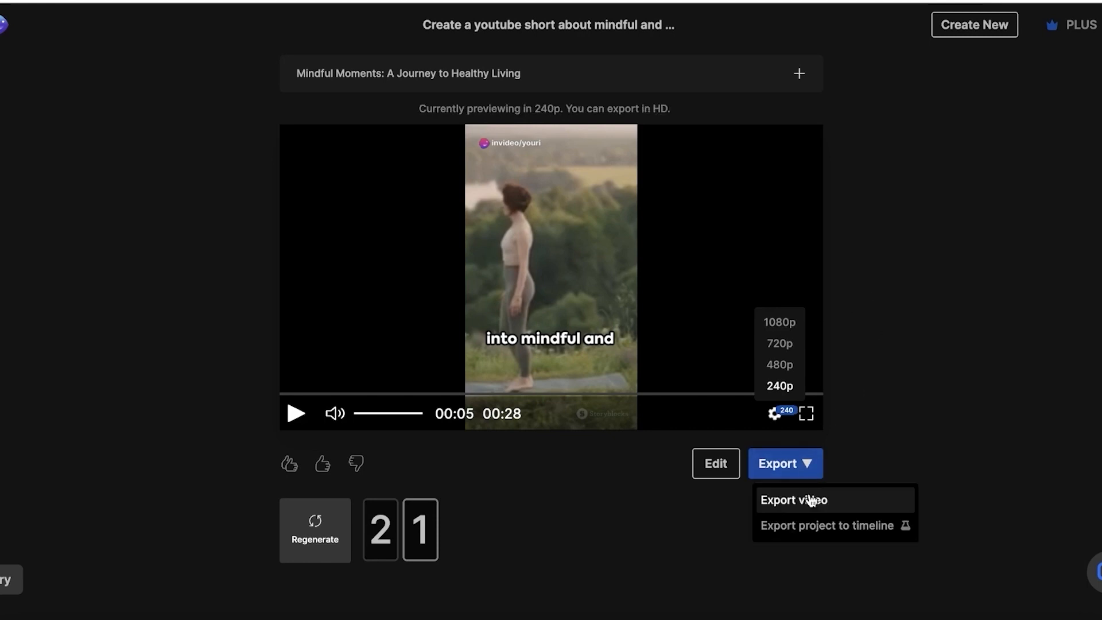
{"action": "mouse_move", "coordinate": [833, 504]}
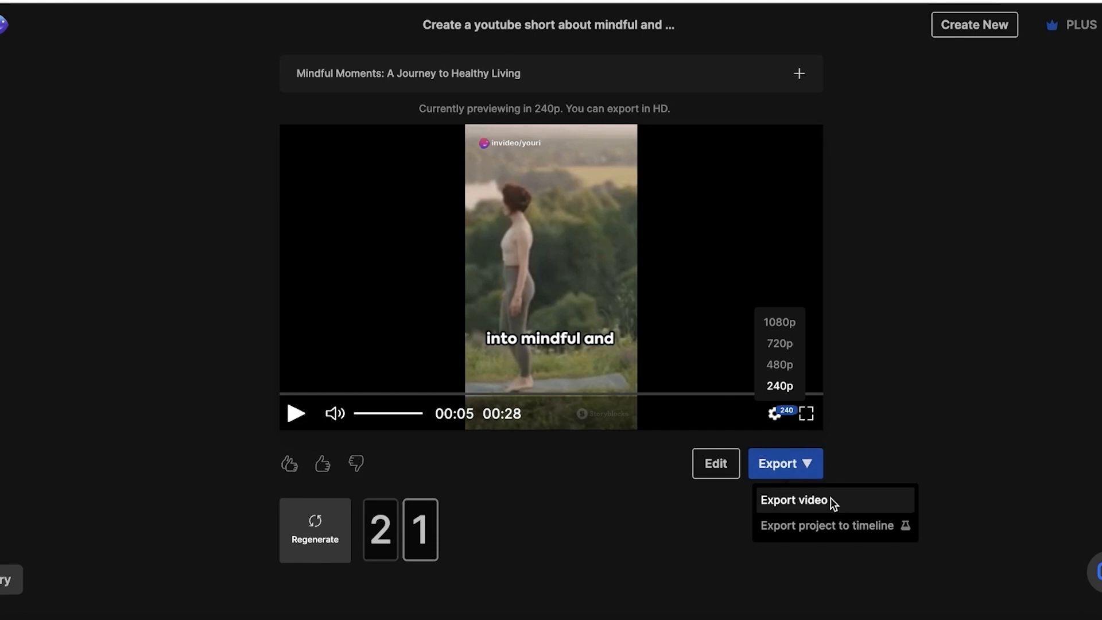
Step: Export the video to YouTube at 1080p with no watermarks and no branding
{"action": "left_click", "coordinate": [794, 500]}
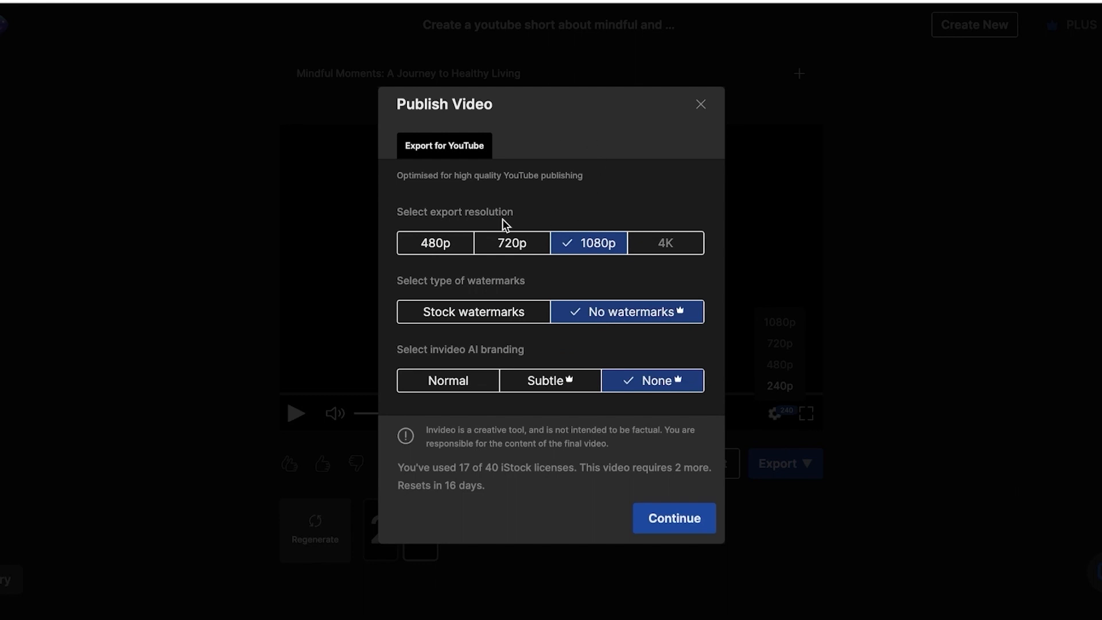
{"action": "mouse_move", "coordinate": [500, 176]}
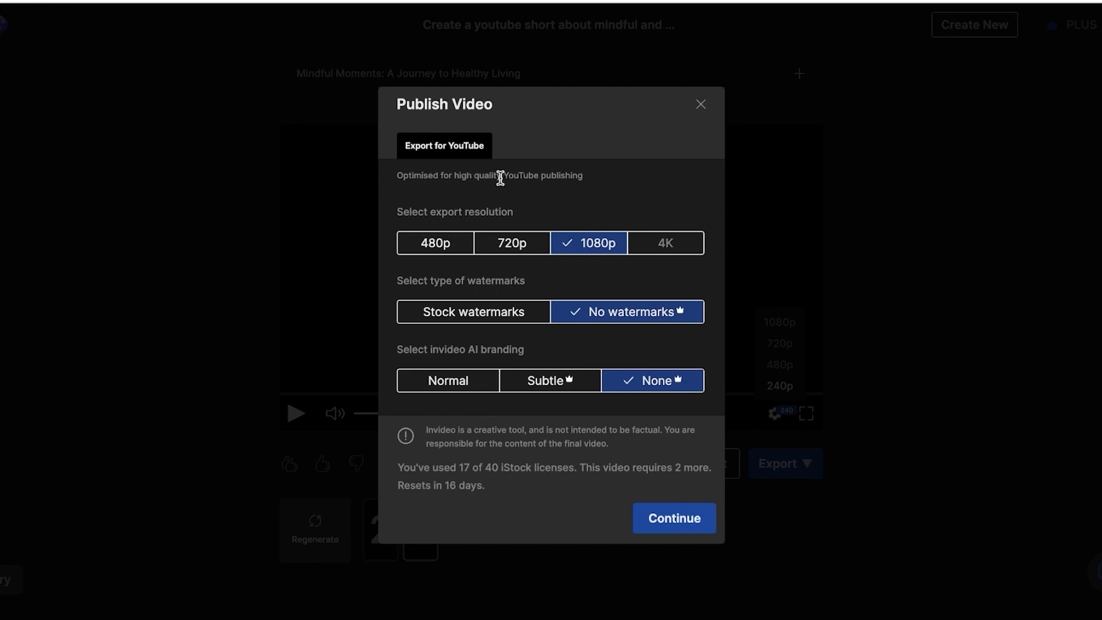
{"action": "mouse_move", "coordinate": [586, 247]}
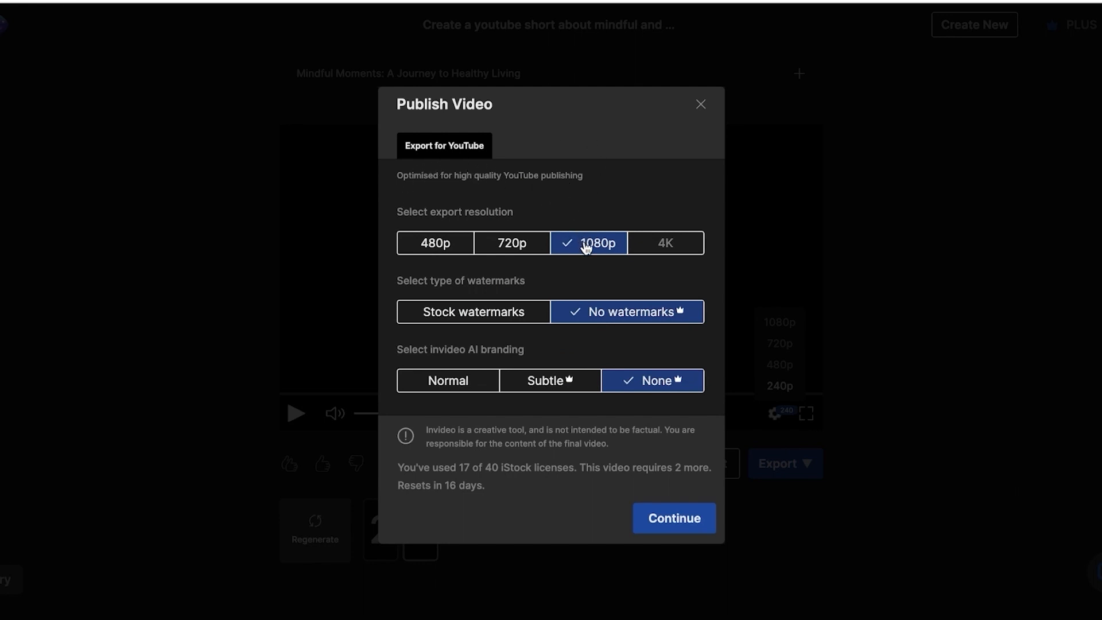
{"action": "mouse_move", "coordinate": [644, 392]}
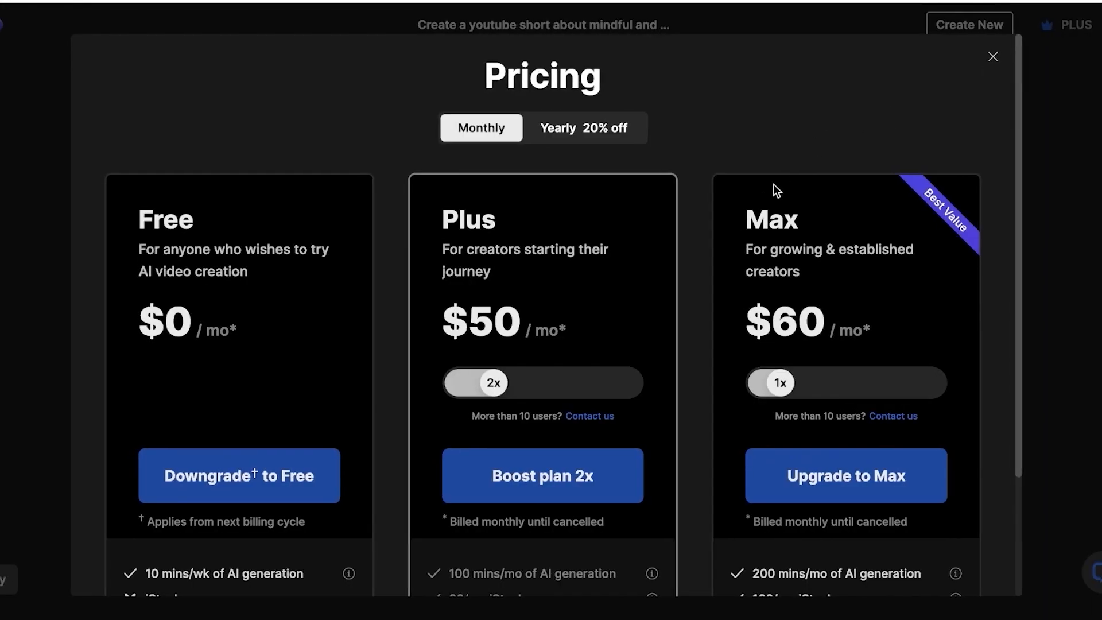
Step: Switch the pricing plans to yearly billing: Plus $20/month, Max $48/month
{"action": "scroll", "scroll_direction": "down", "scroll_amount": 3}
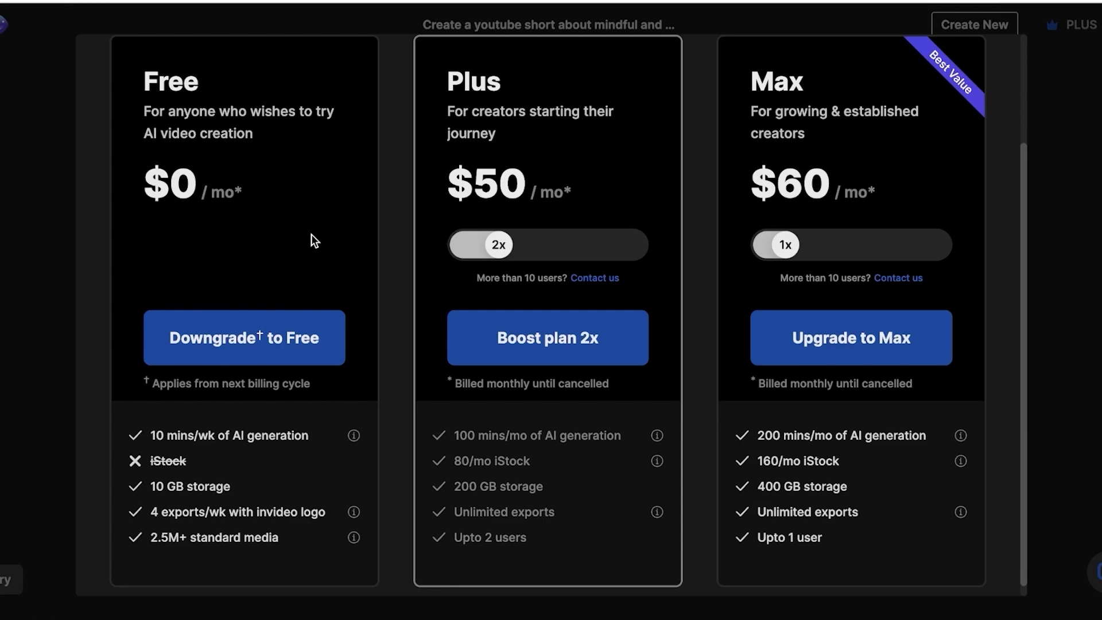
{"action": "mouse_move", "coordinate": [502, 341]}
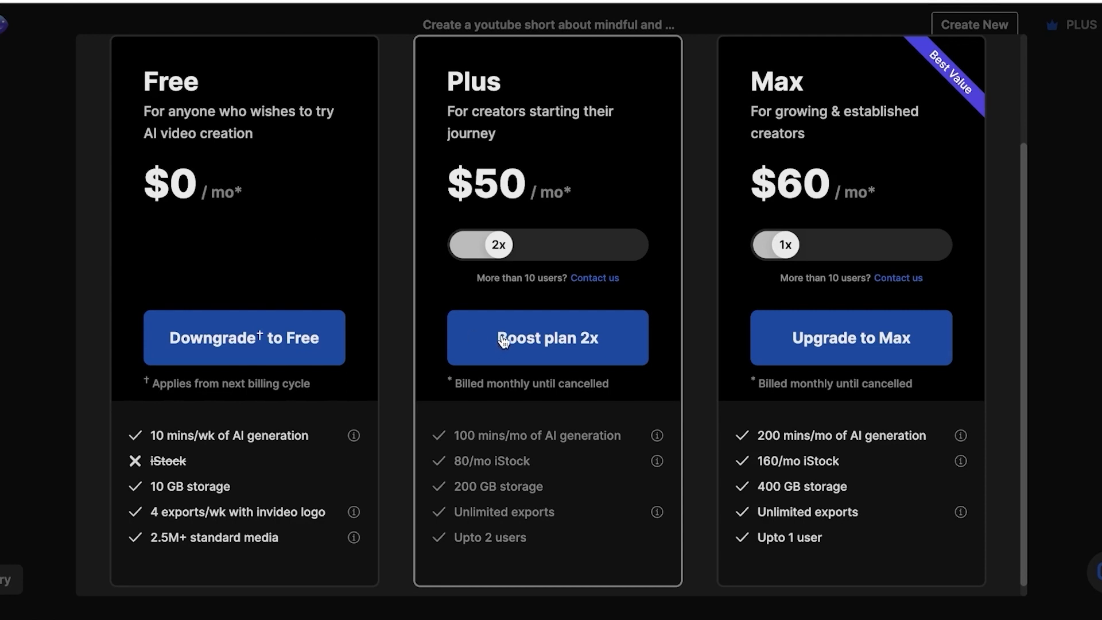
{"action": "mouse_move", "coordinate": [548, 304]}
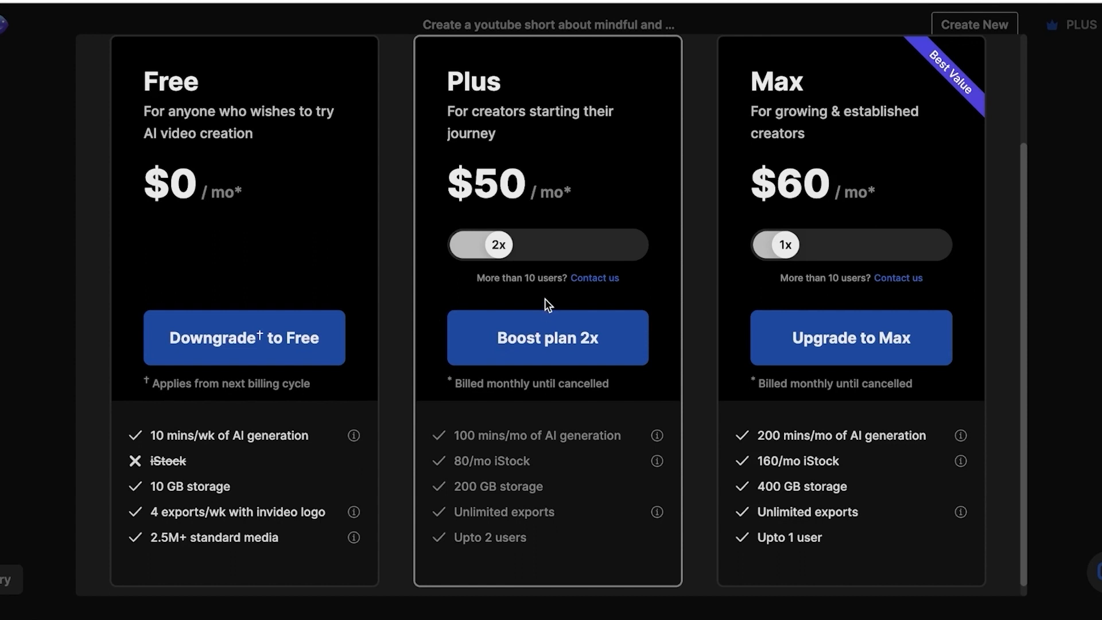
{"action": "mouse_move", "coordinate": [549, 300]}
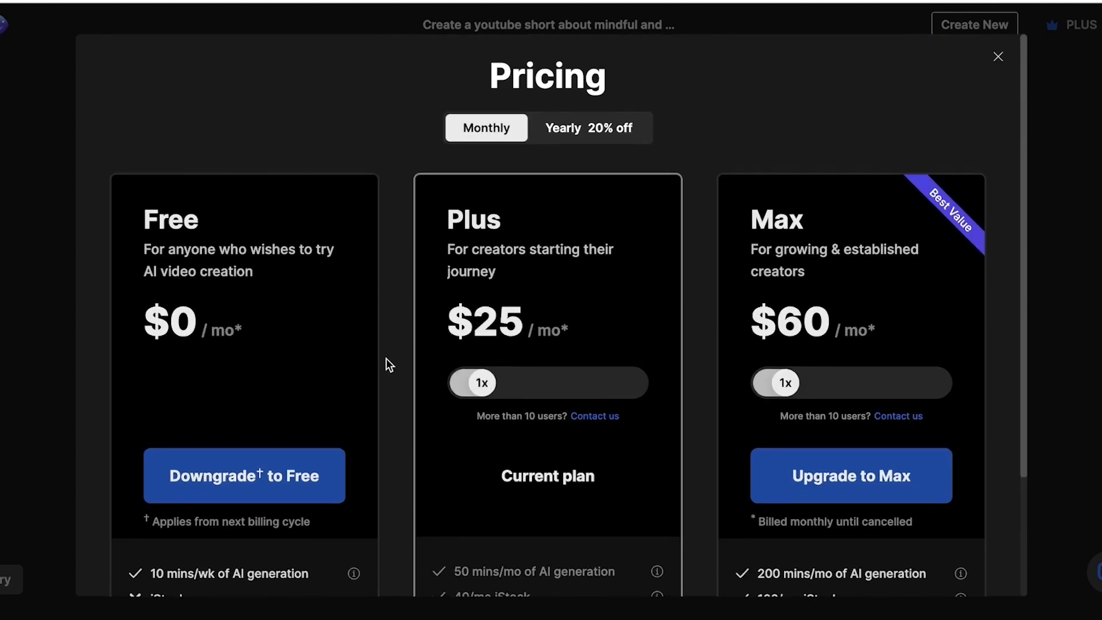
{"action": "scroll", "scroll_direction": "down", "scroll_amount": 3}
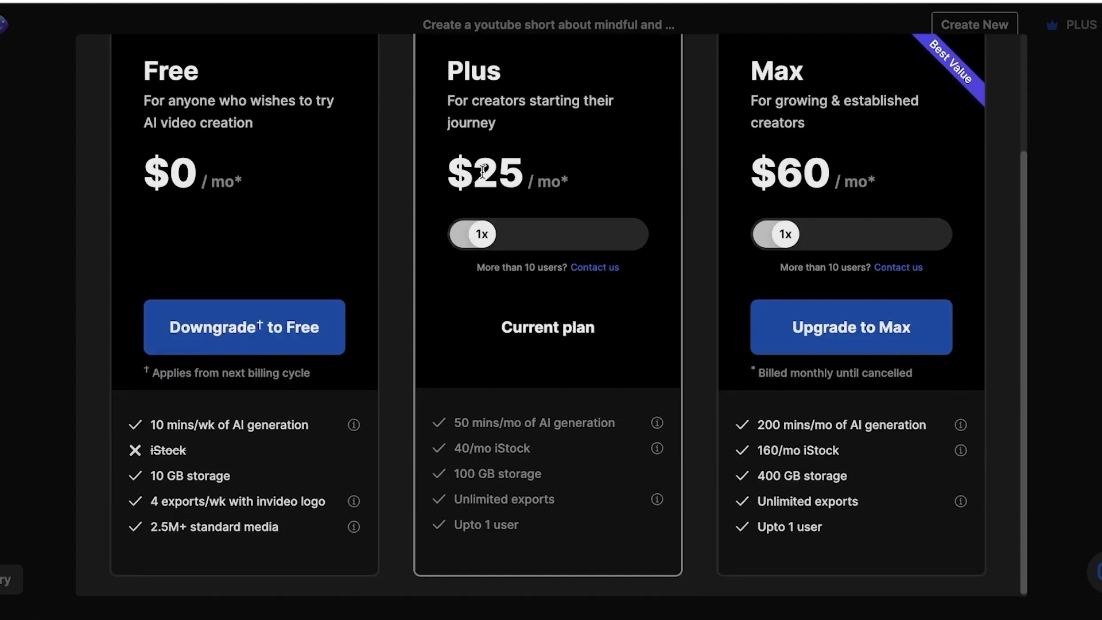
{"action": "left_click", "coordinate": [589, 128]}
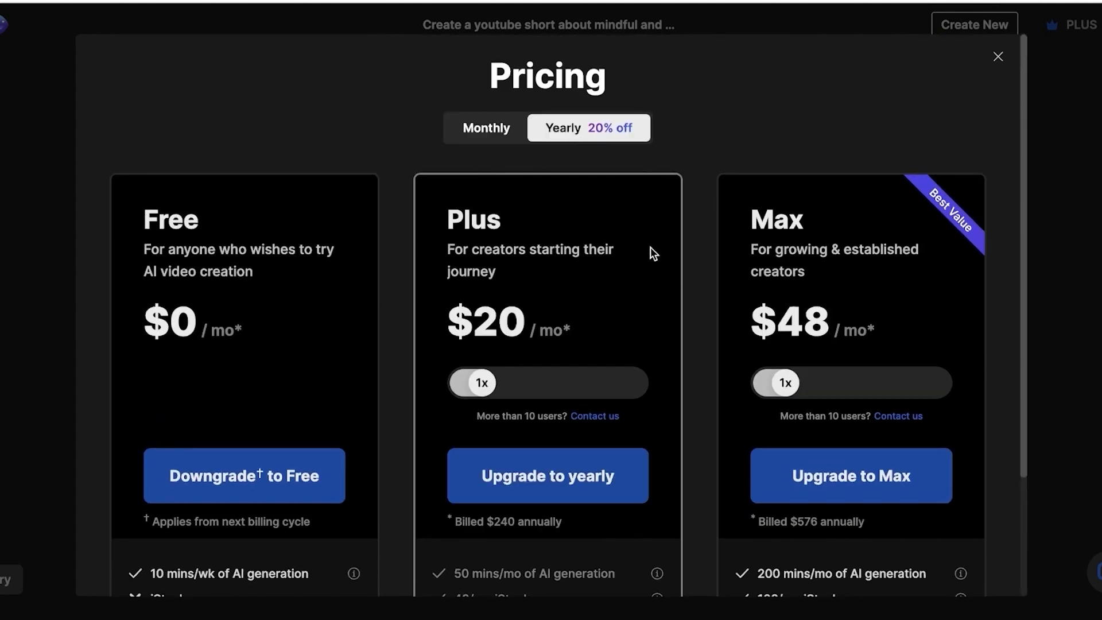
{"action": "scroll", "scroll_direction": "down", "scroll_amount": 3}
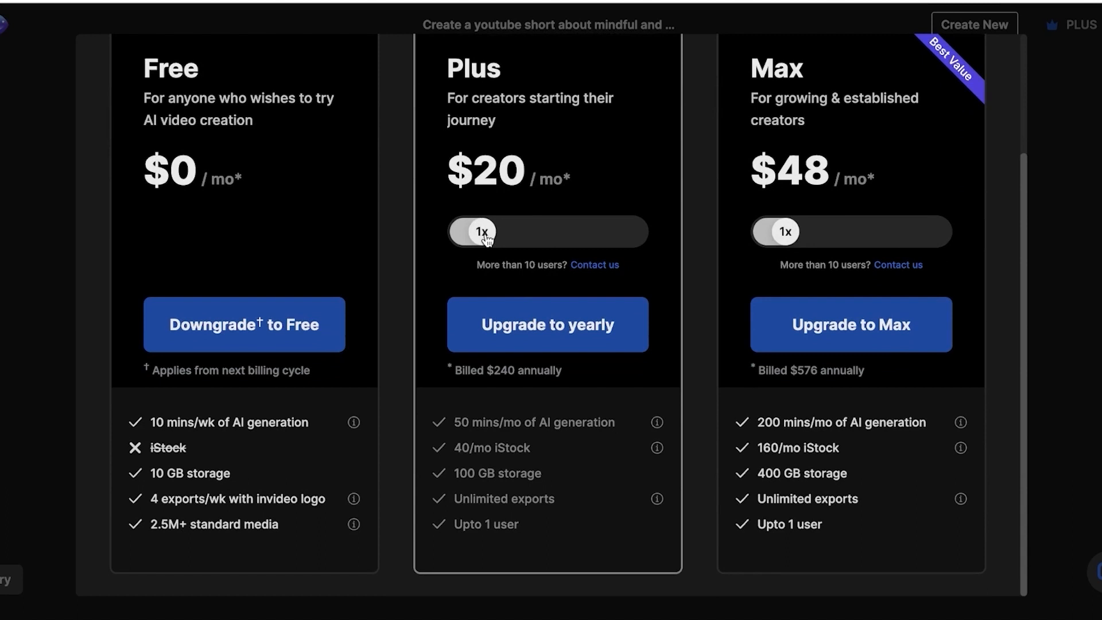
{"action": "mouse_move", "coordinate": [593, 244]}
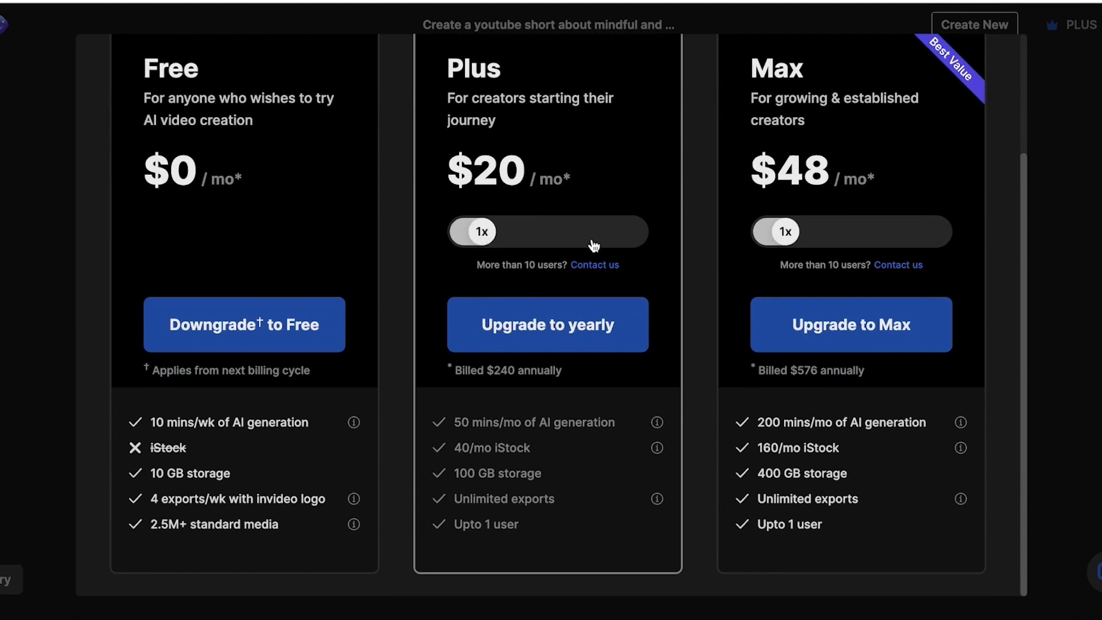
{"action": "mouse_move", "coordinate": [608, 505]}
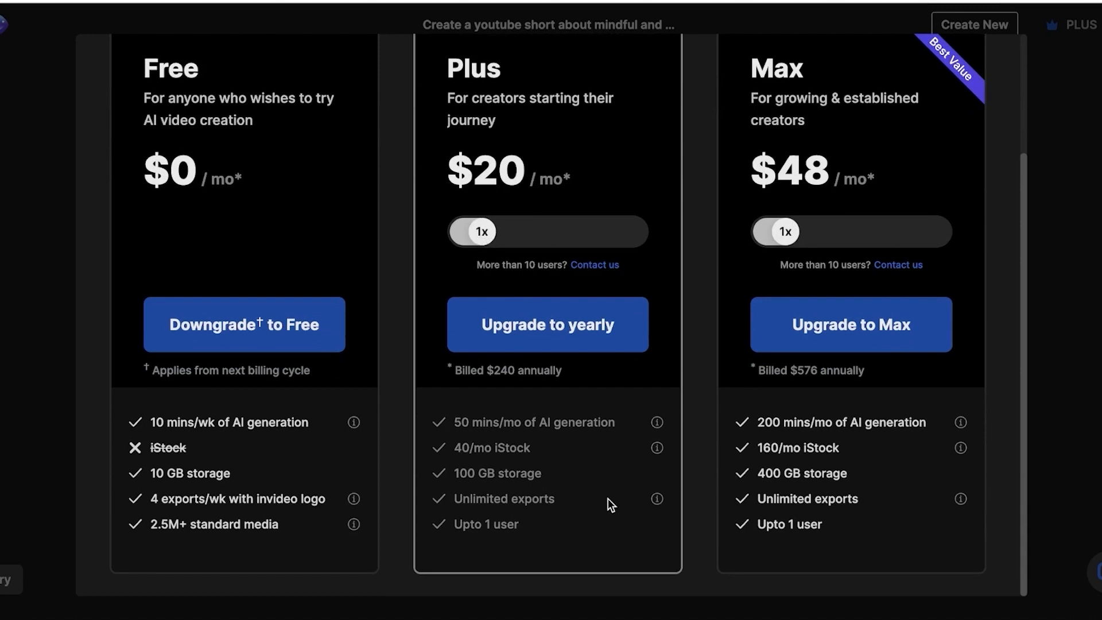
{"action": "mouse_move", "coordinate": [653, 454]}
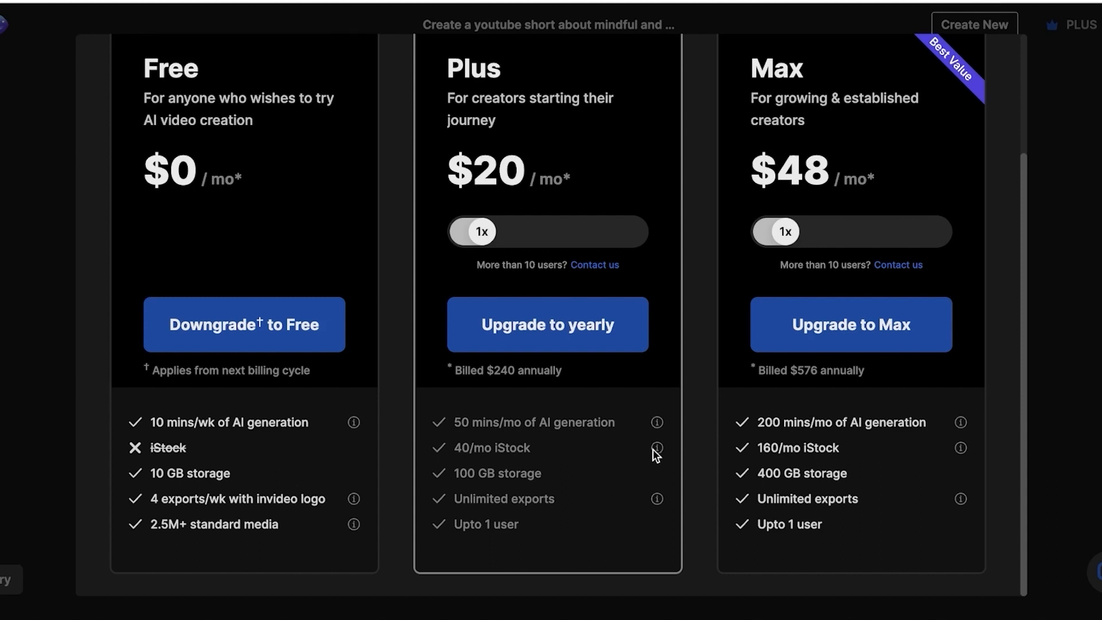
{"action": "mouse_move", "coordinate": [642, 460]}
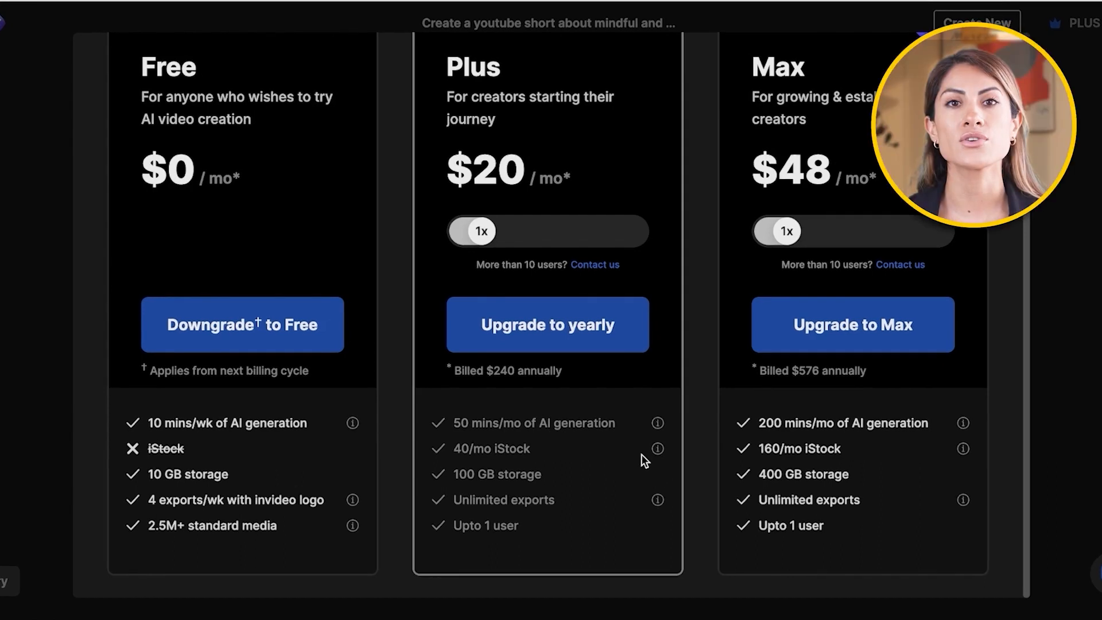
{"action": "scroll", "scroll_direction": "up", "scroll_amount": 3}
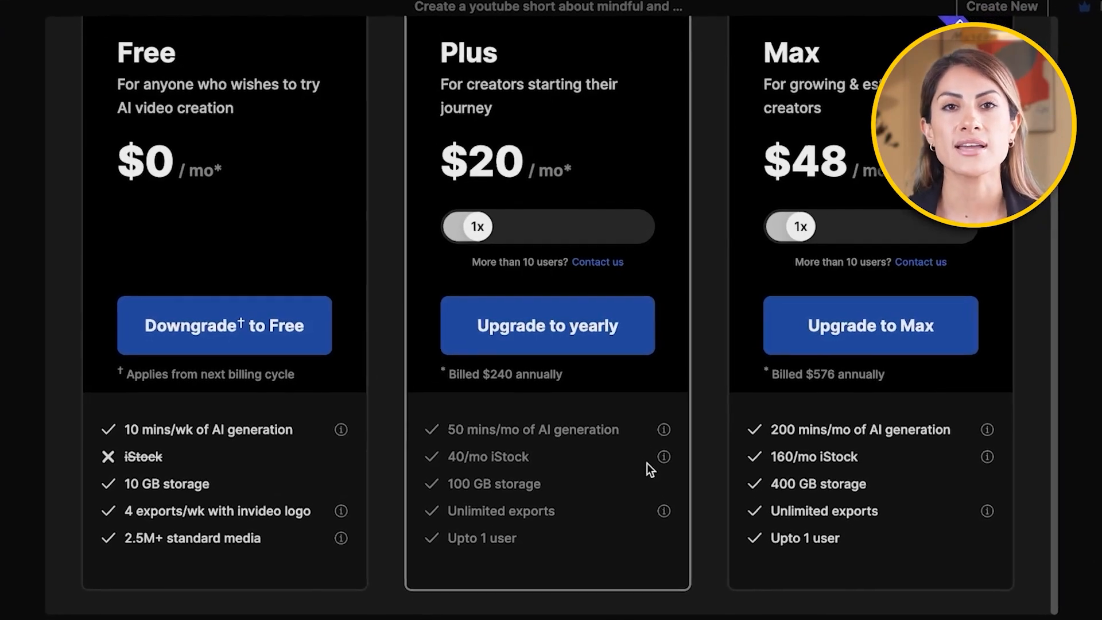